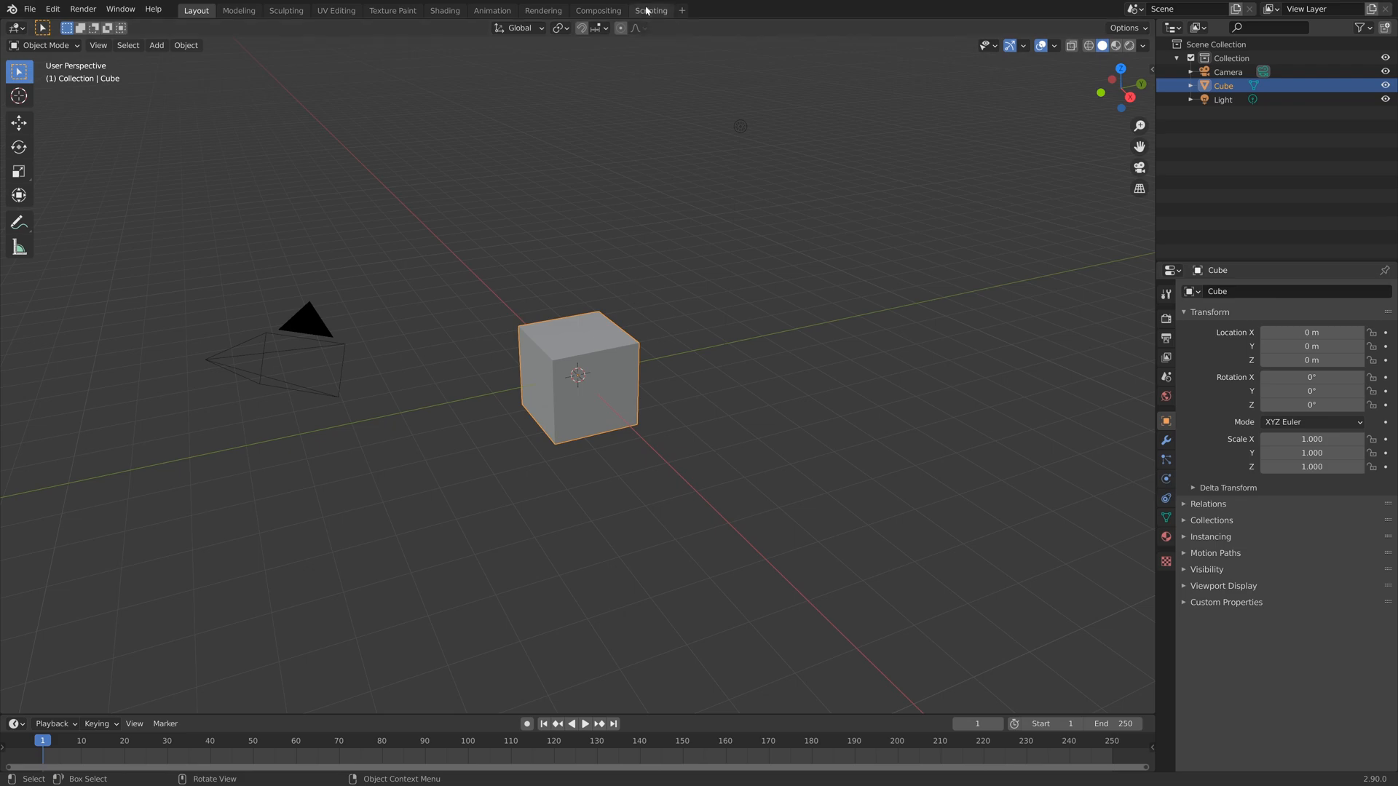
- Switch to the Scripting workspace and raise the Text Editor font size to 16 via the sidebar
left_click(650, 10)
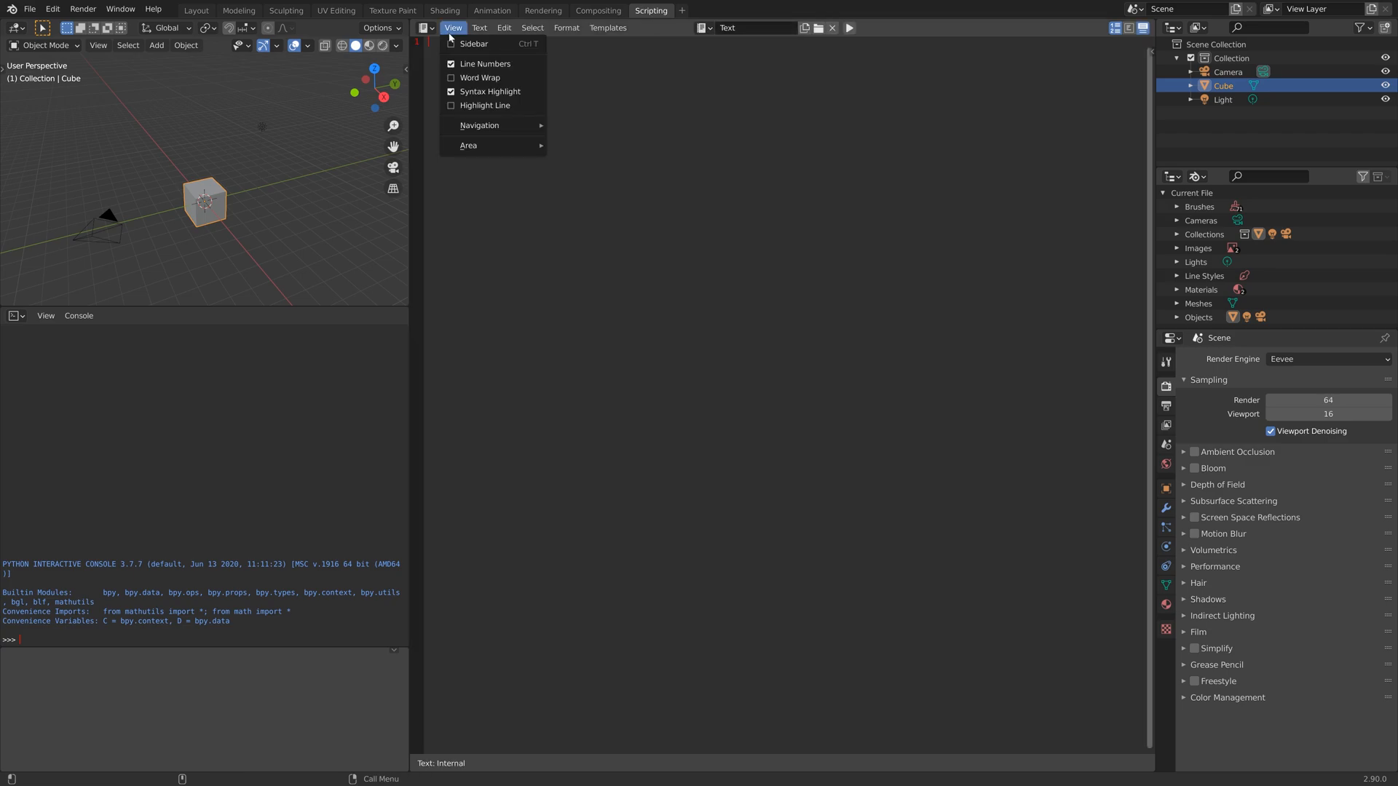
left_click(473, 43)
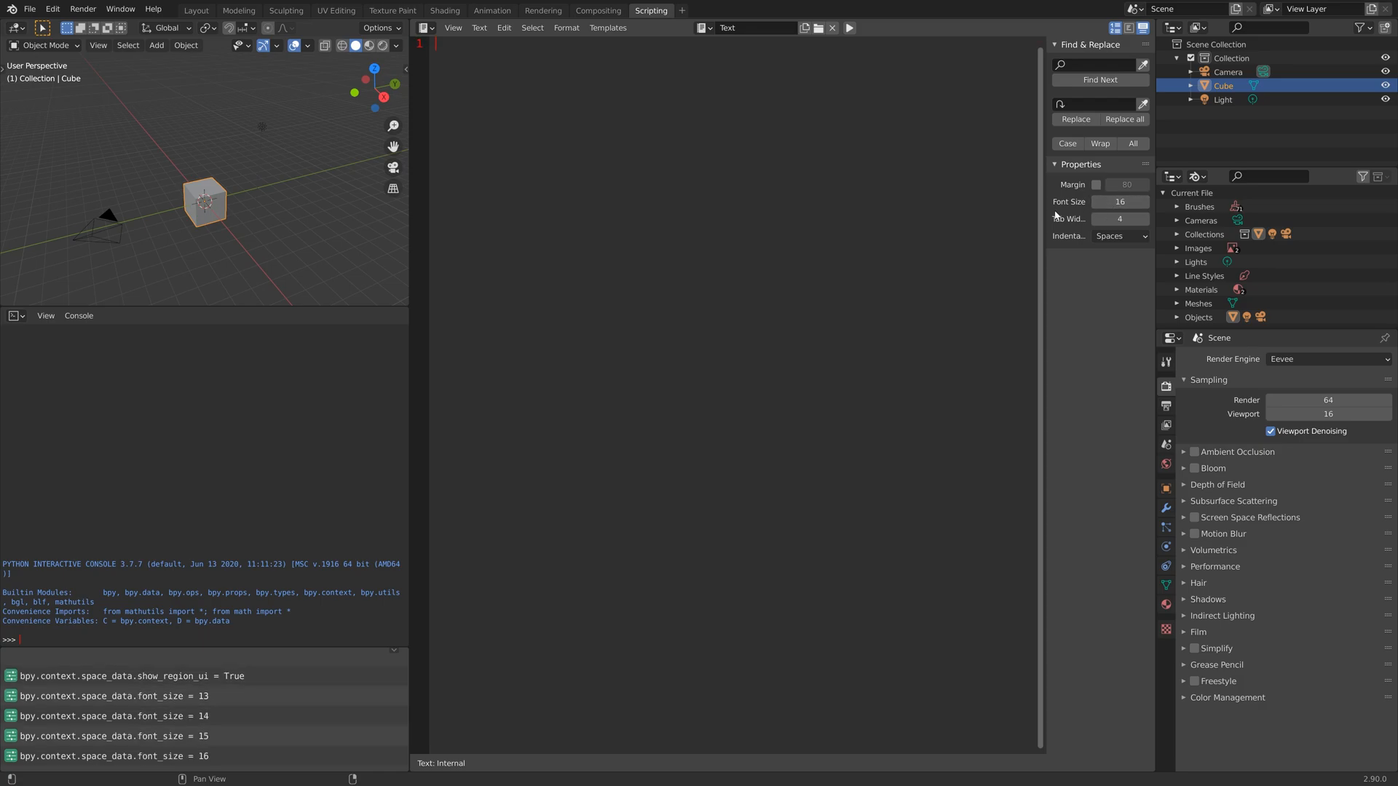
left_click(452, 28)
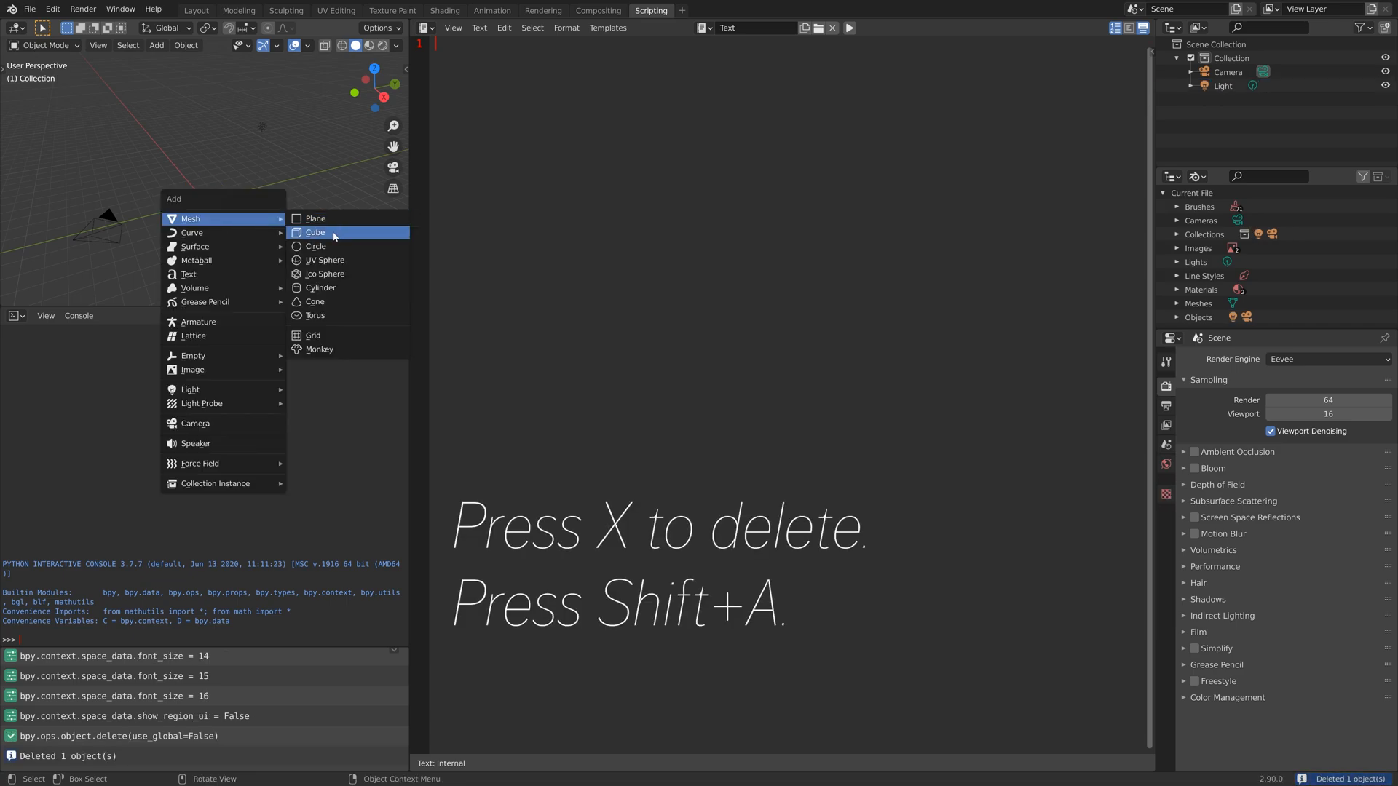
- Delete the default cube and add a 10 × 1 × 2 m box raised 1 m, checking its transforms
left_click(315, 231)
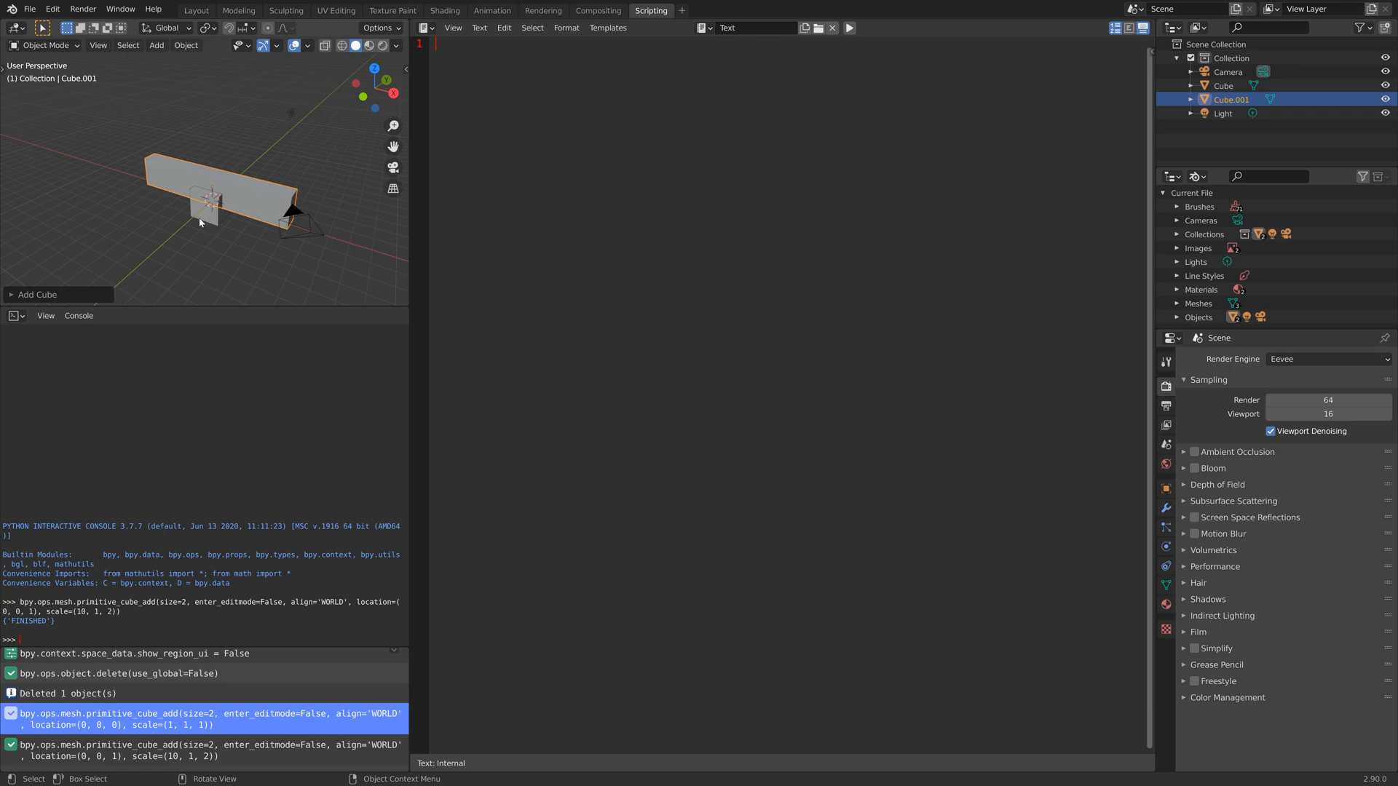
key("x")
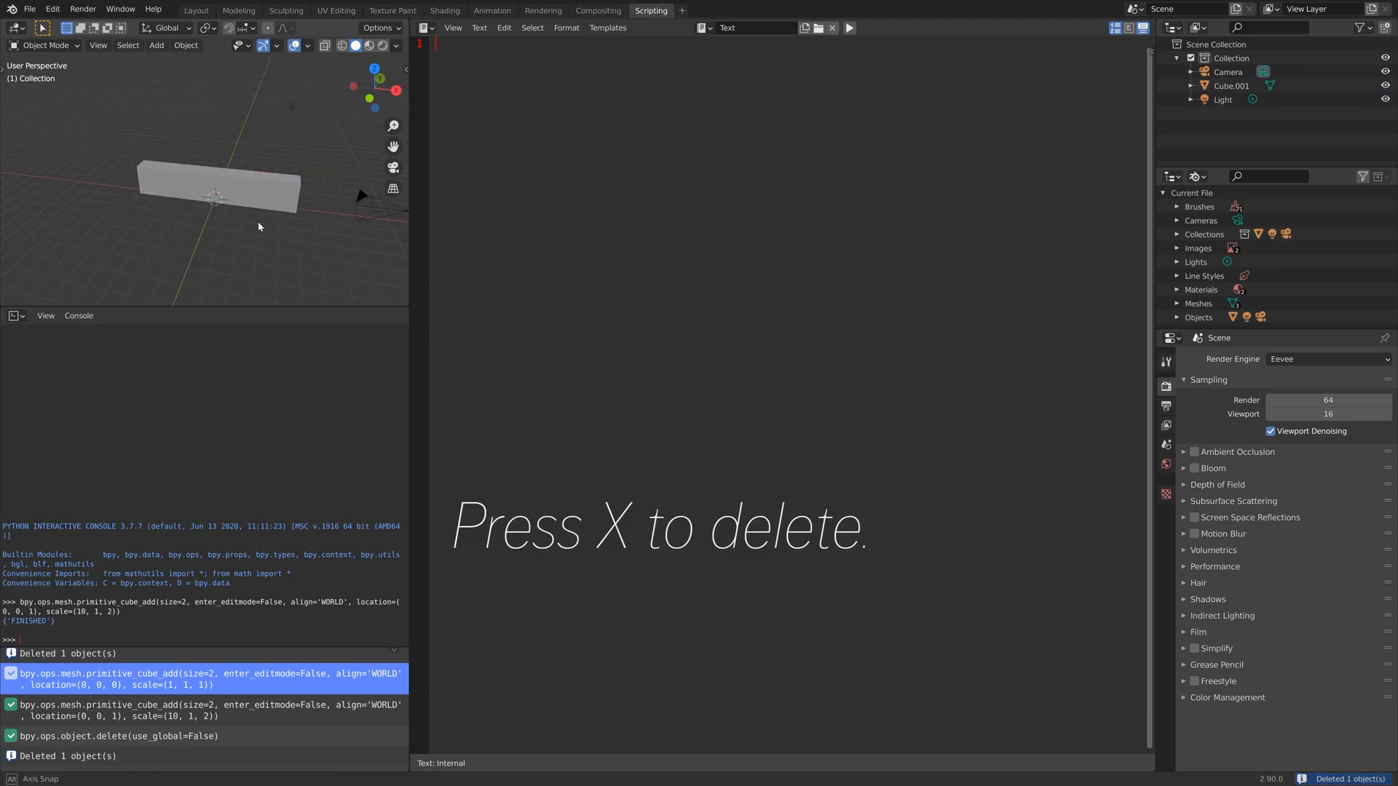
left_click_drag(259, 226, 152, 187)
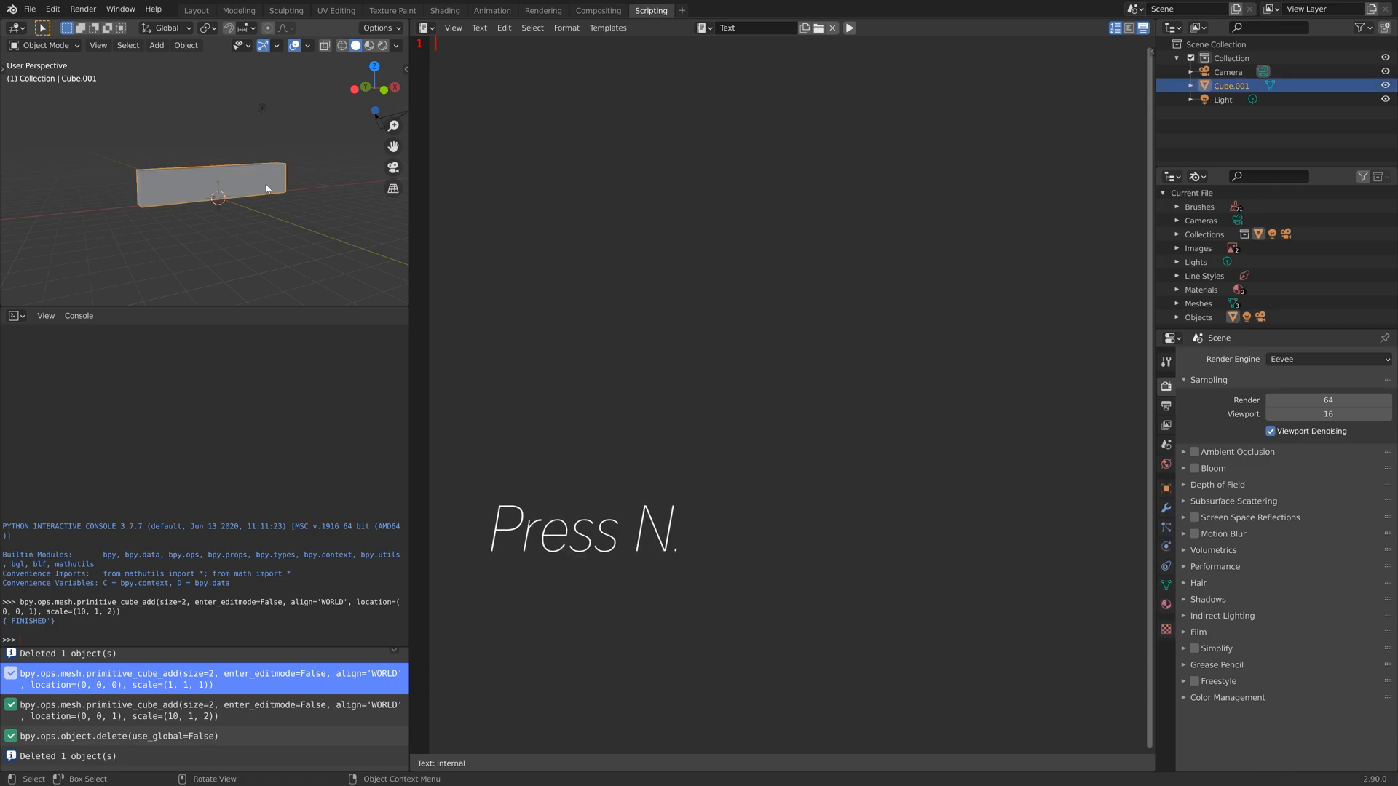
key("n")
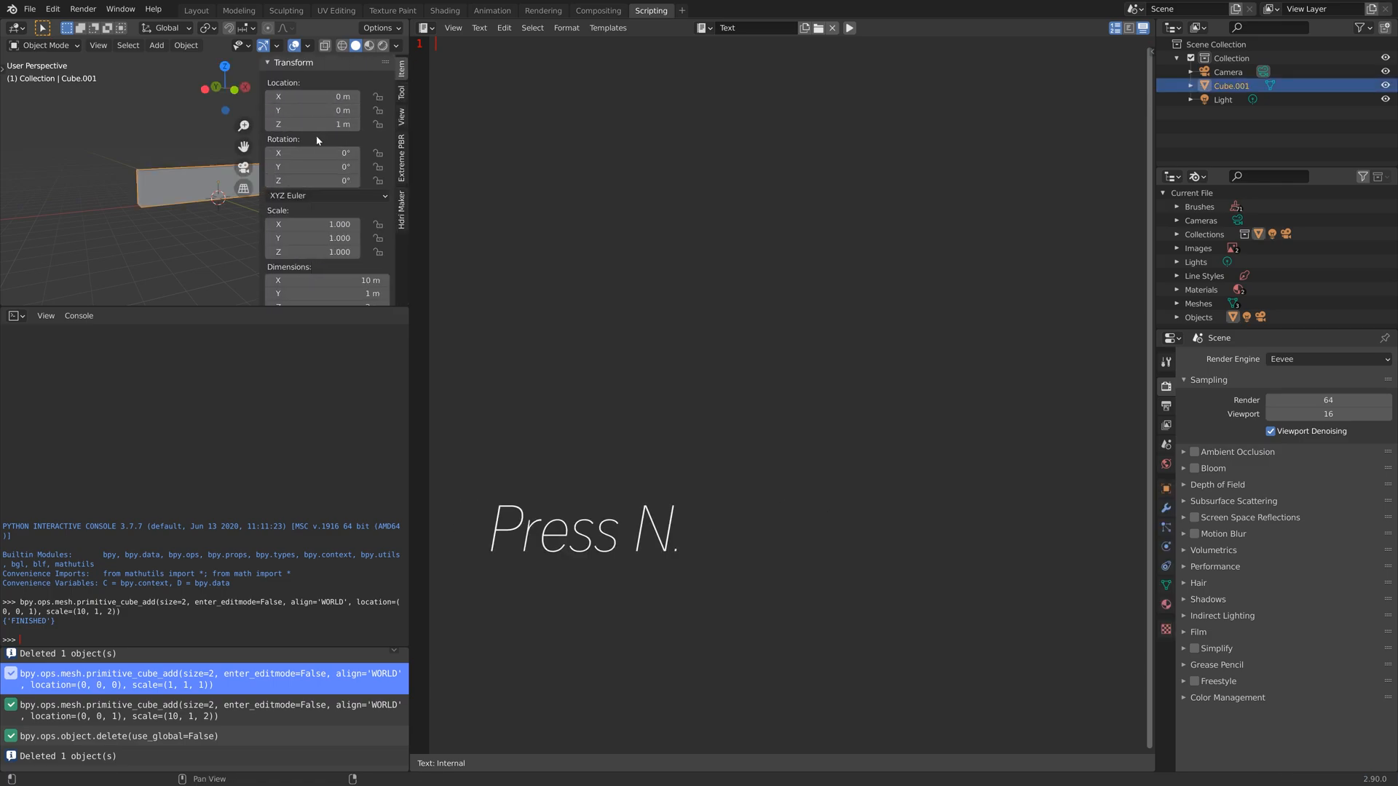
mouse_move(320, 123)
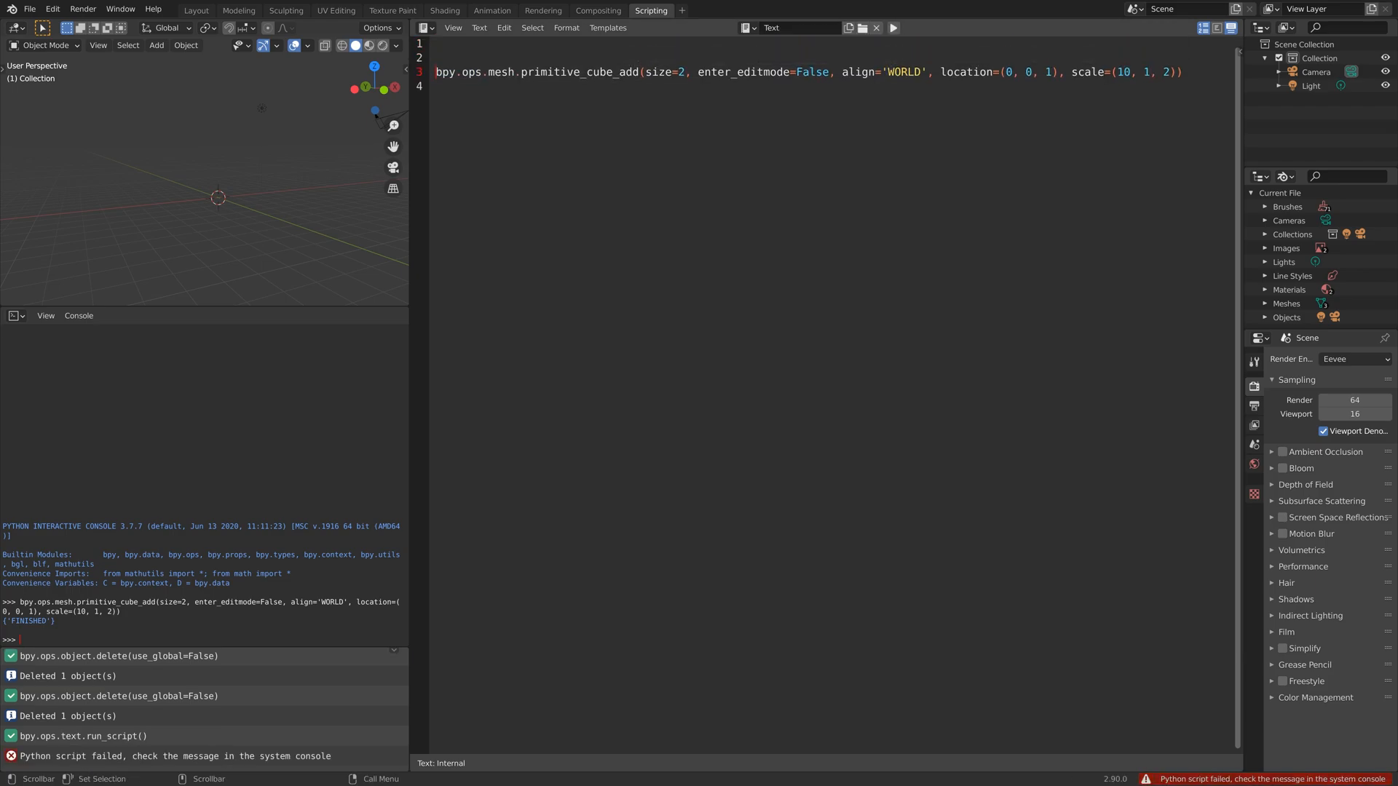
- Add 'import bpy' above the primitive_cube_add line, run the script, then delete the test box
type("im")
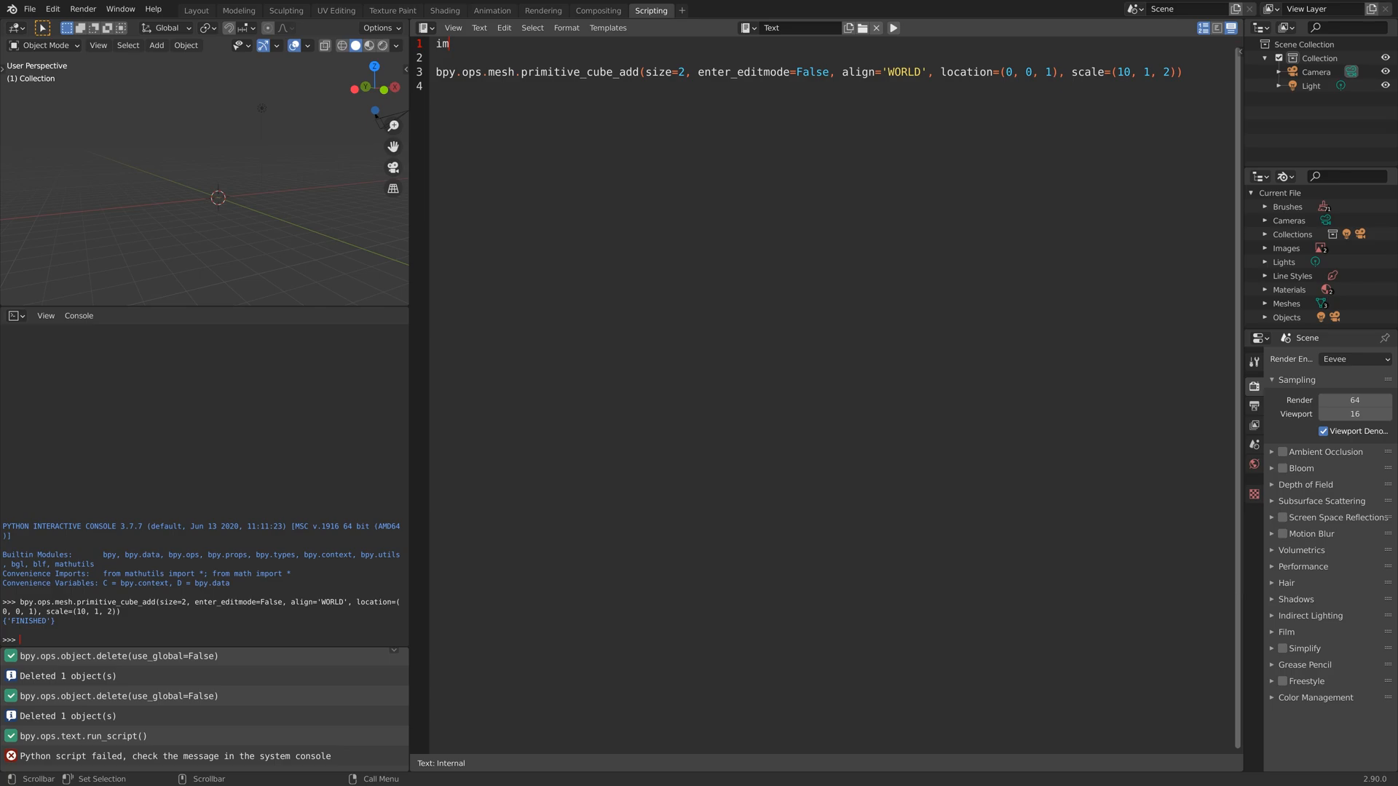
type("port")
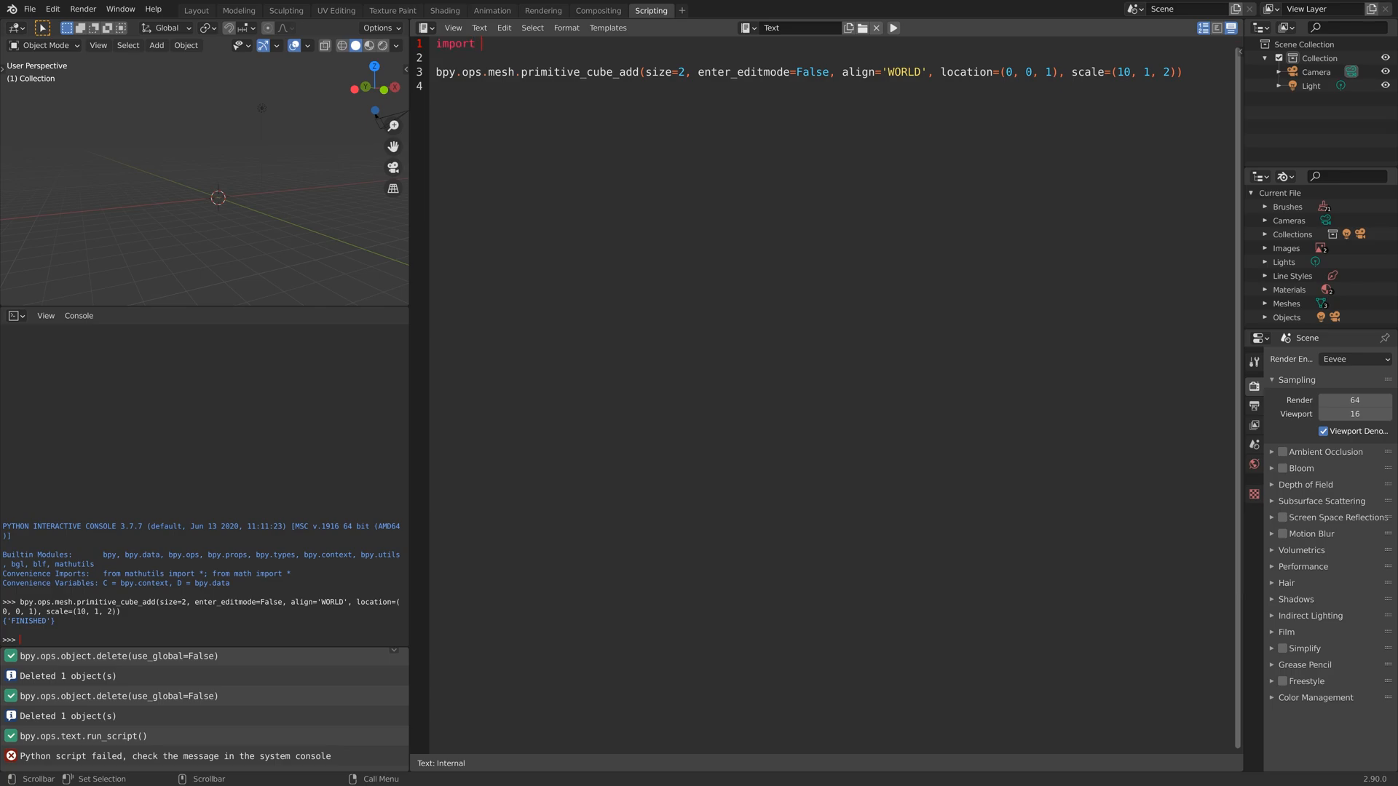
type("bpy")
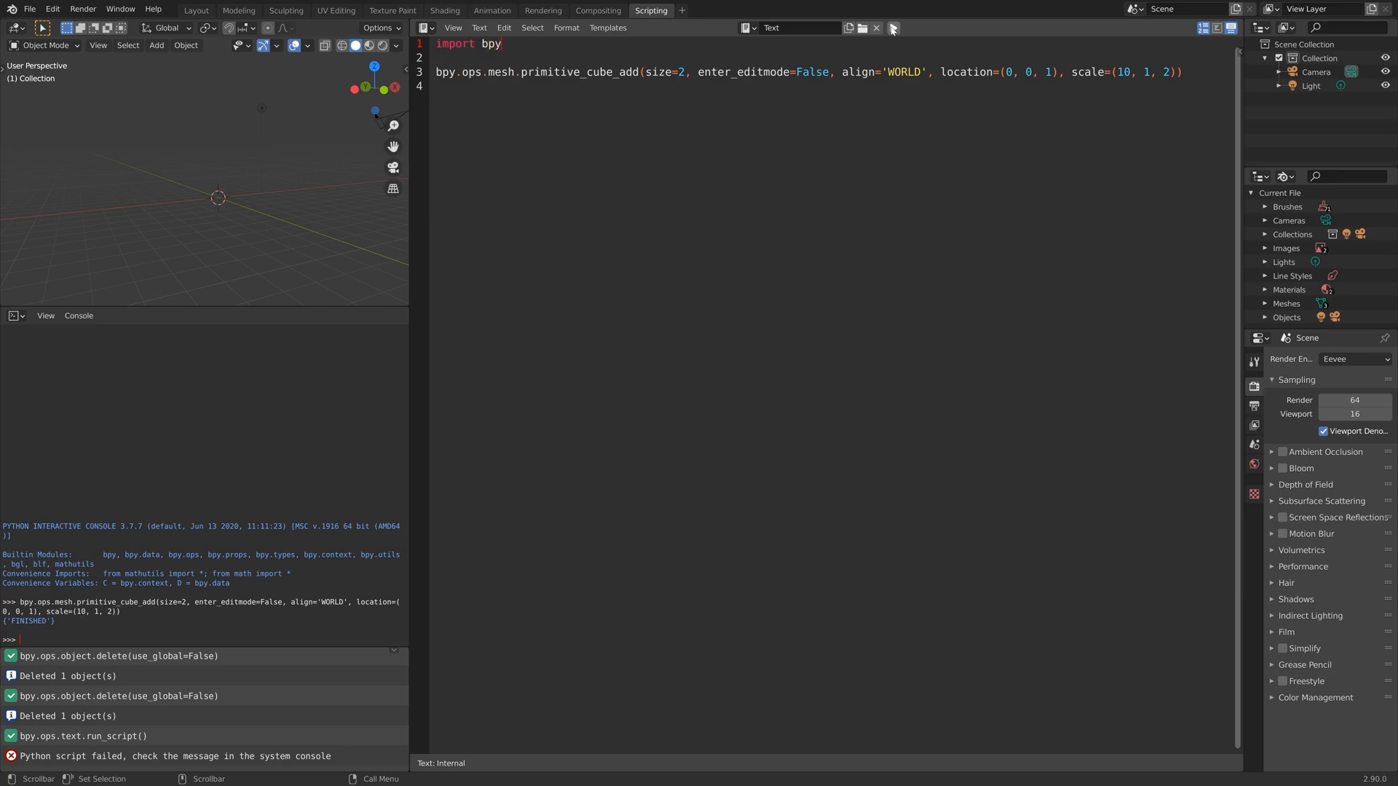
left_click(891, 28)
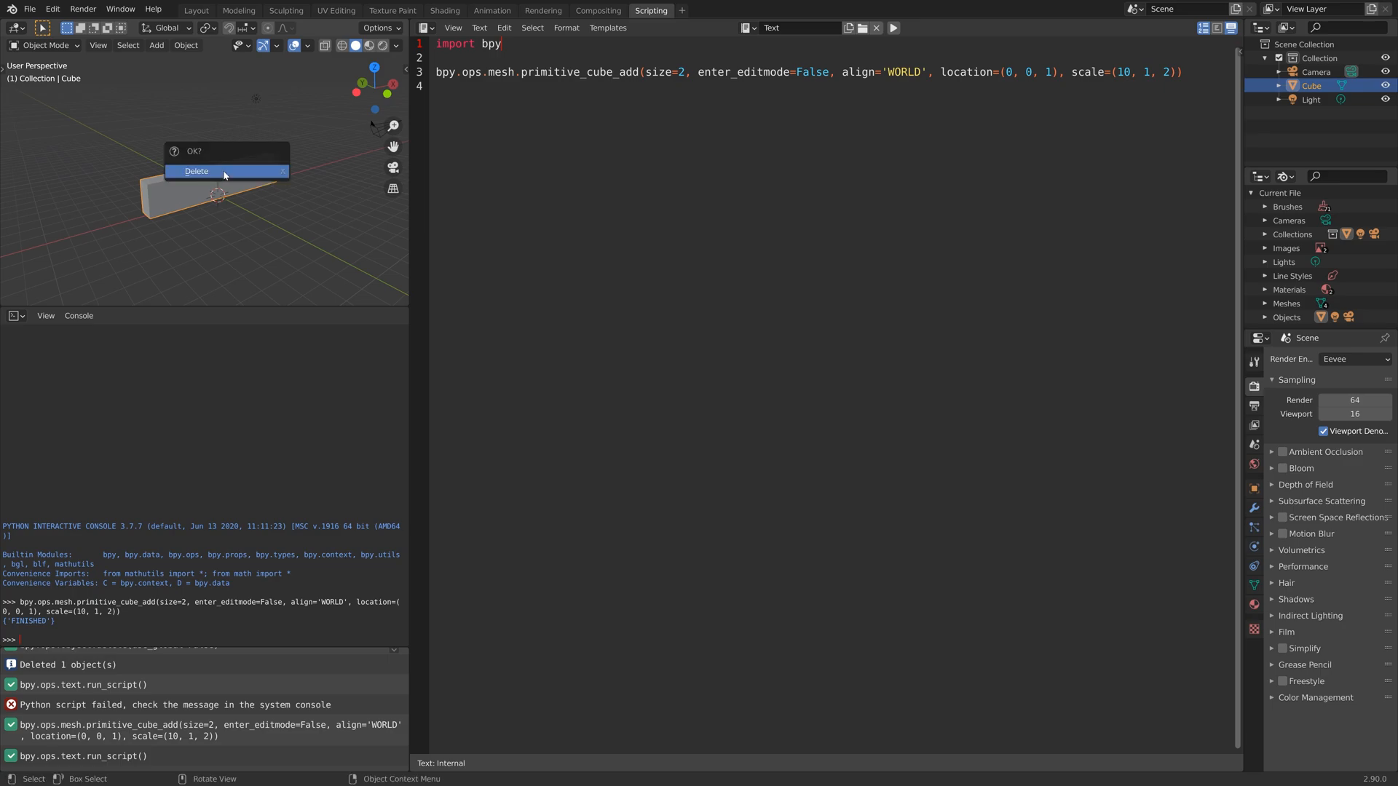
left_click(196, 172)
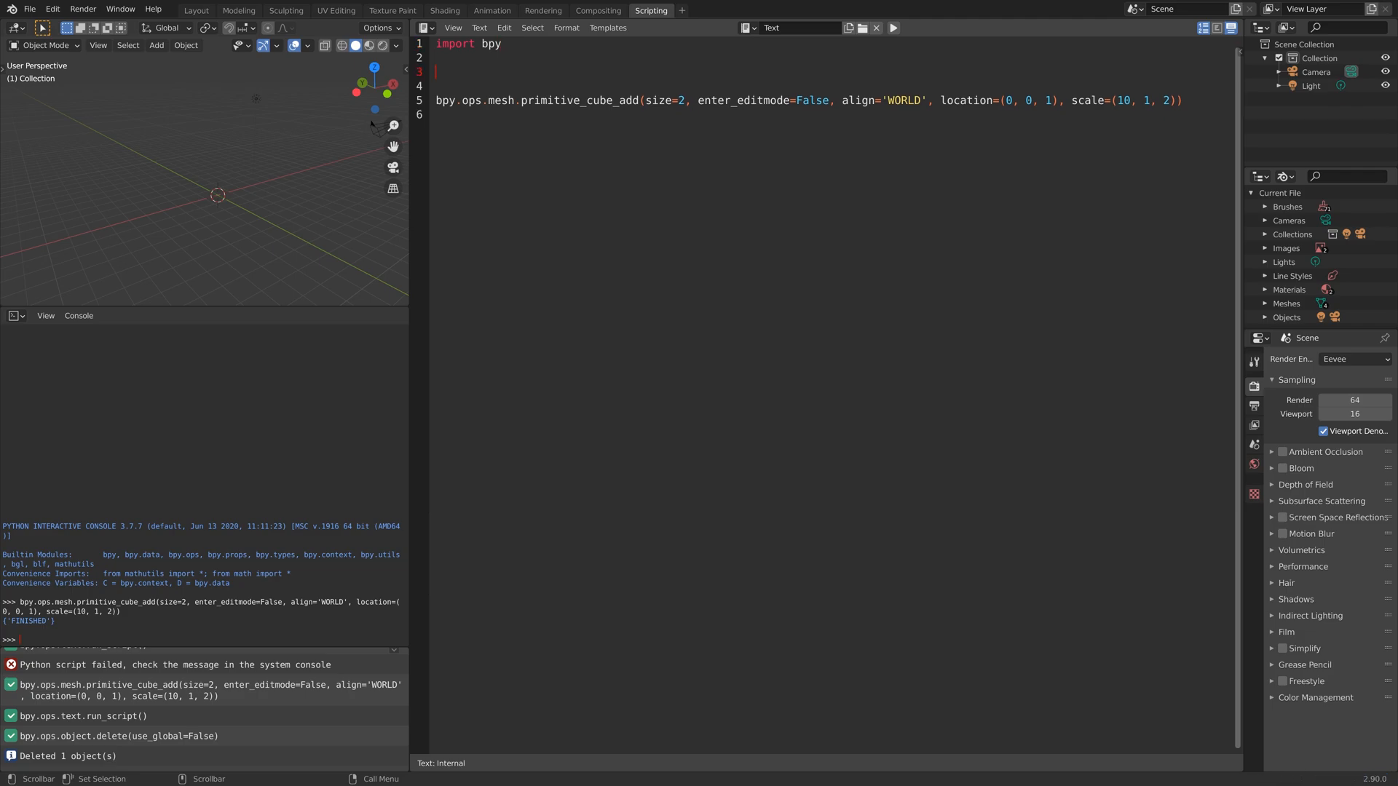
- Define var = 3 and use var for the box's Z location and X/Z scale
type("var")
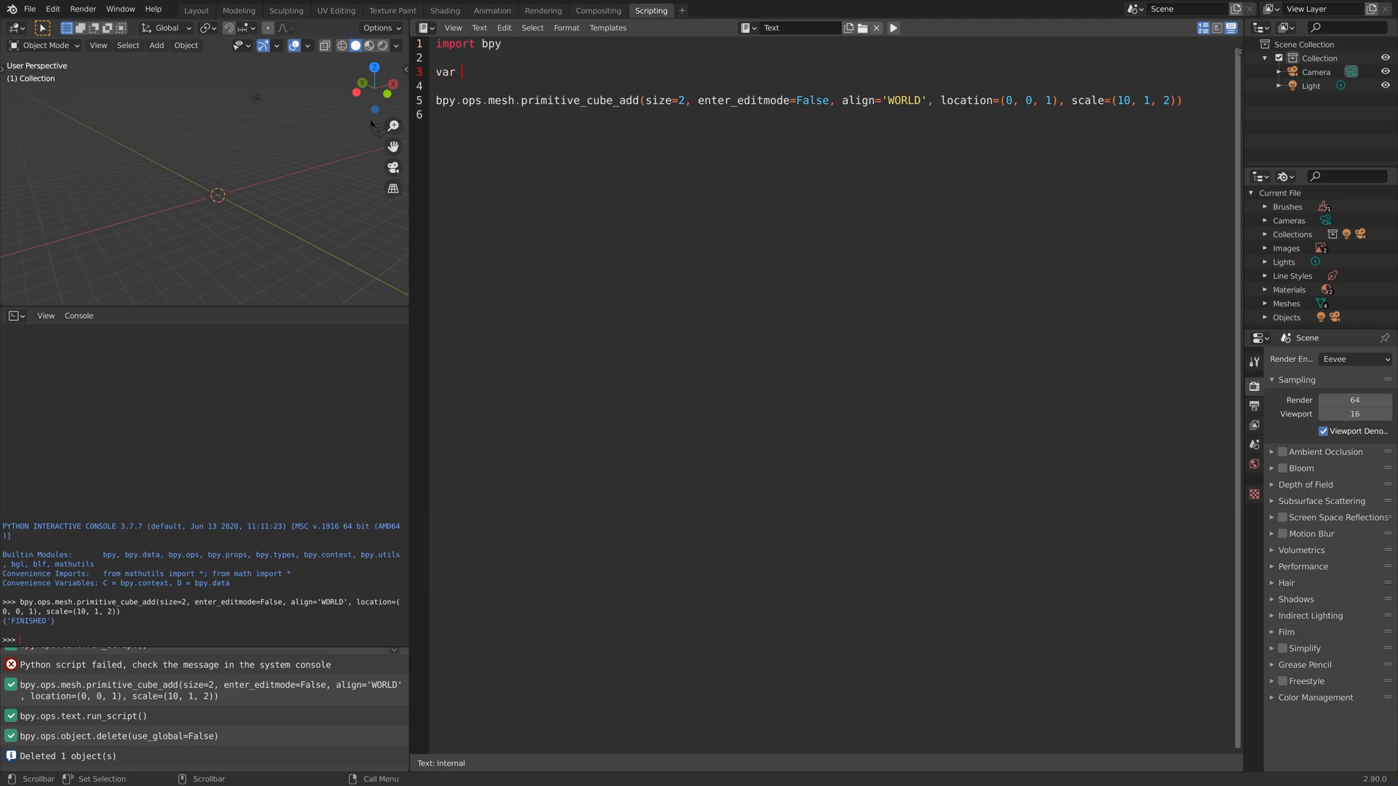
type("=")
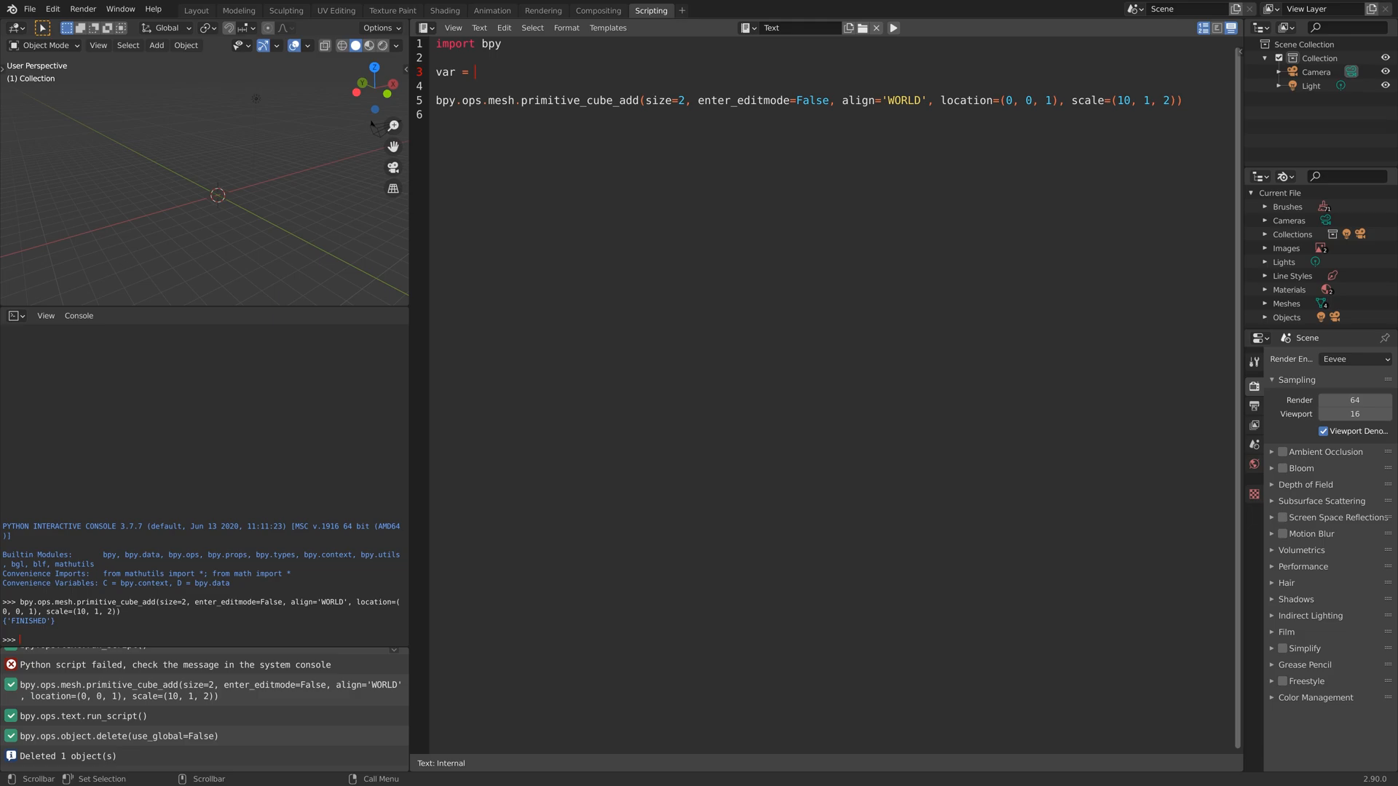
type("3")
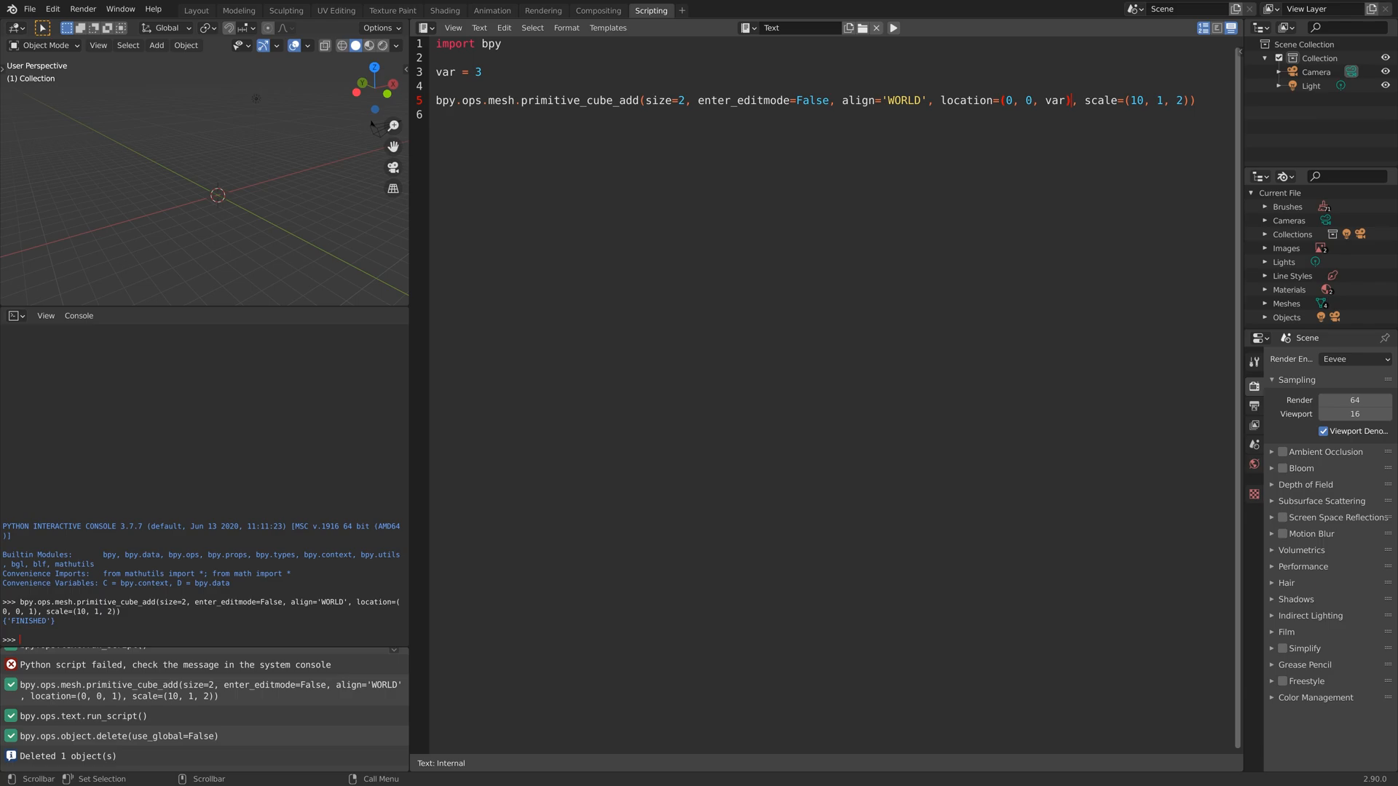
type("var")
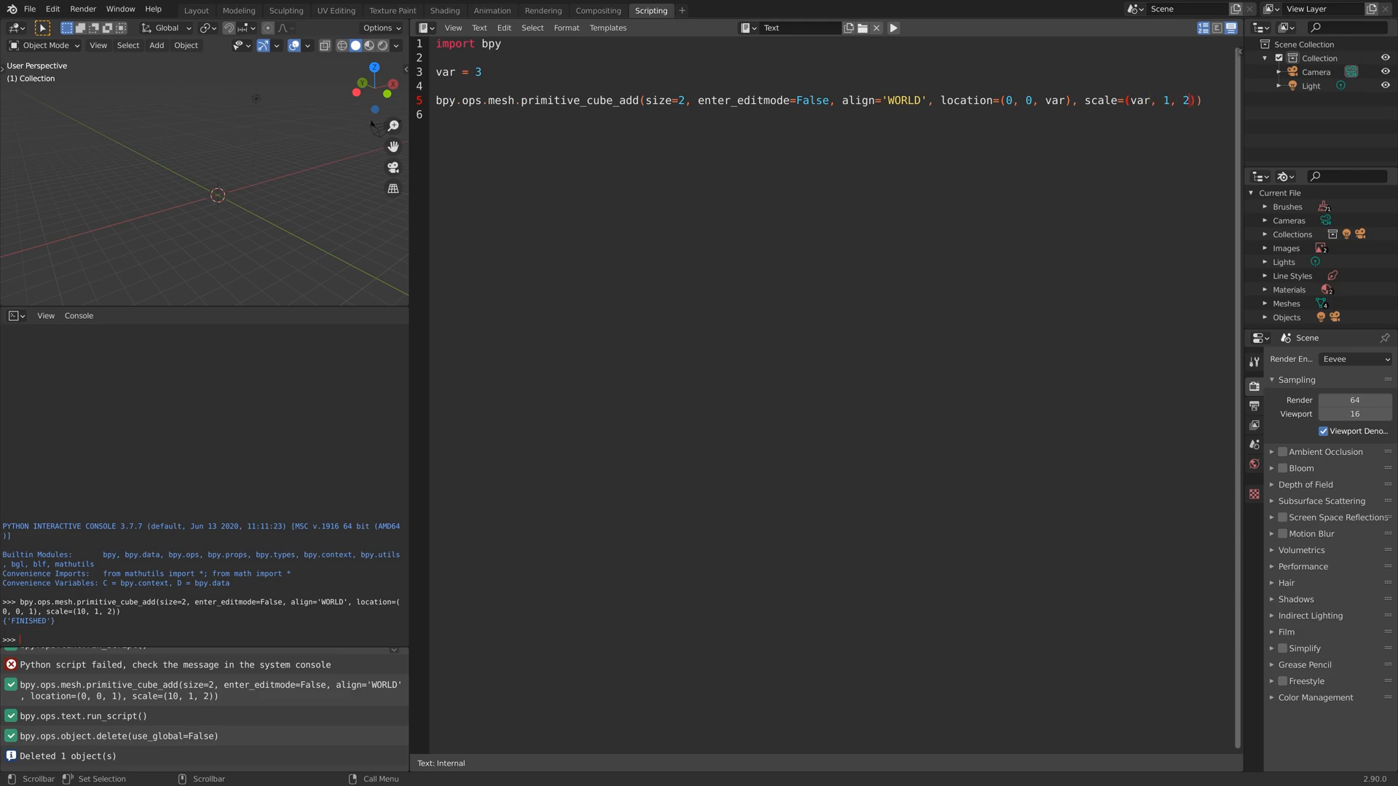
key("BackSpace")
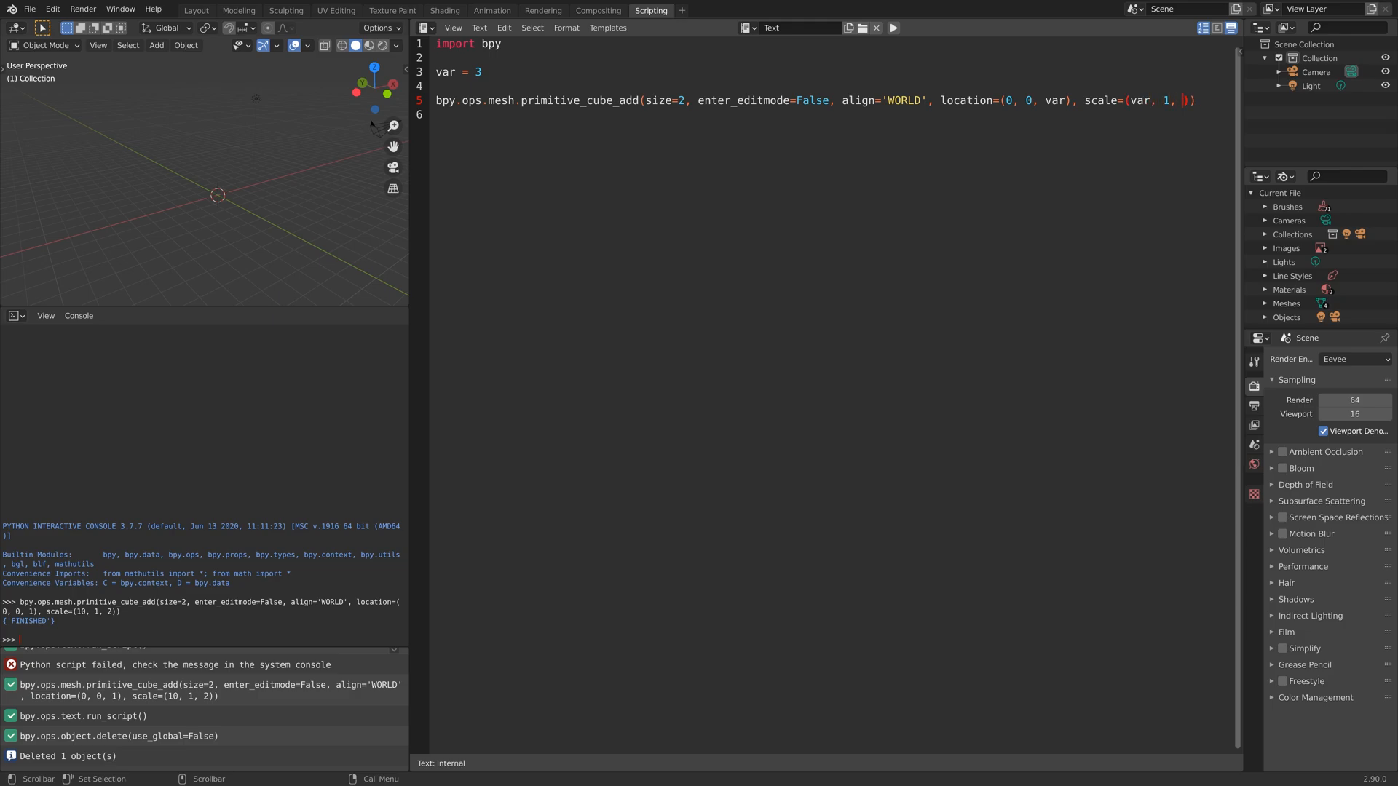
- Run the script, verify the 3 m box's transforms, and remove the test box
left_click(893, 28)
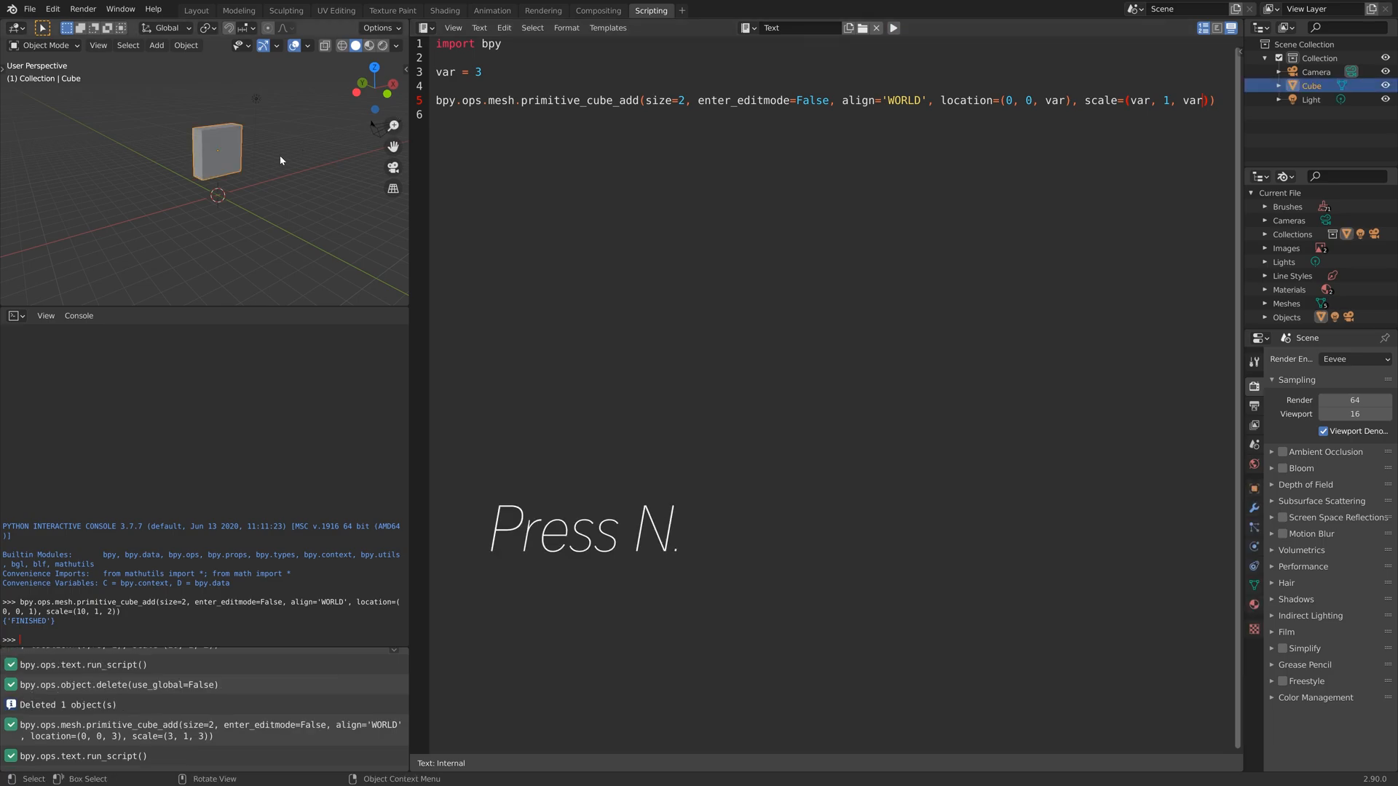
key("n")
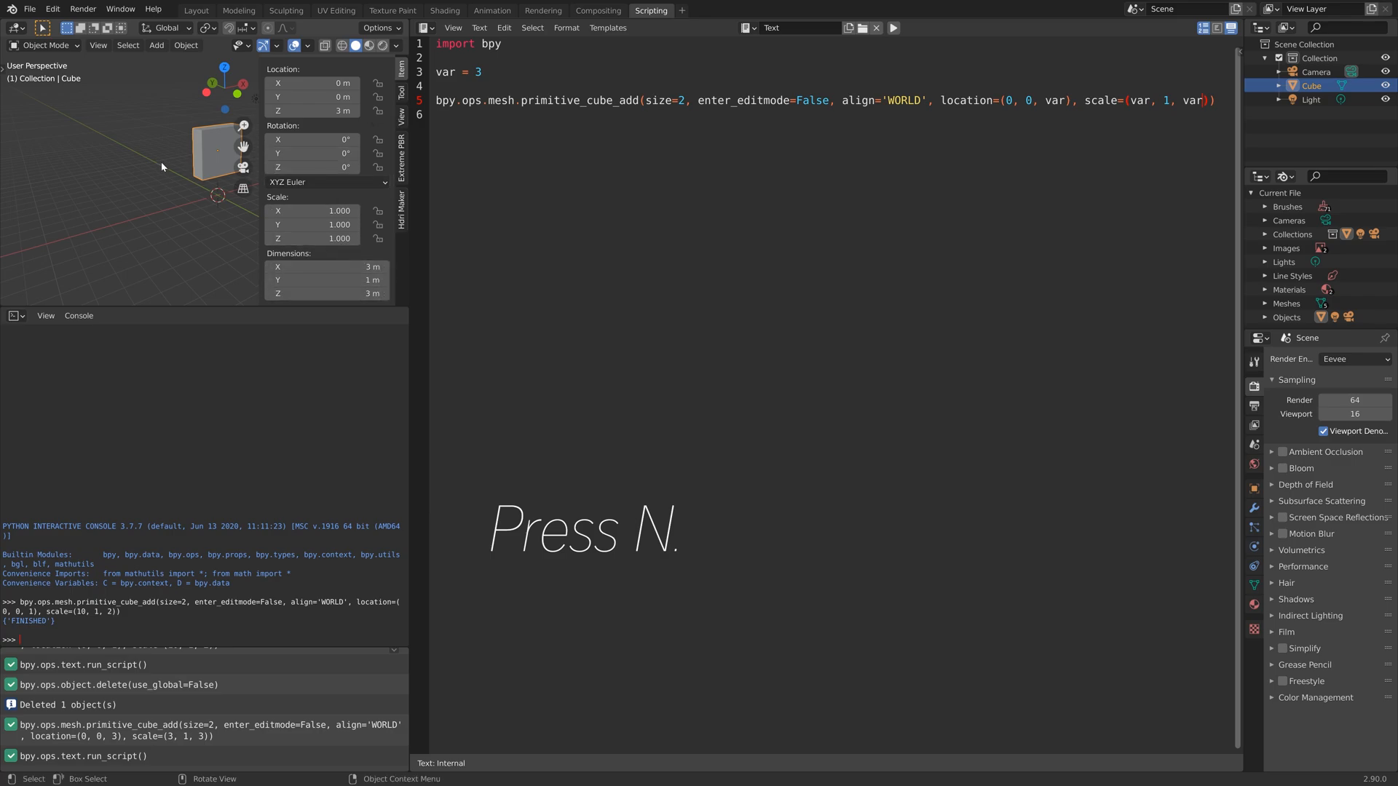
key("n")
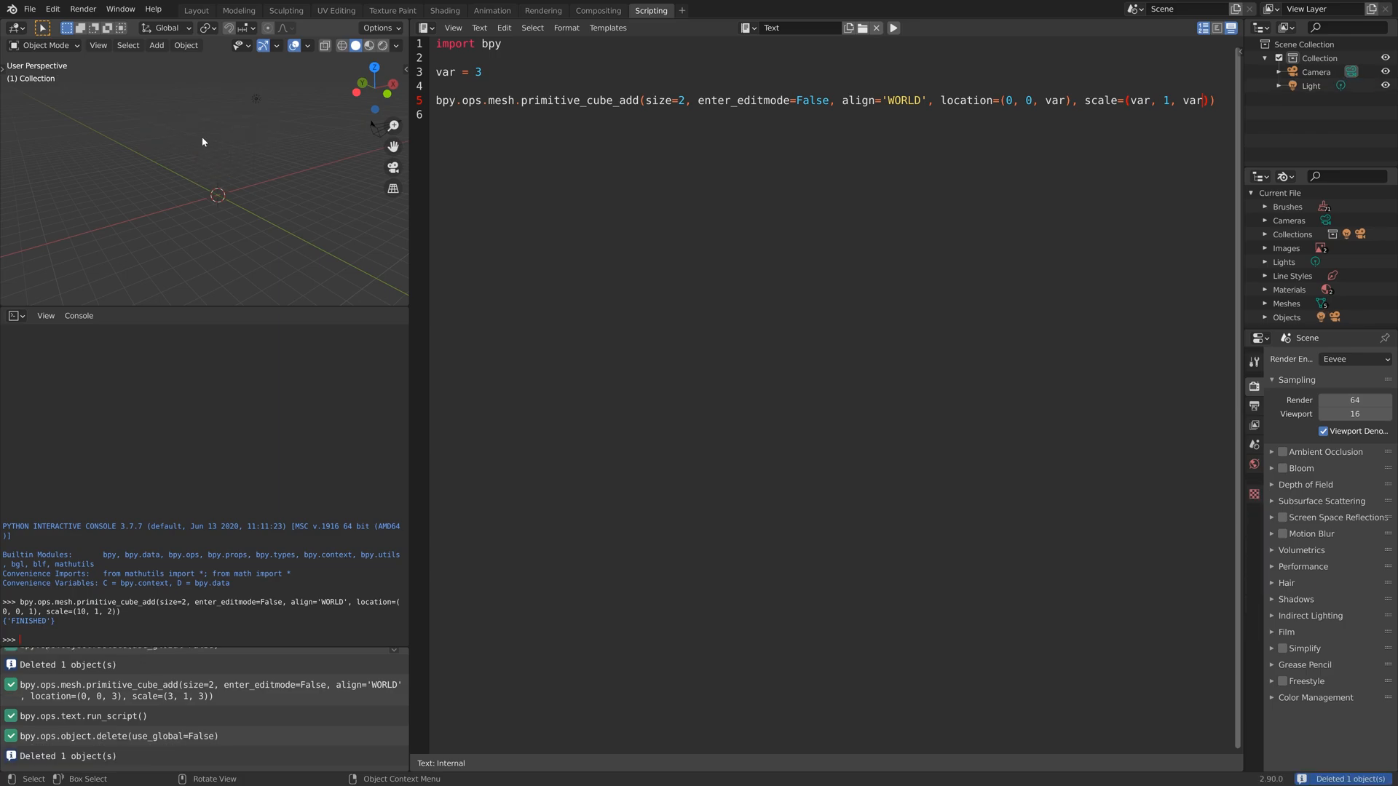
- Import randint and set var = randint(-10,10) so the unit cube gets a random height
type("from")
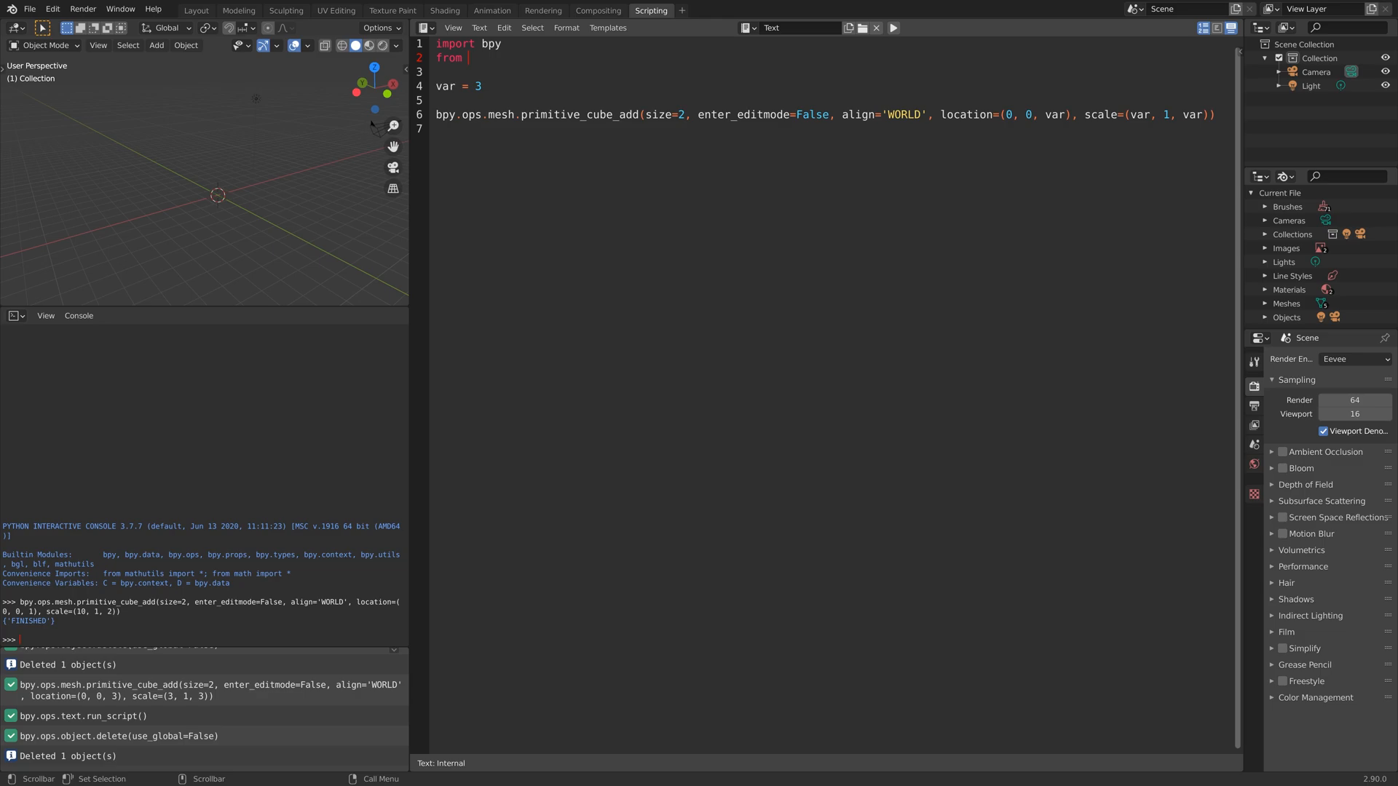
type("random")
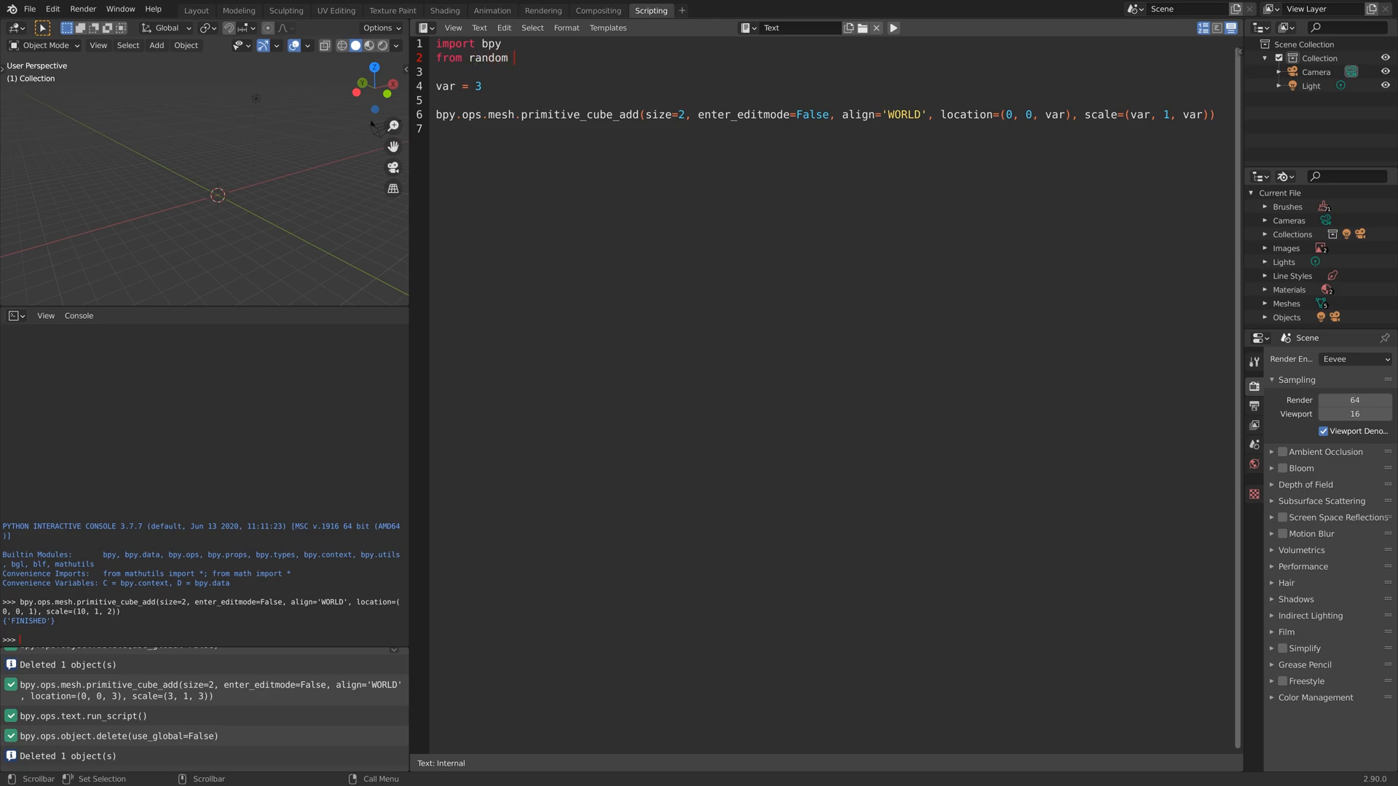
type("import")
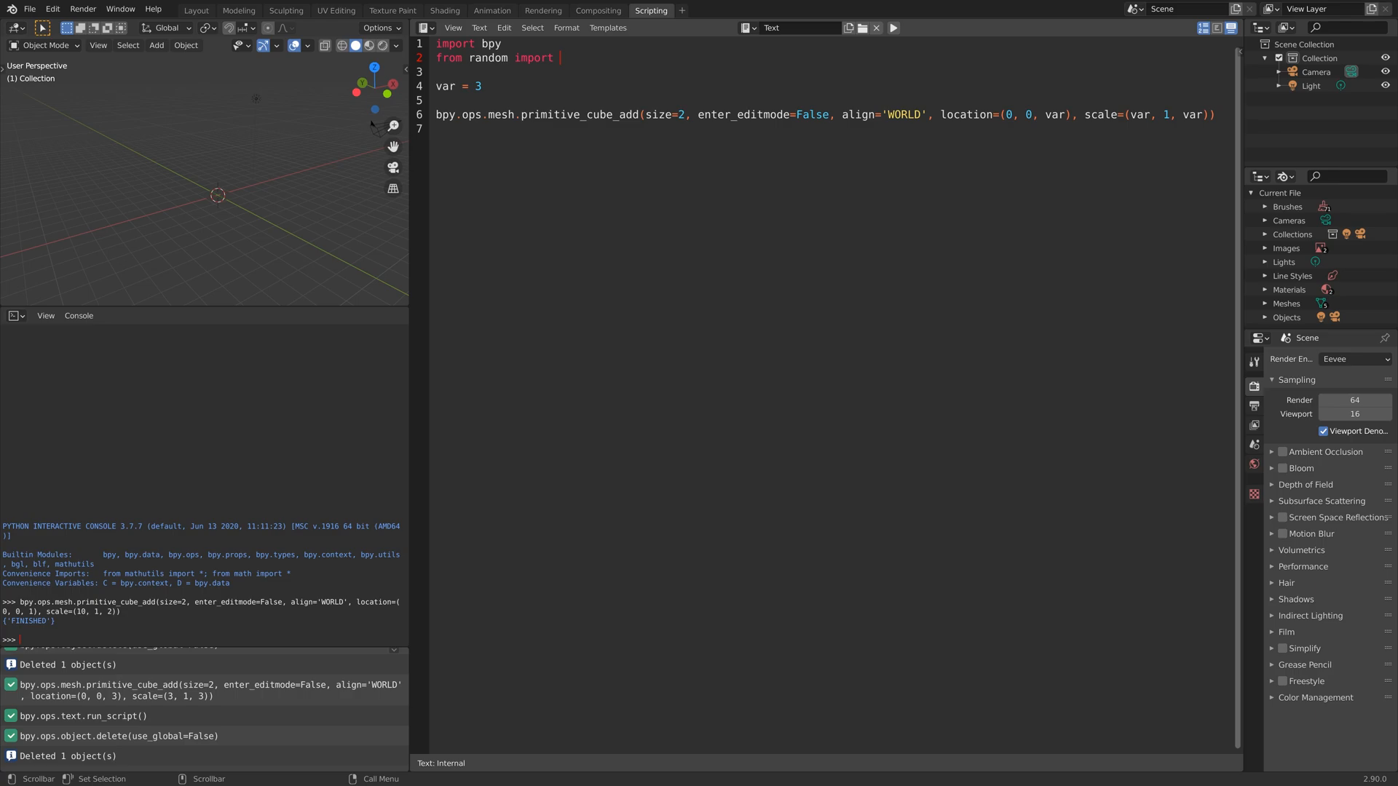
type("randint")
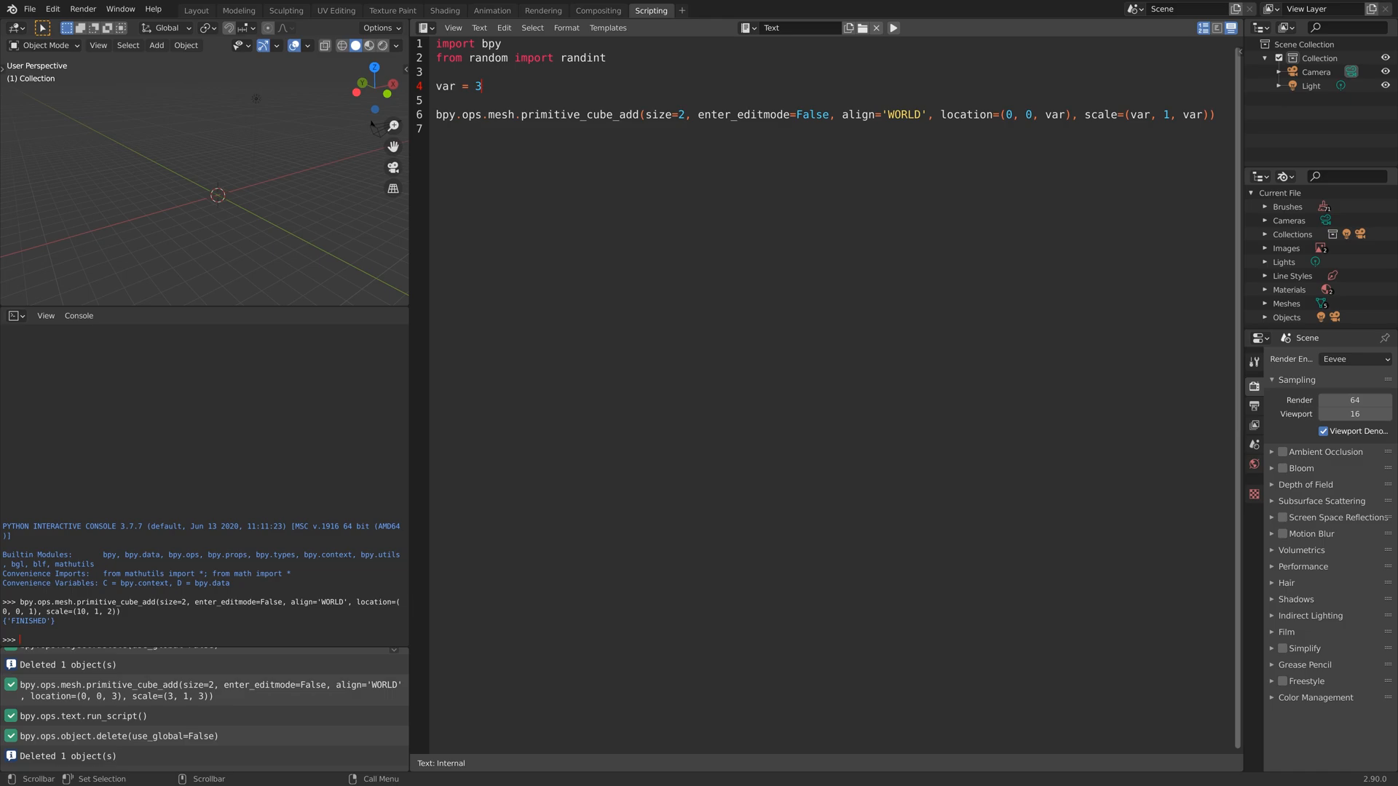
type("randint")
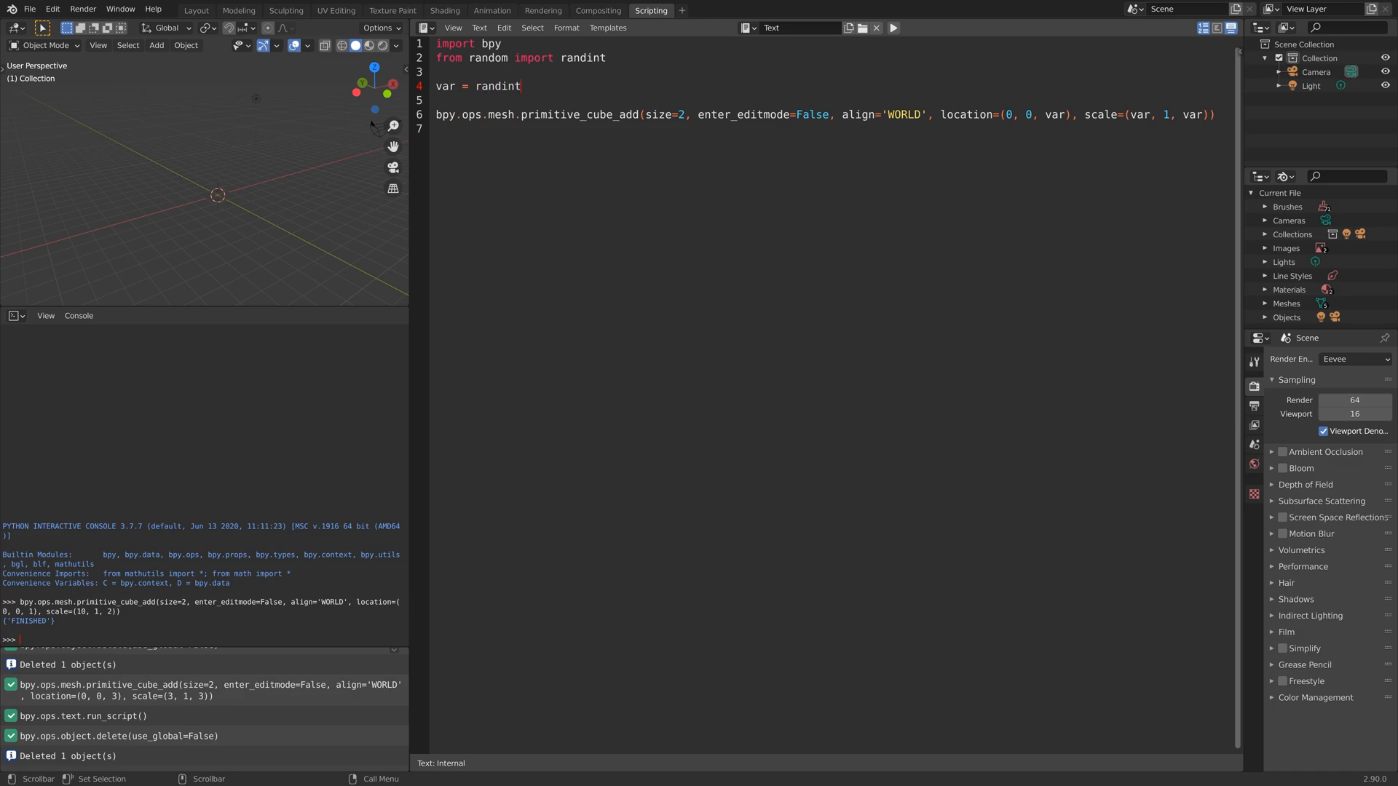
type("(-10,10")
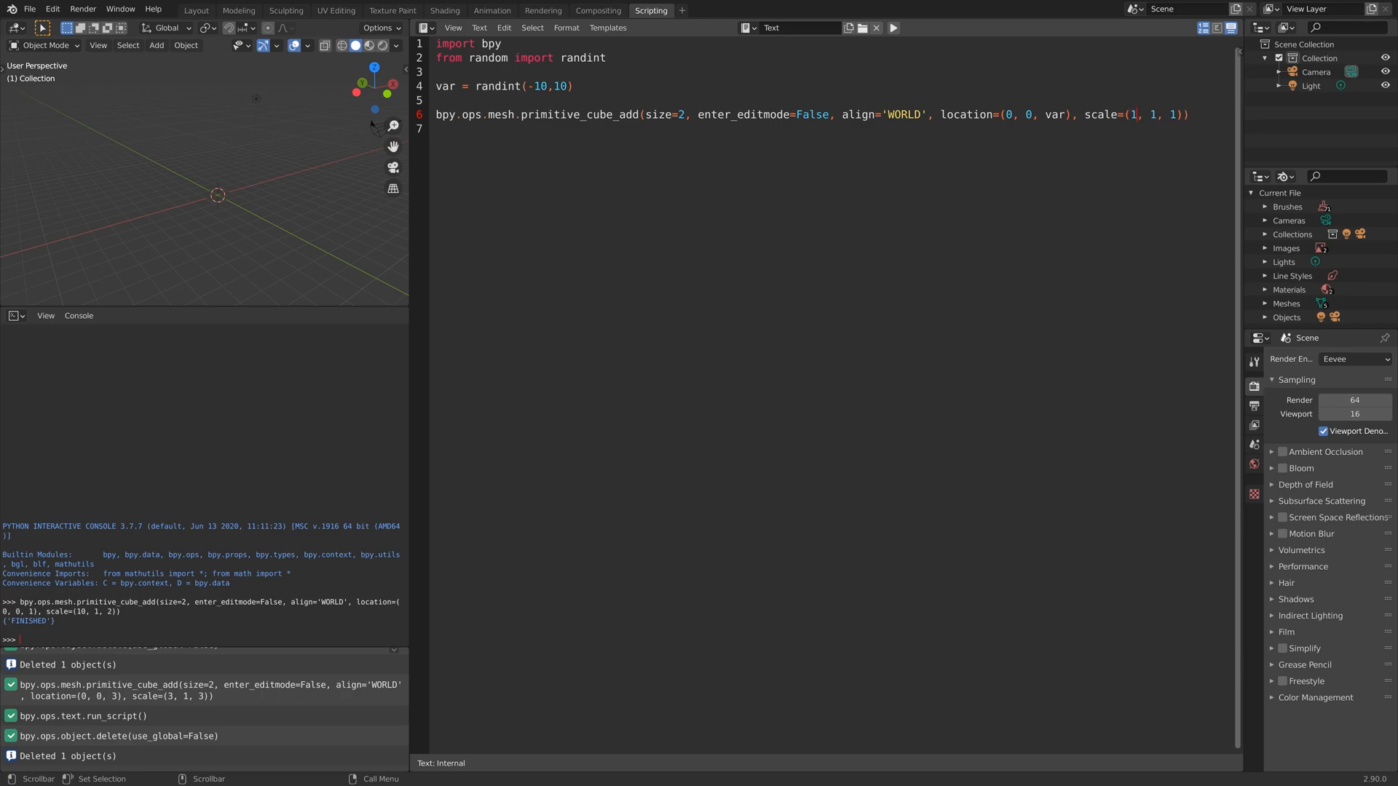
- Run the script five times to stack unit cubes at random heights along Z
left_click(891, 28)
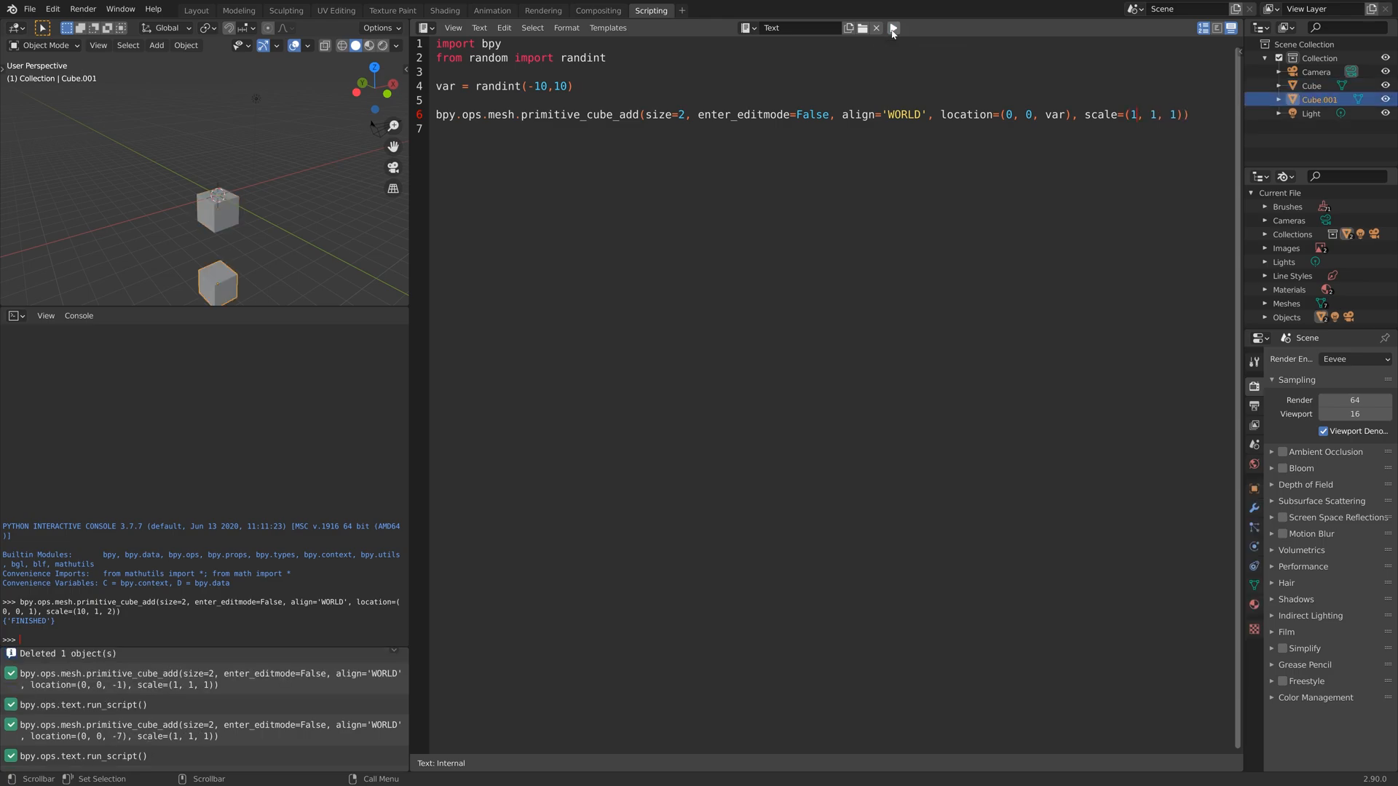
left_click(891, 28)
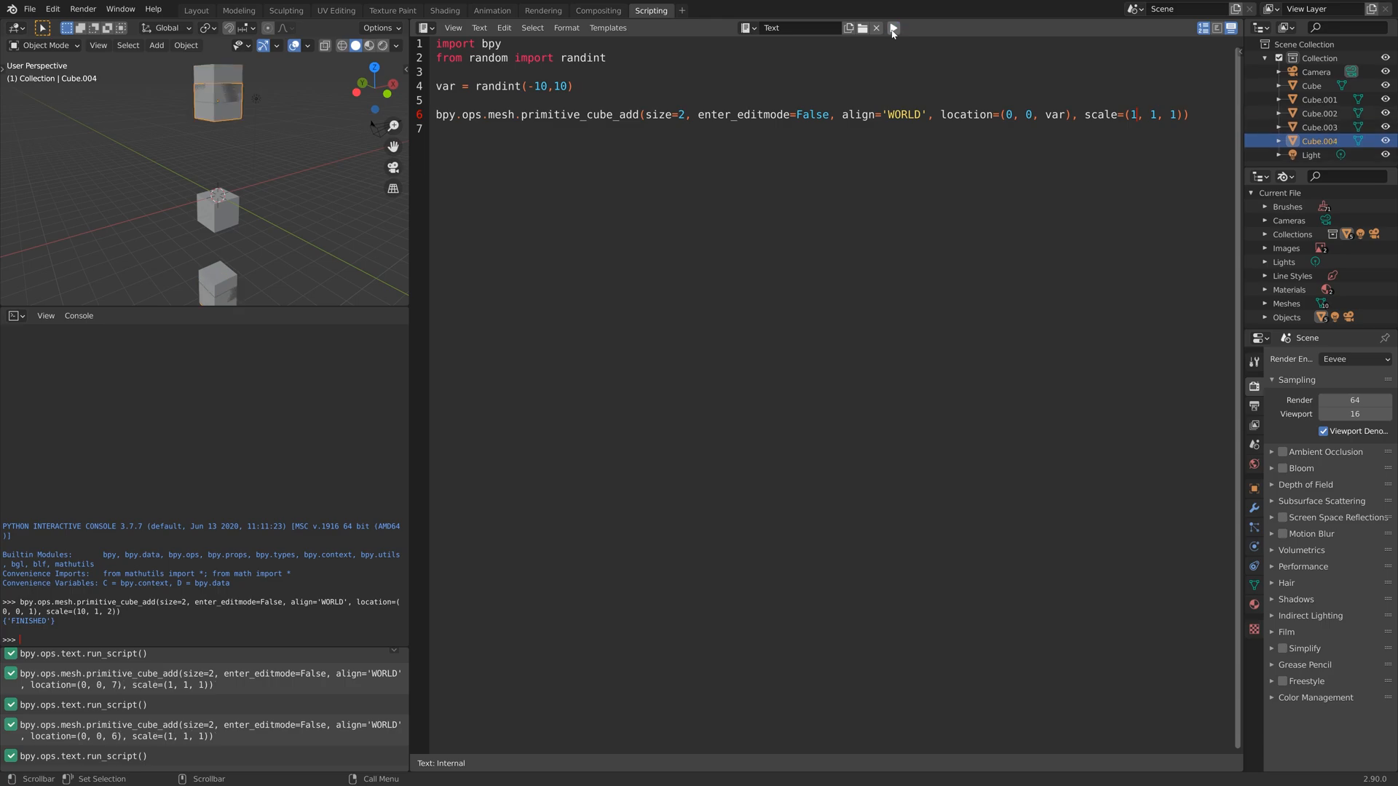
left_click(891, 28)
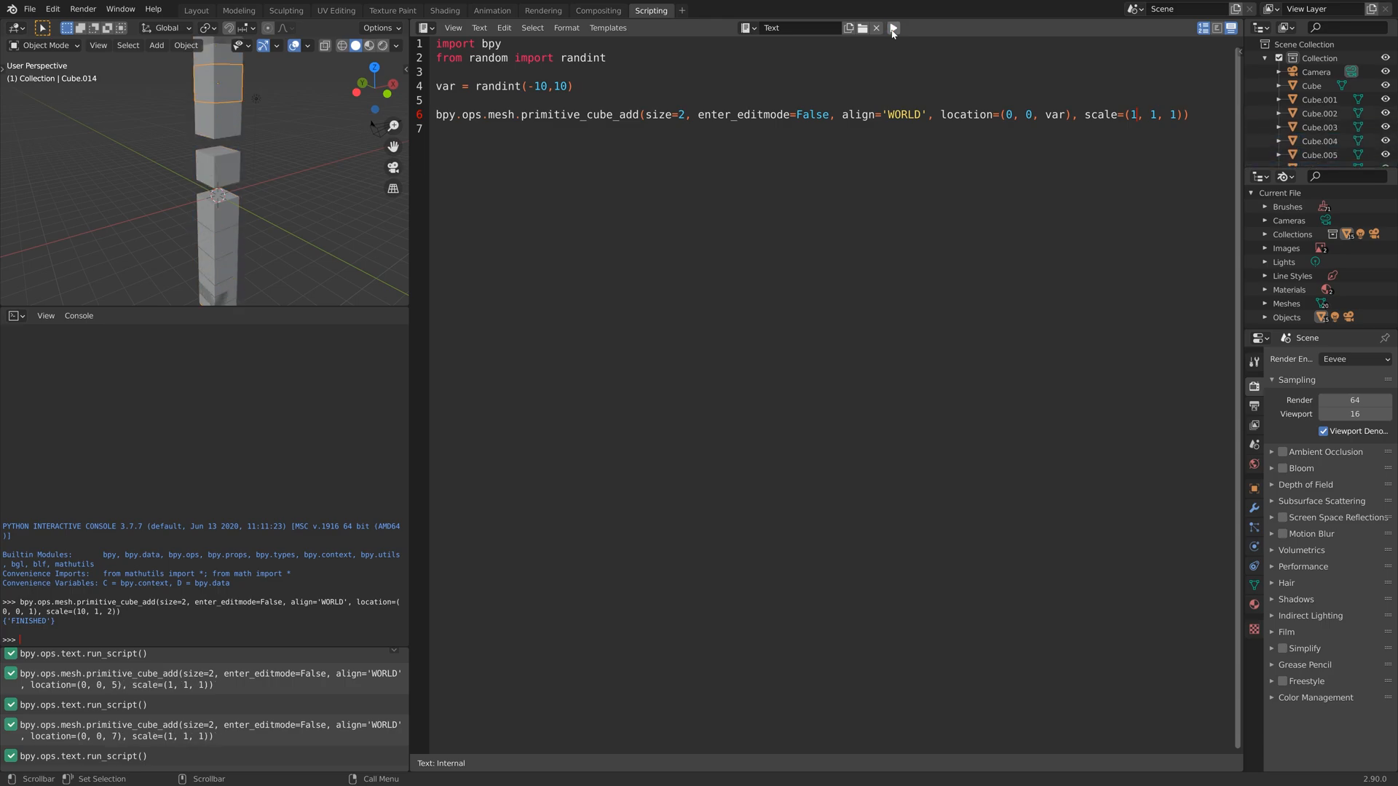
left_click(891, 28)
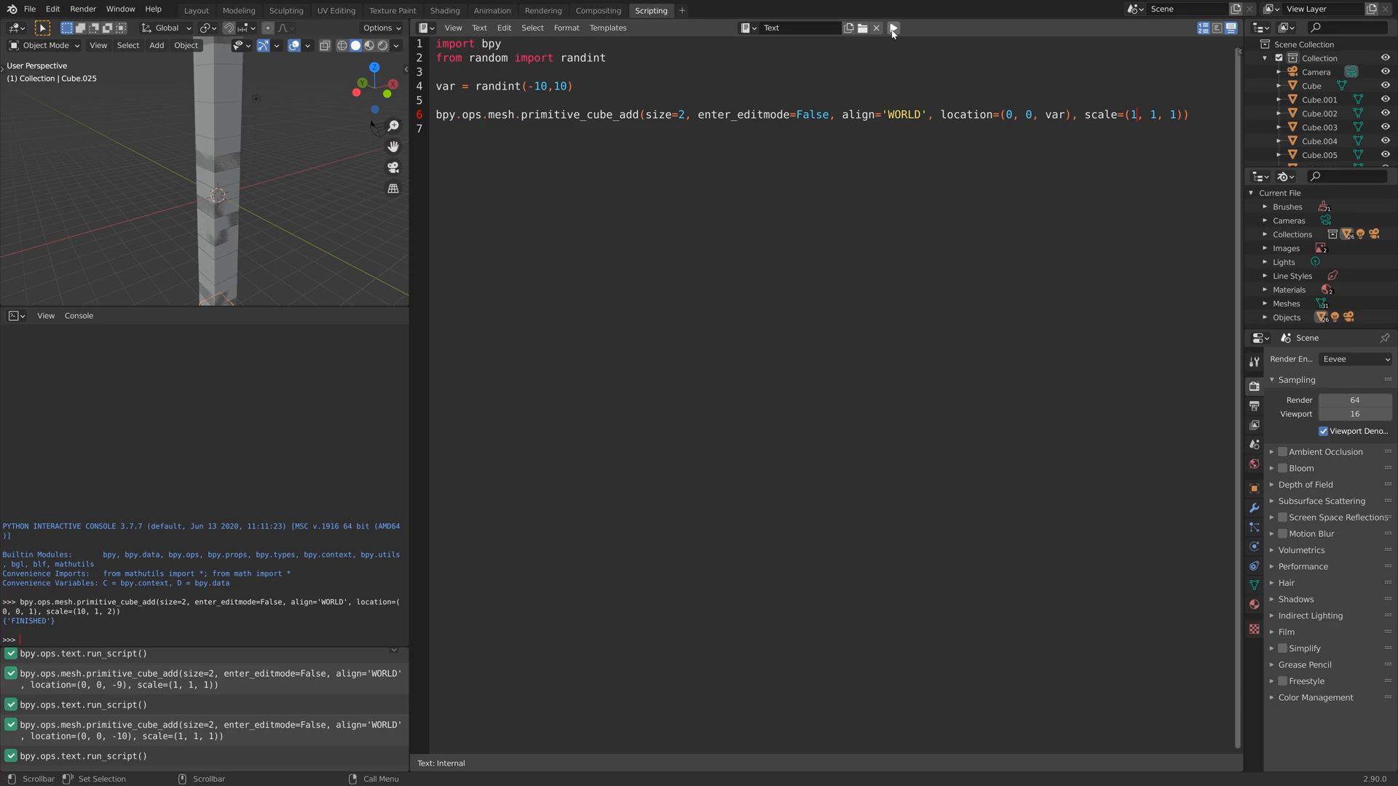
left_click(893, 28)
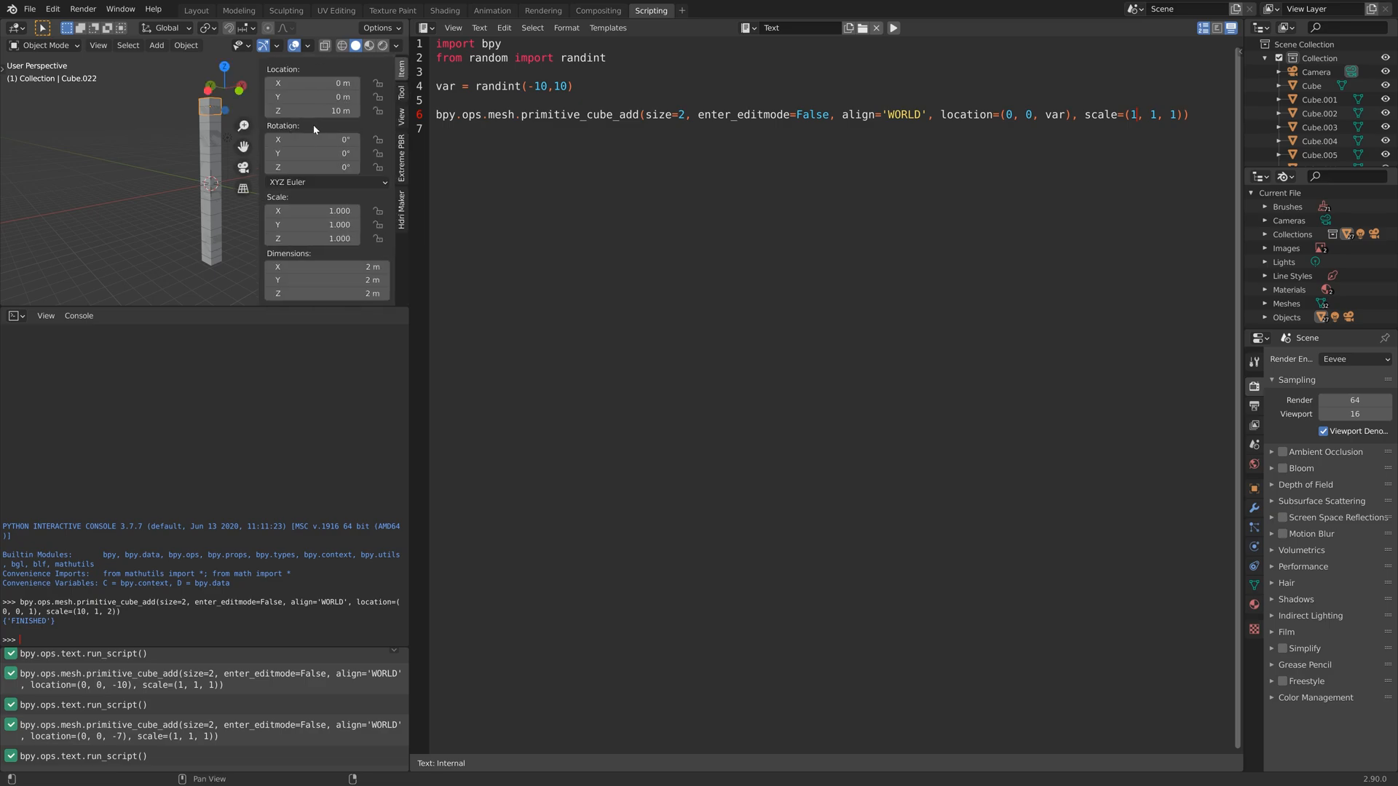
mouse_move(313, 111)
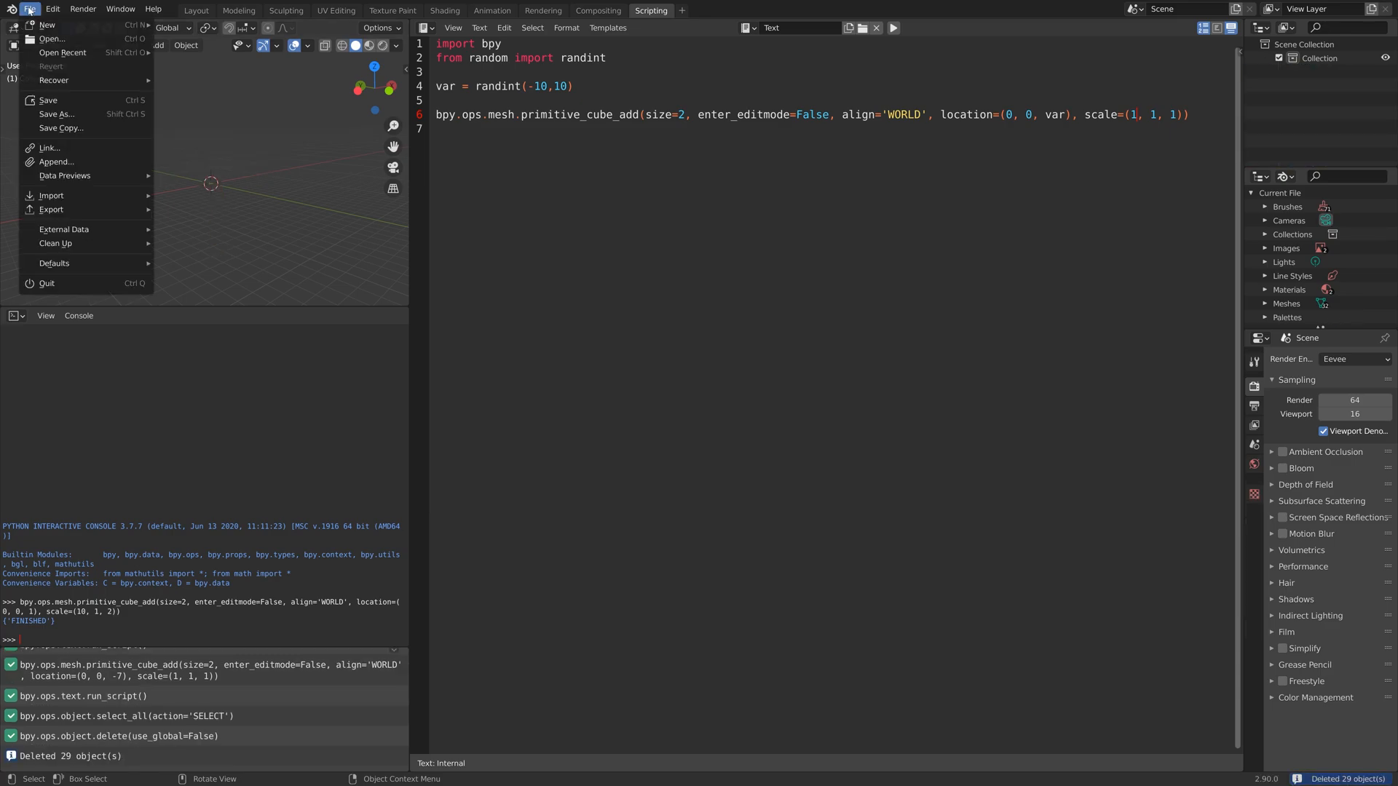
- Save As into a new 'Python Blender' folder on E:, Introduction subfolder, named 'First lesson.blend'
left_click(56, 113)
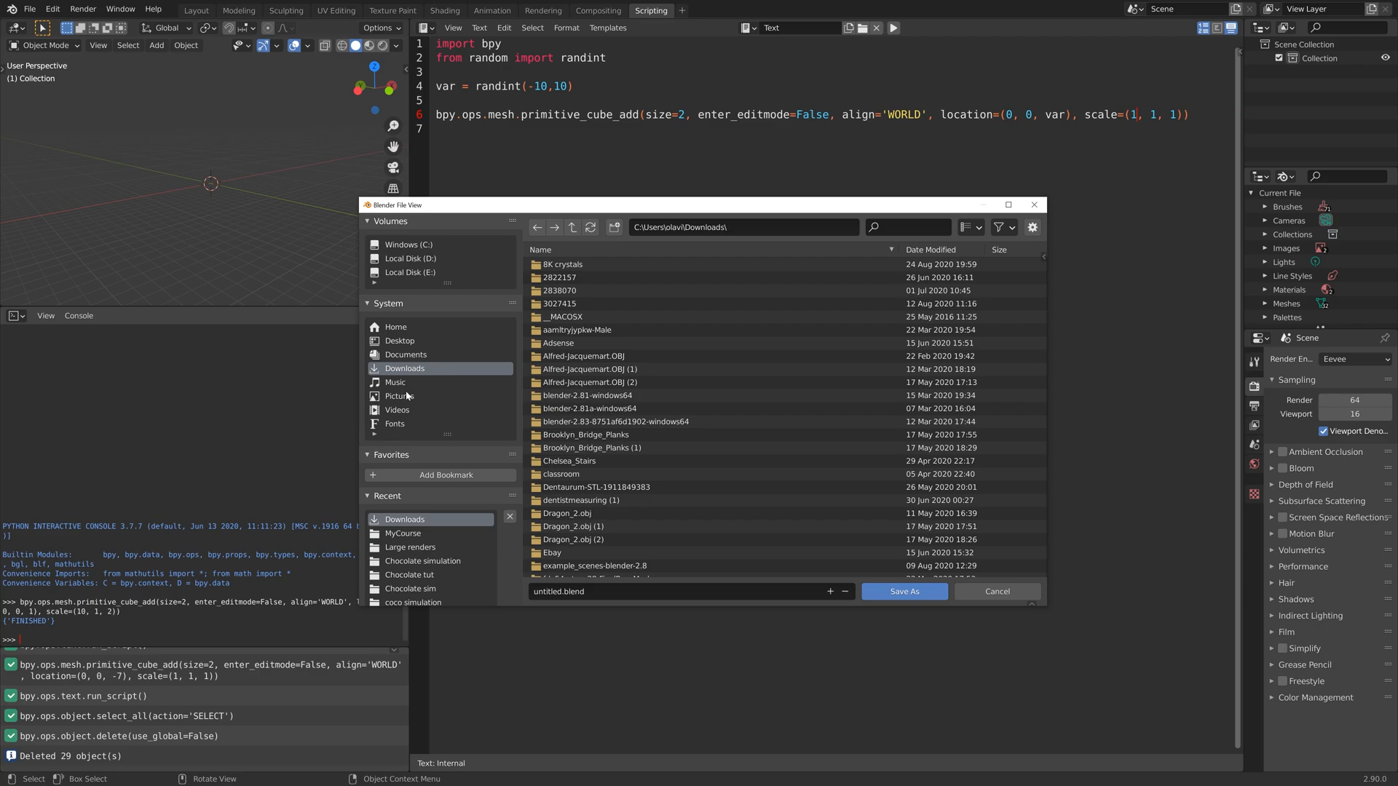
left_click(410, 272)
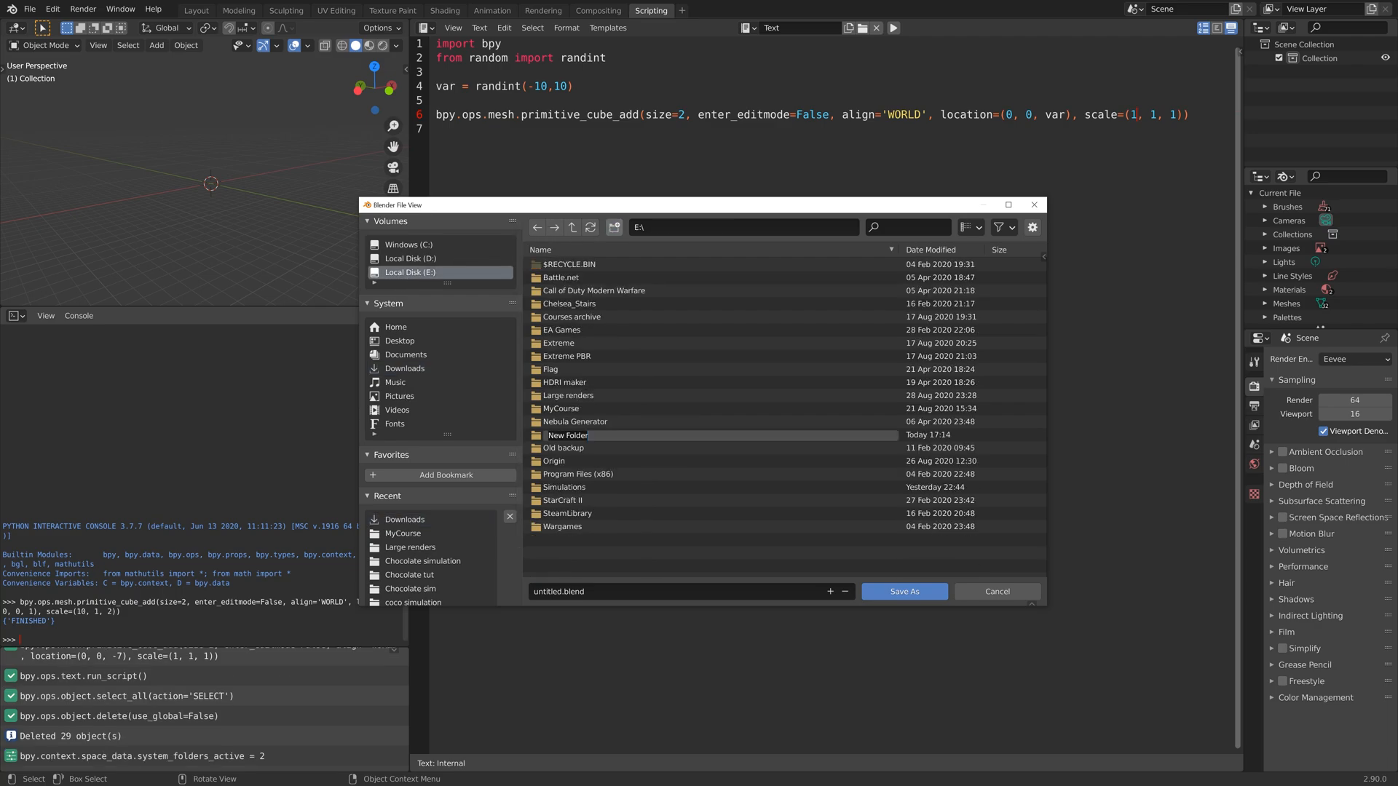
type("Python Blender\\")
type("Intro")
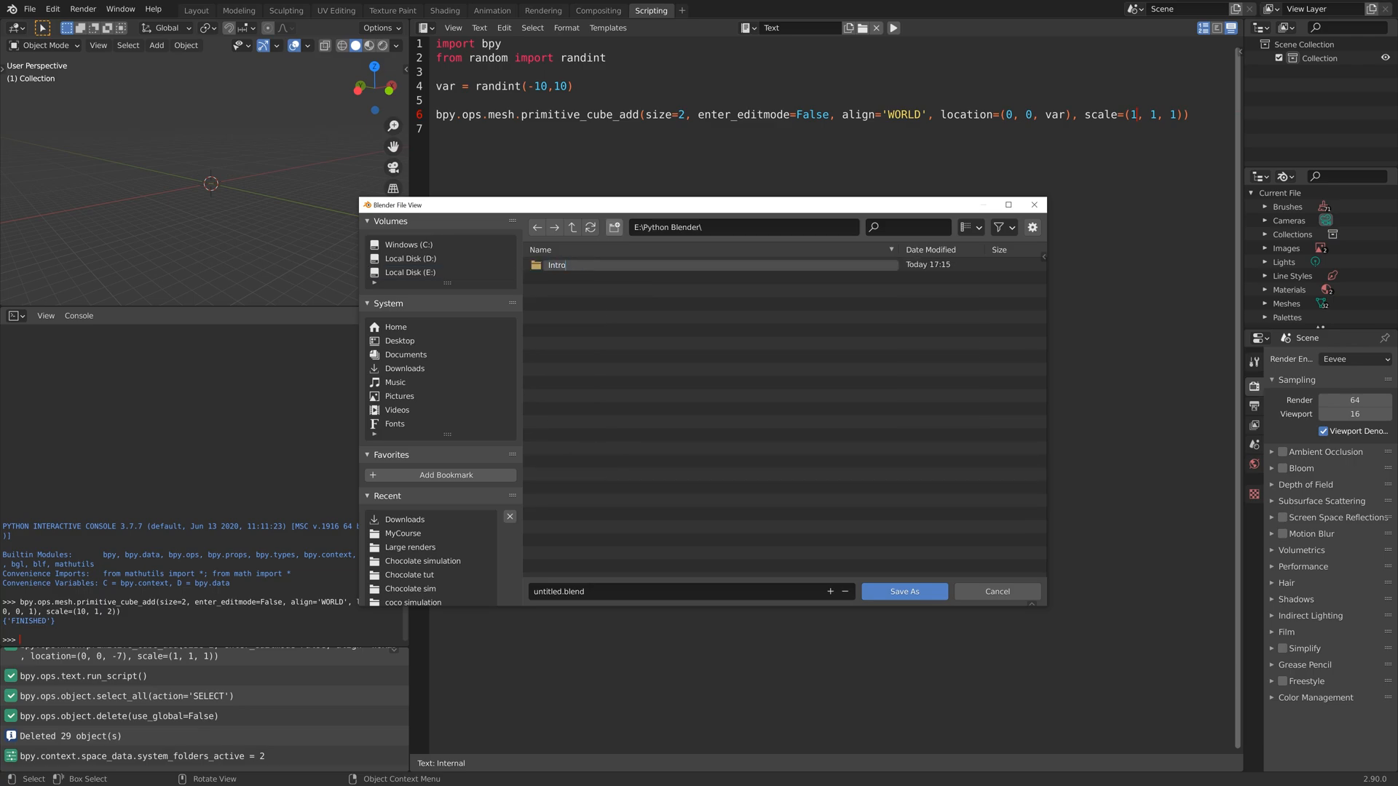
double_click(556, 265)
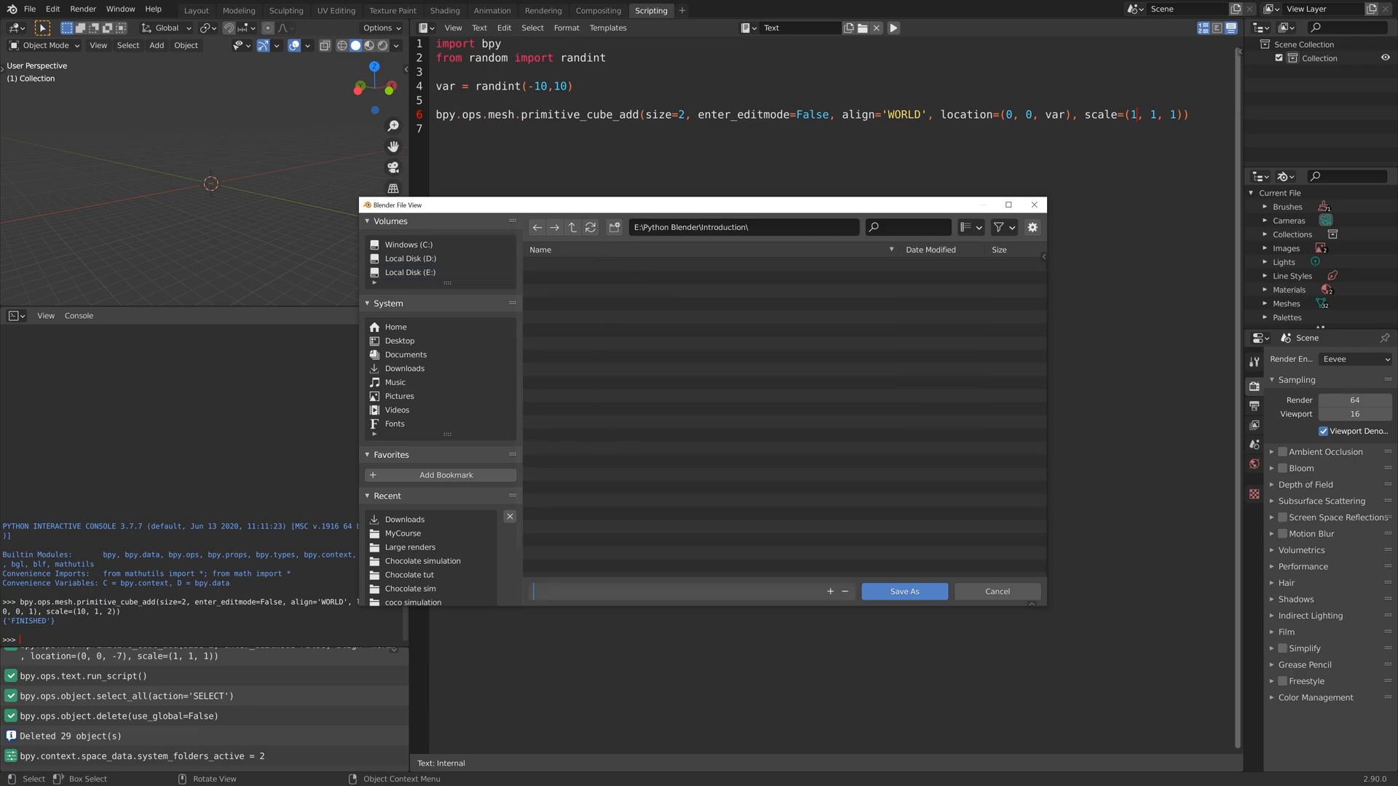
type("First lesson.blend")
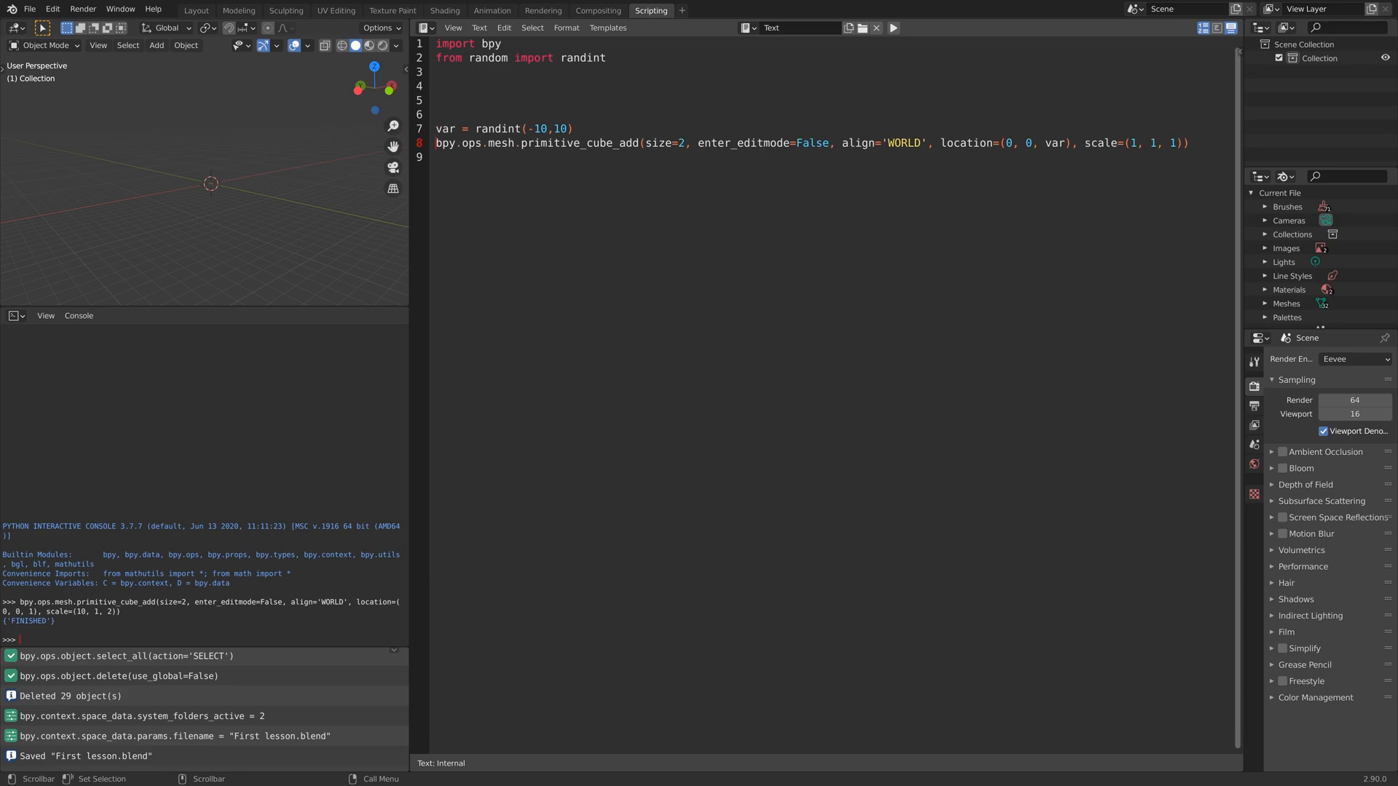
- Start a 'for' line above the randint and cube-adding code
type("for i in range(")
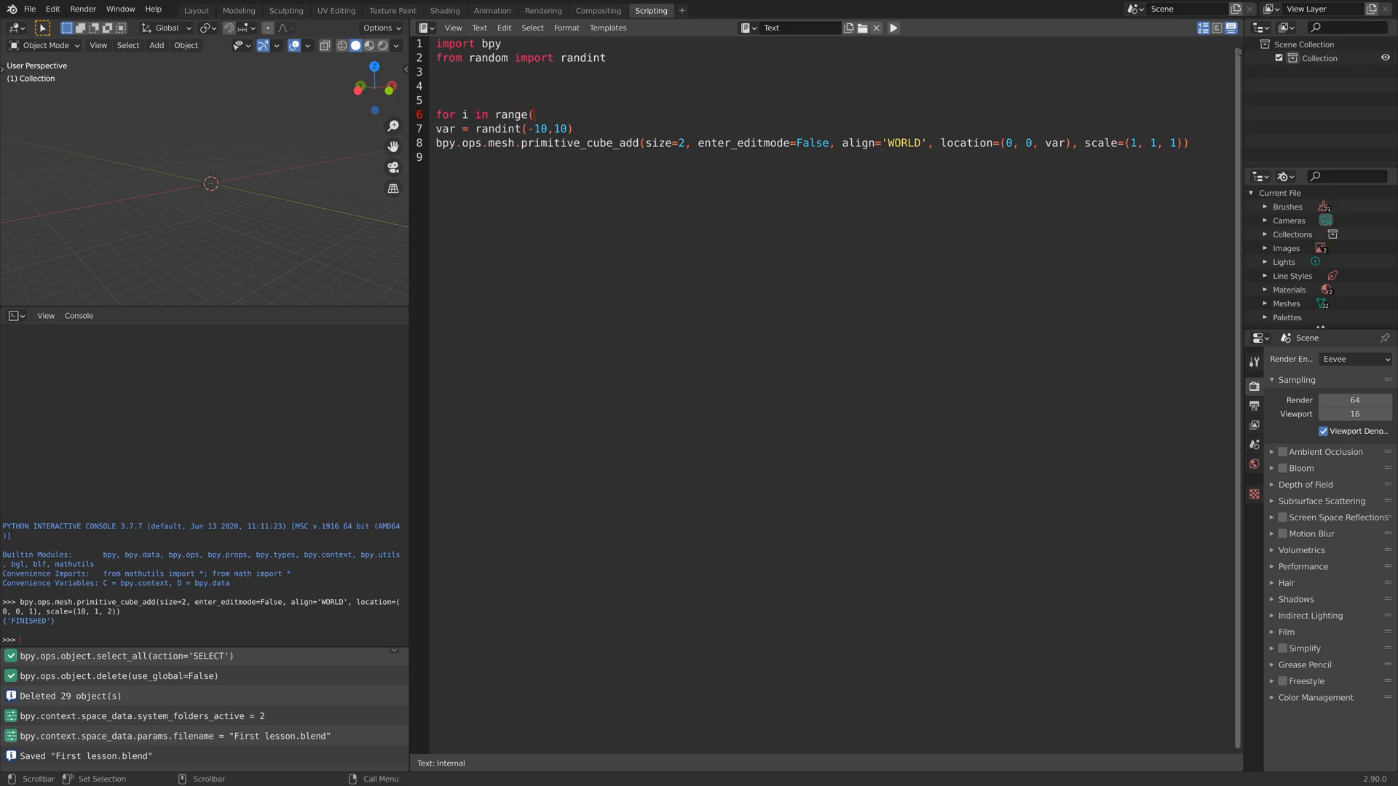
- Complete 'for i in range(20):', indent the two cube lines into its body, and run it
type("20)")
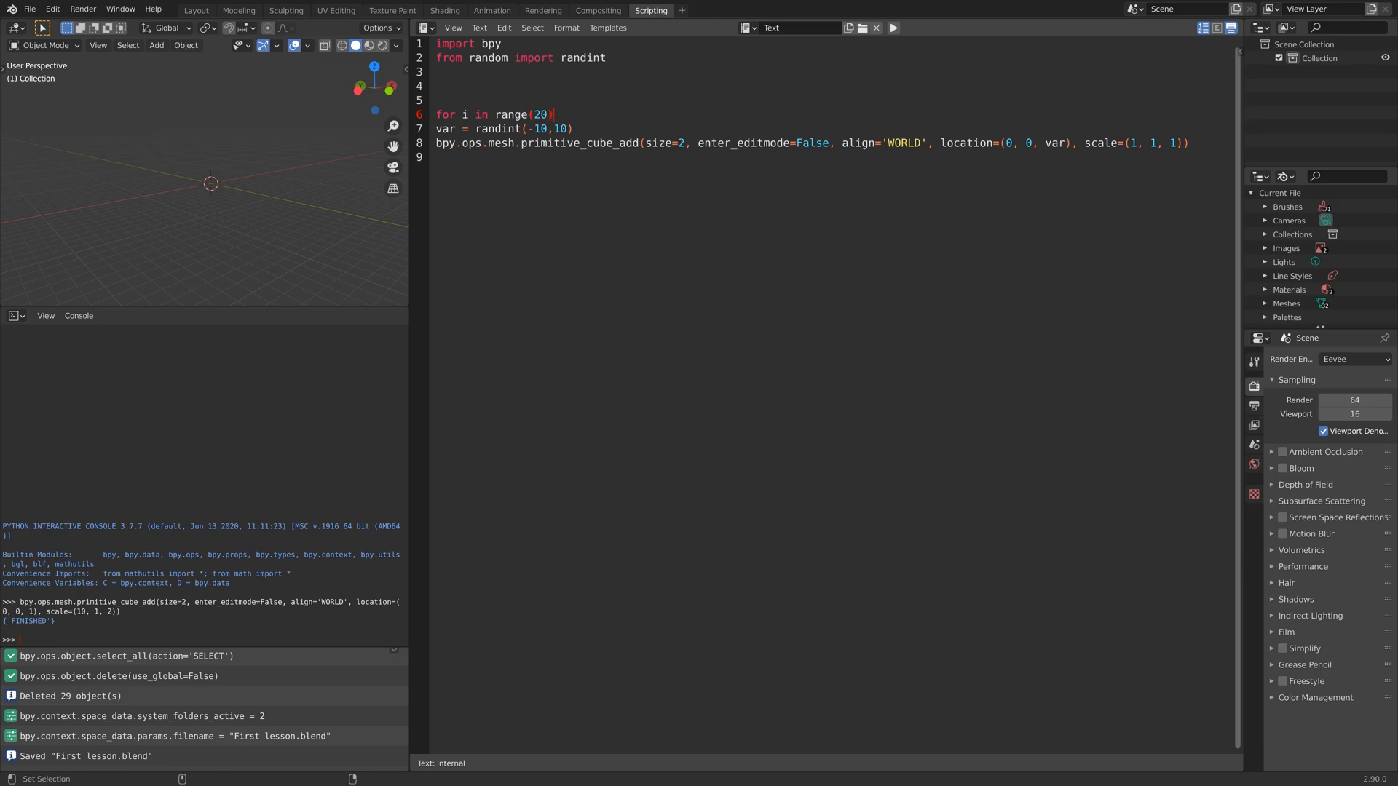
left_click_drag(435, 128, 458, 143)
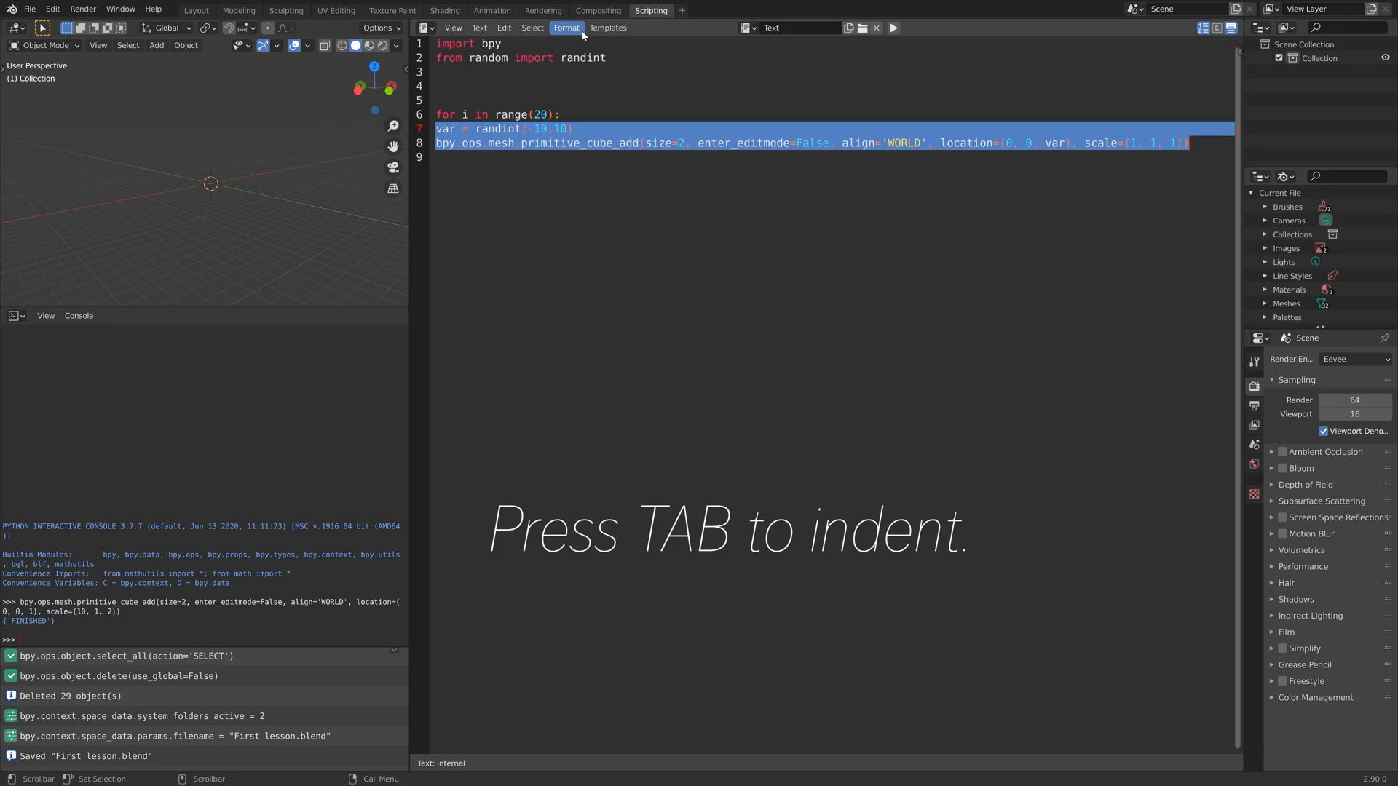
left_click(566, 28)
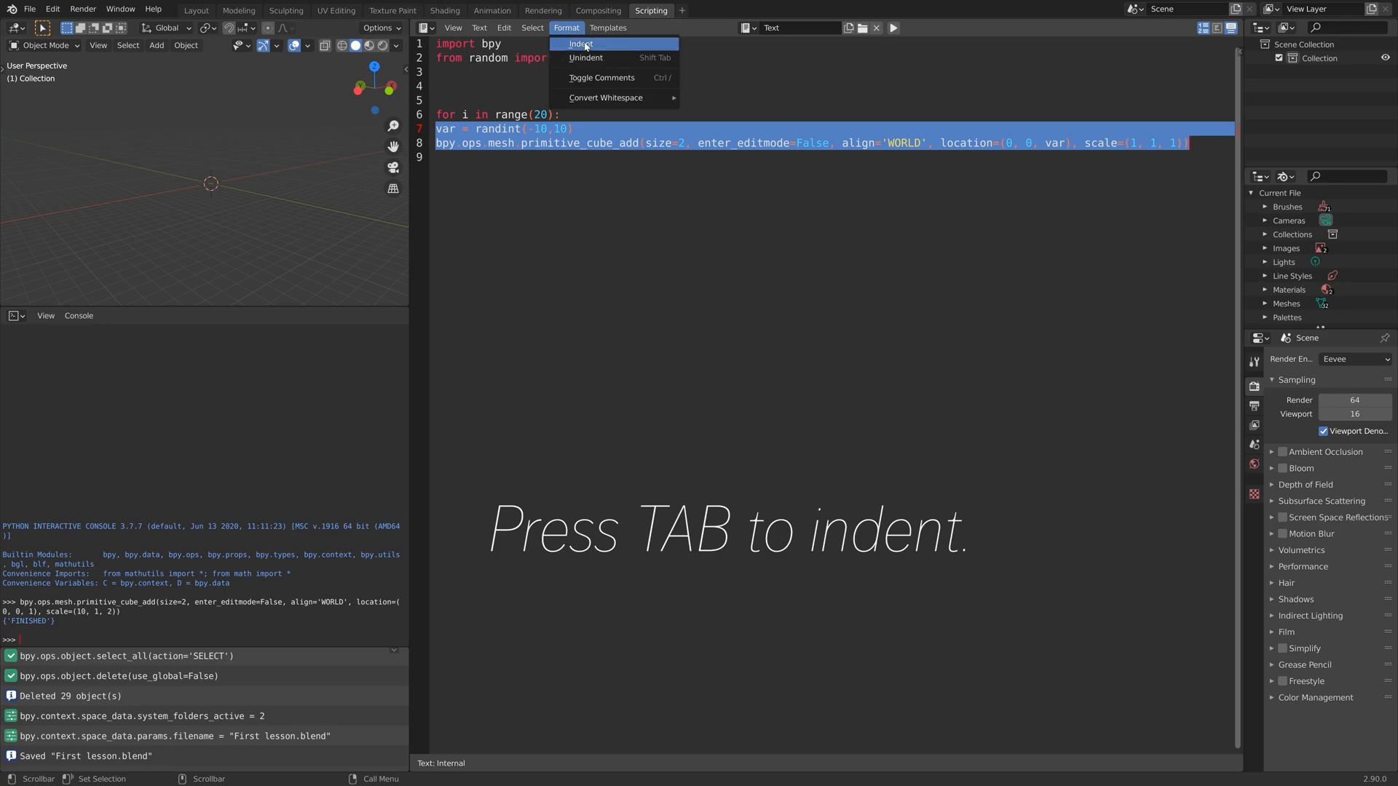
left_click(578, 42)
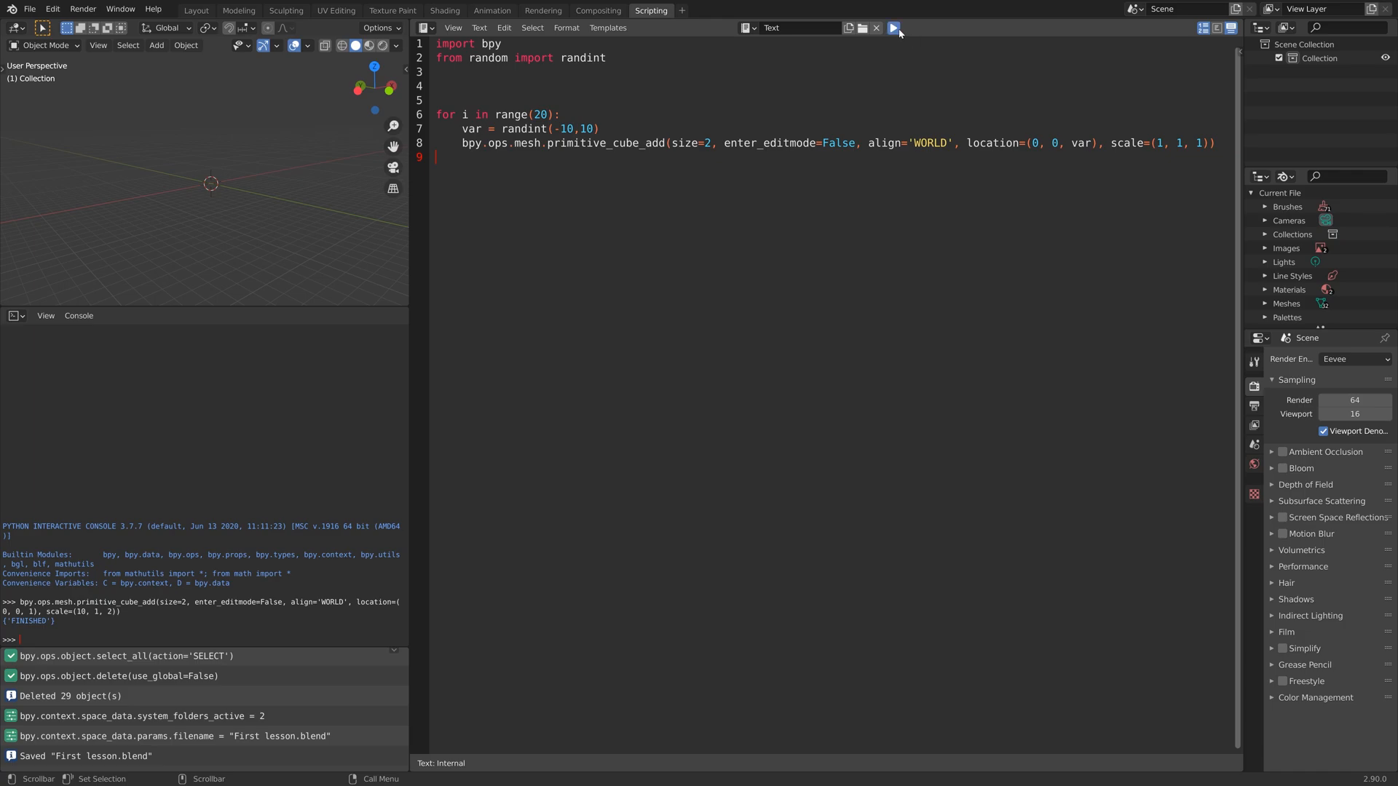
left_click(893, 28)
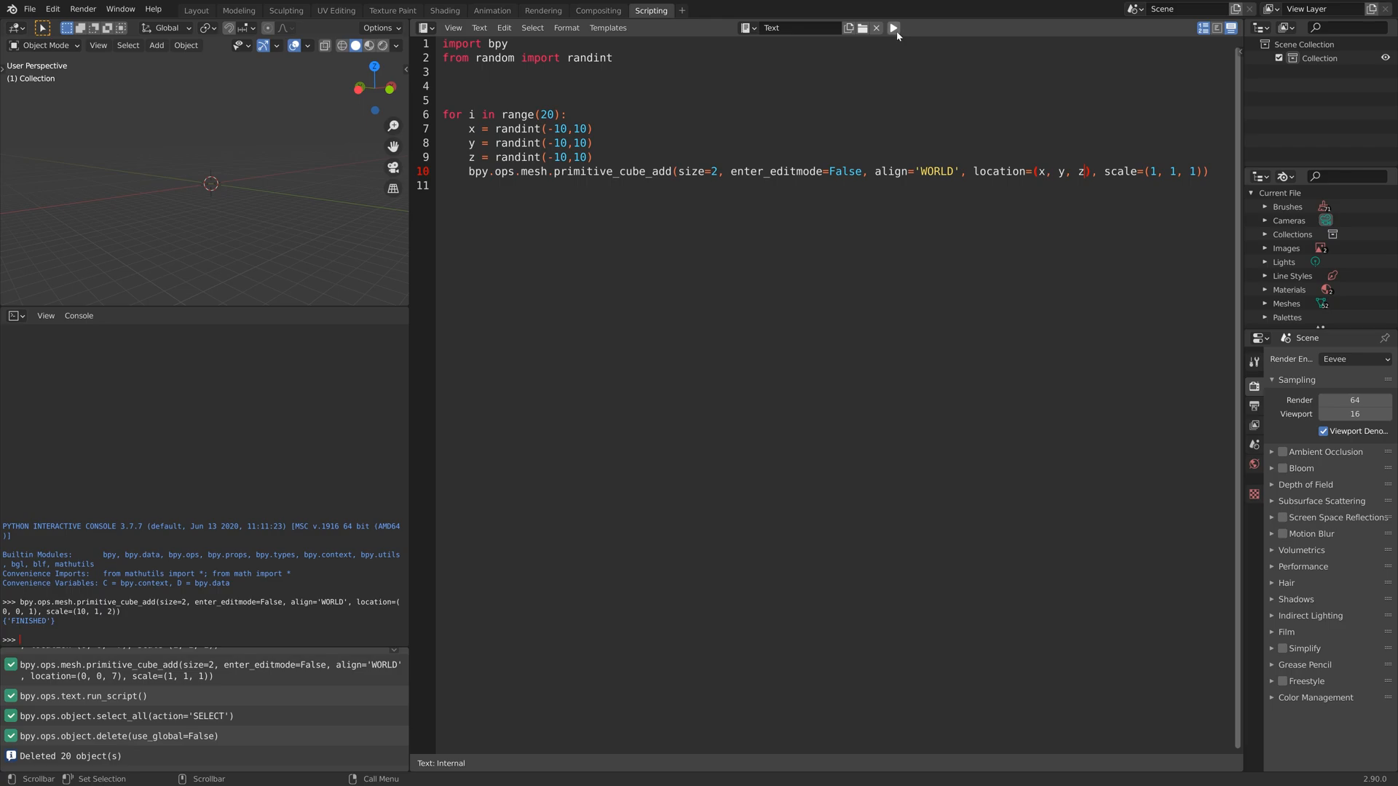
- Run the loop with random x, y, z locations to scatter 20 cubes, then delete them all
left_click(893, 28)
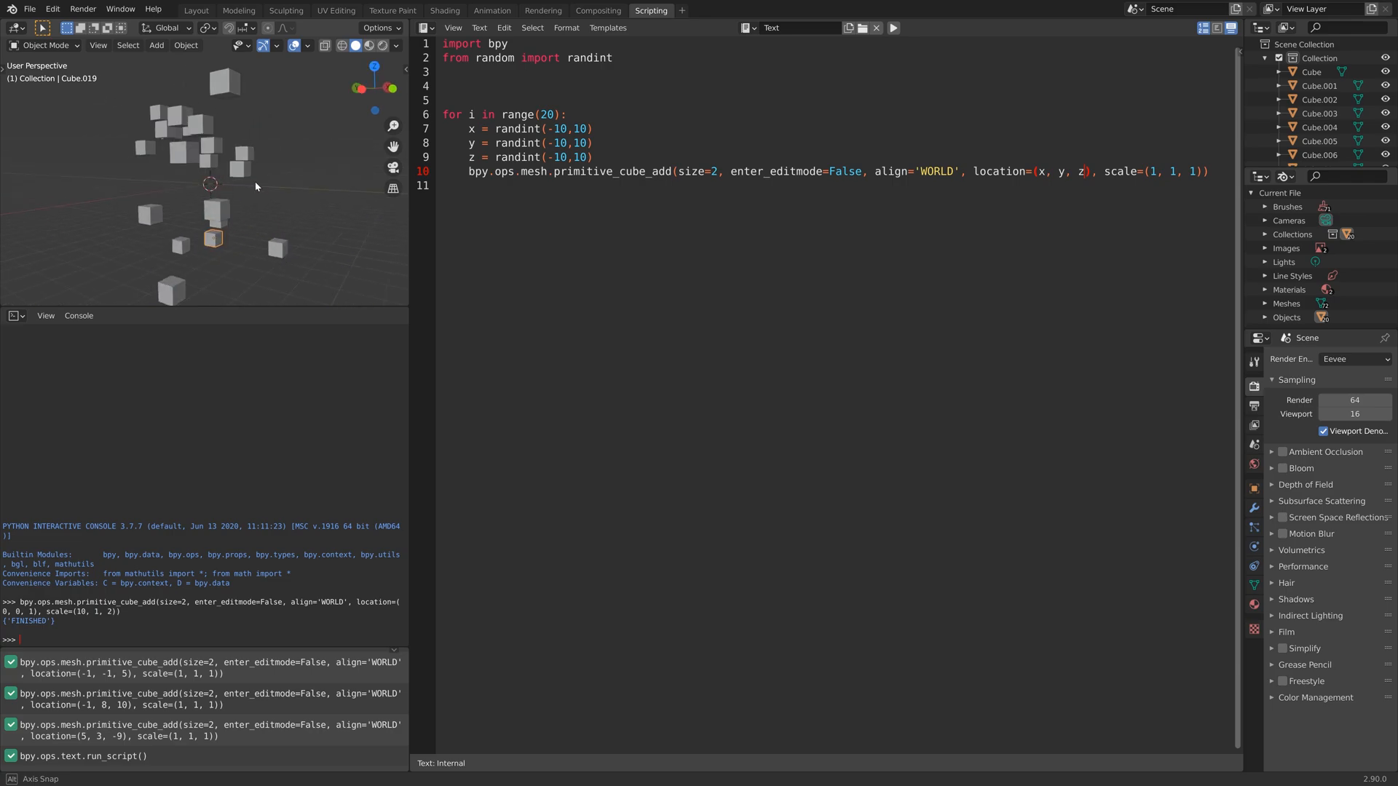
key("a")
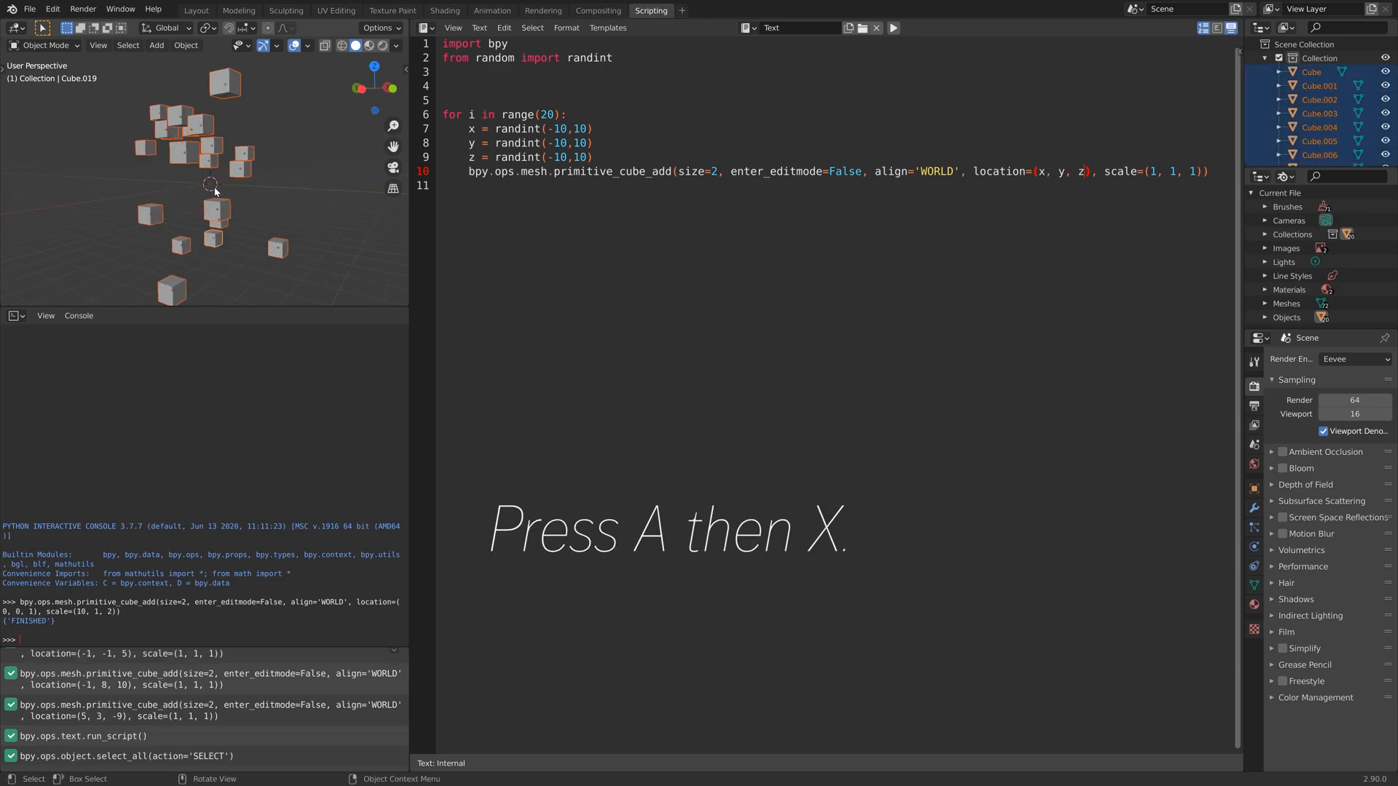
key("x")
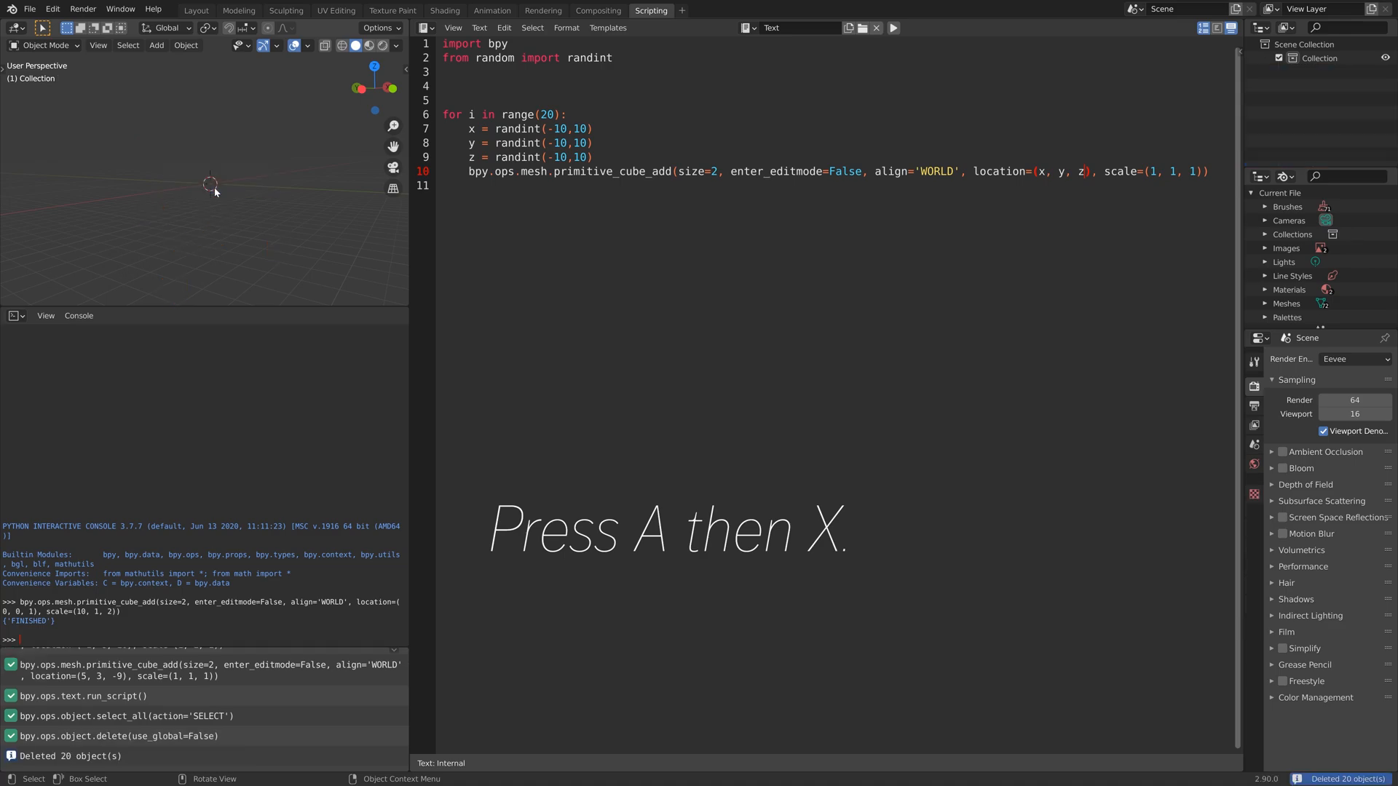
- Rewrite the loop as c = 0, while c<20: with c+=1 in the body, and run it
type("c")
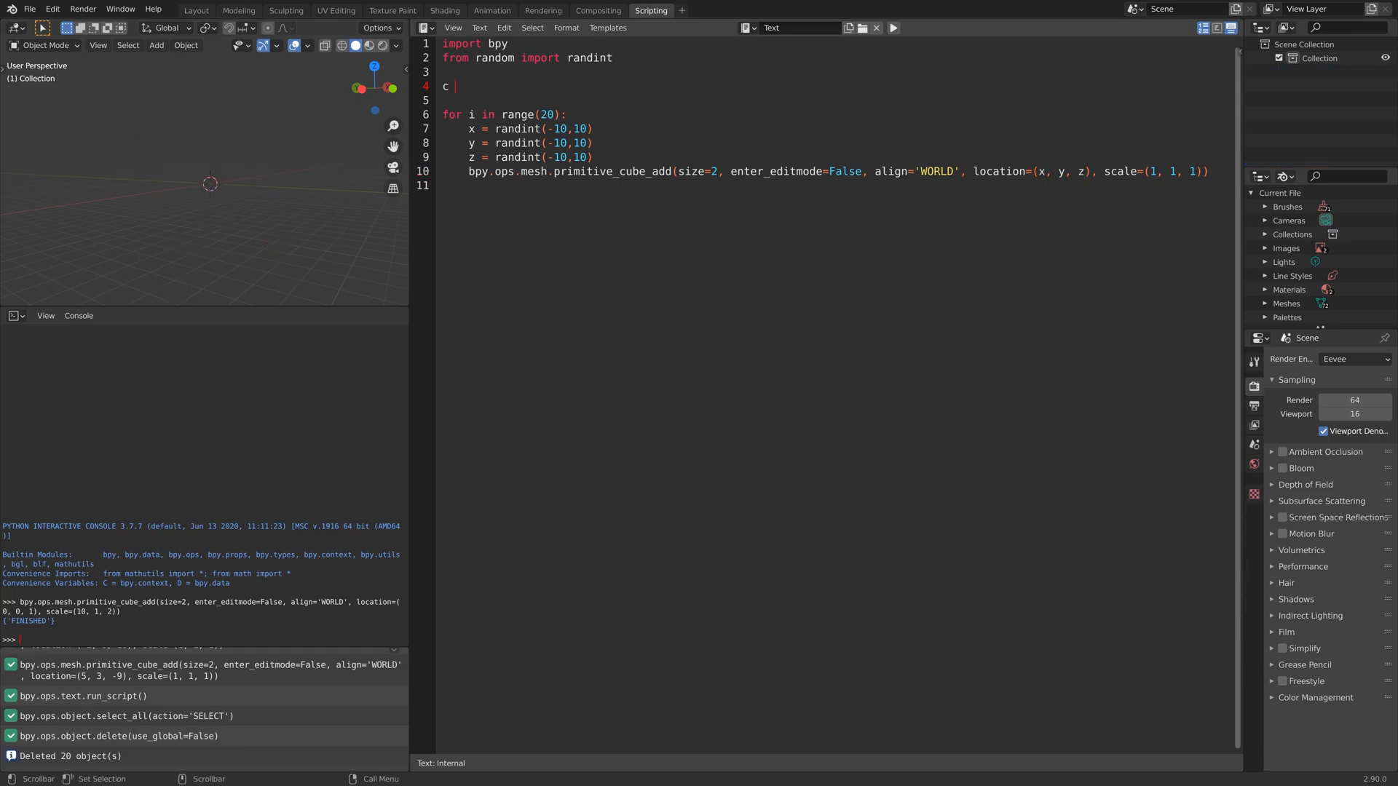
type("= 0")
left_click(508, 113)
type("while :")
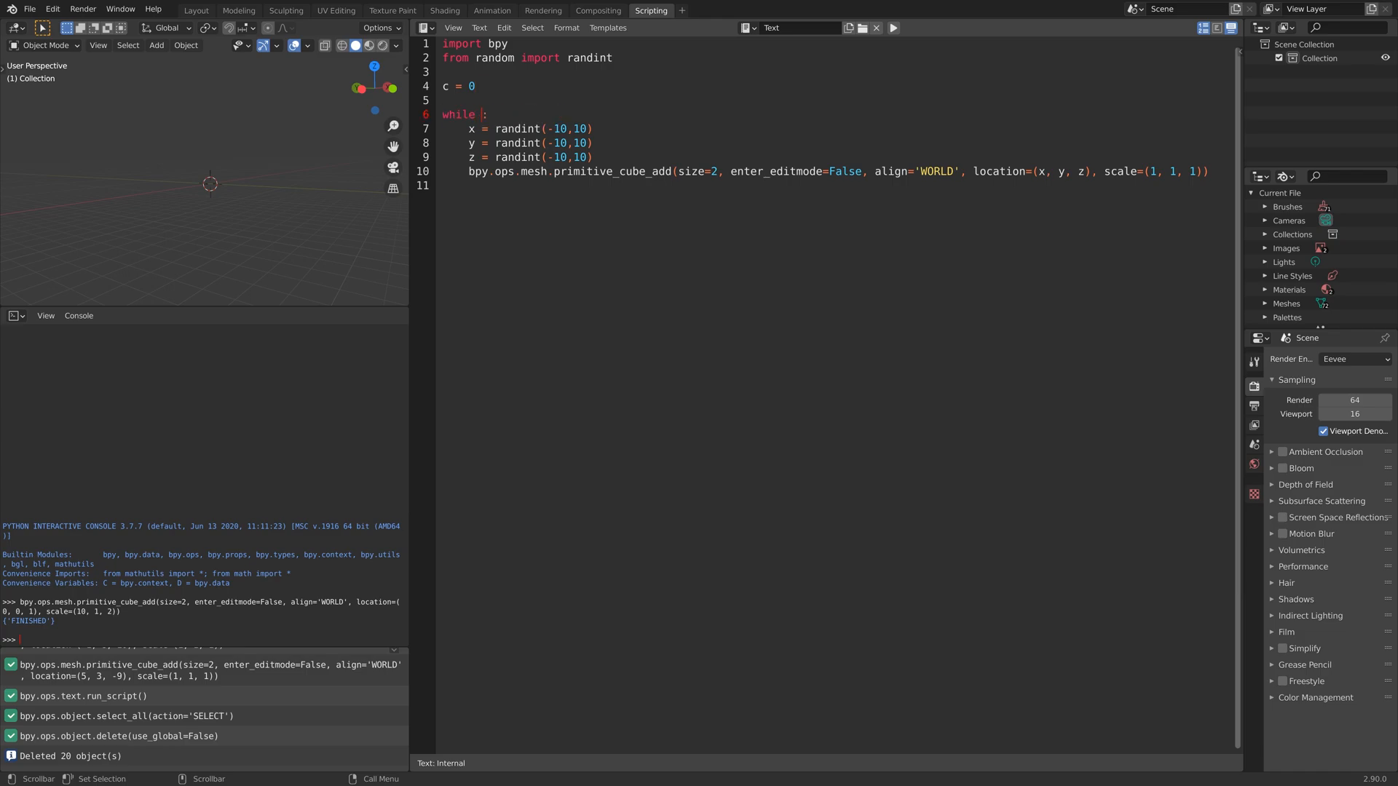
type("c<20")
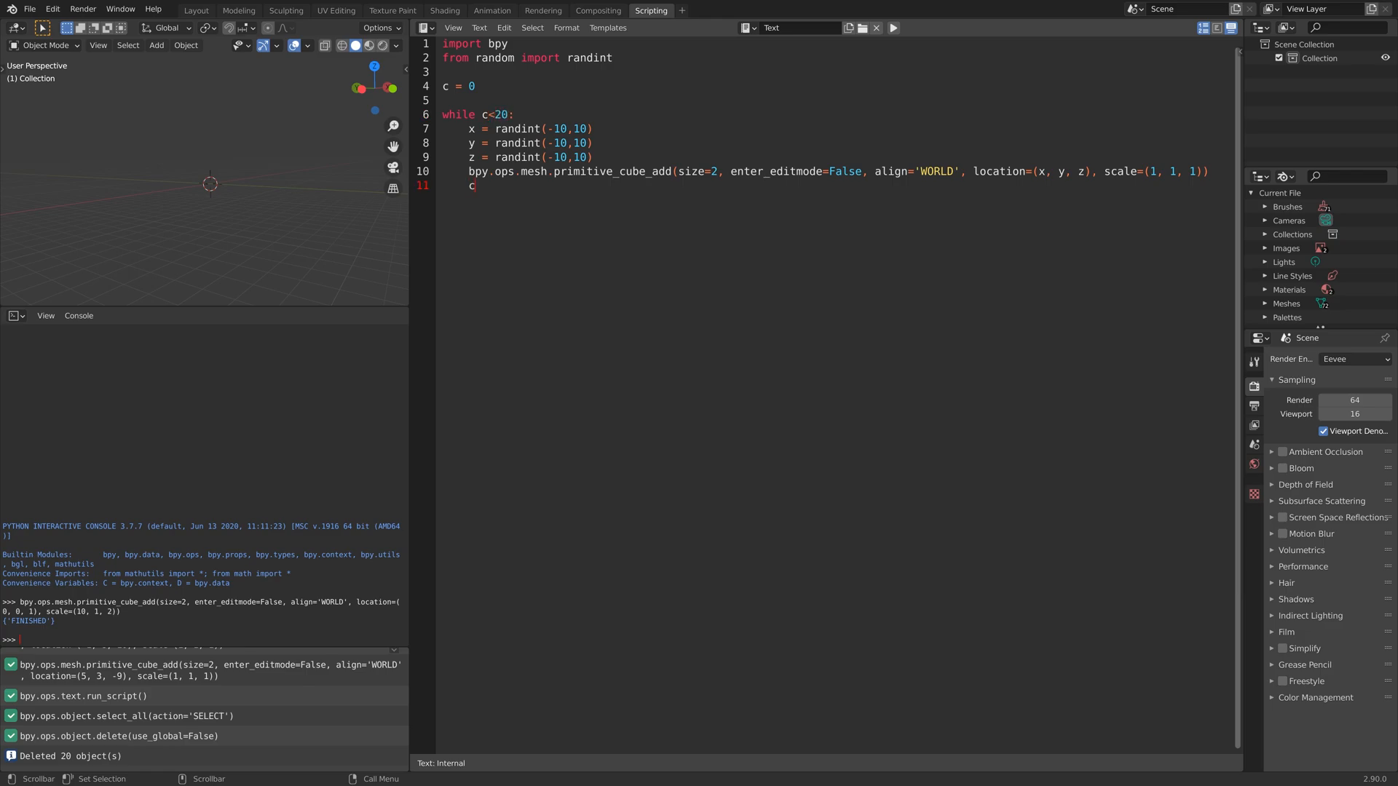
type("+=1")
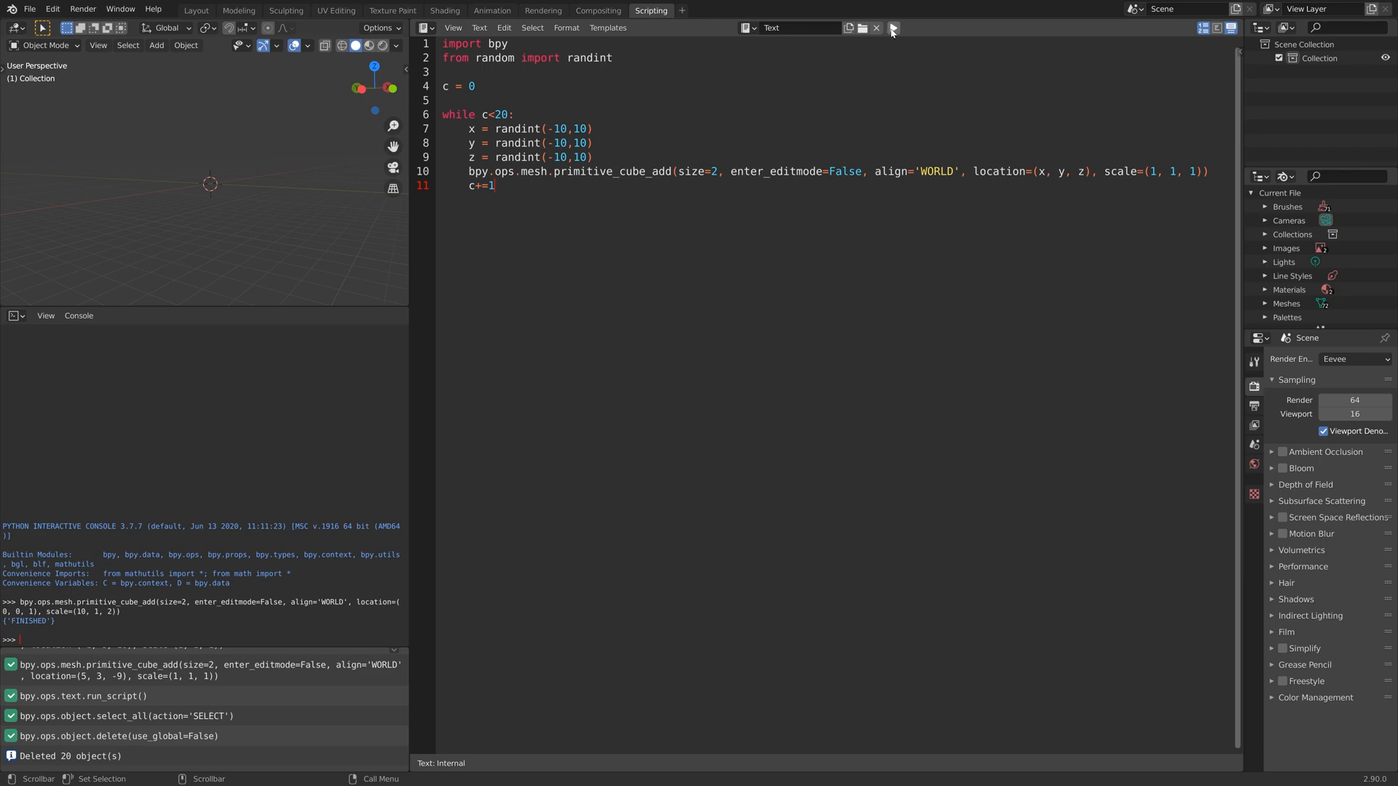
left_click(892, 28)
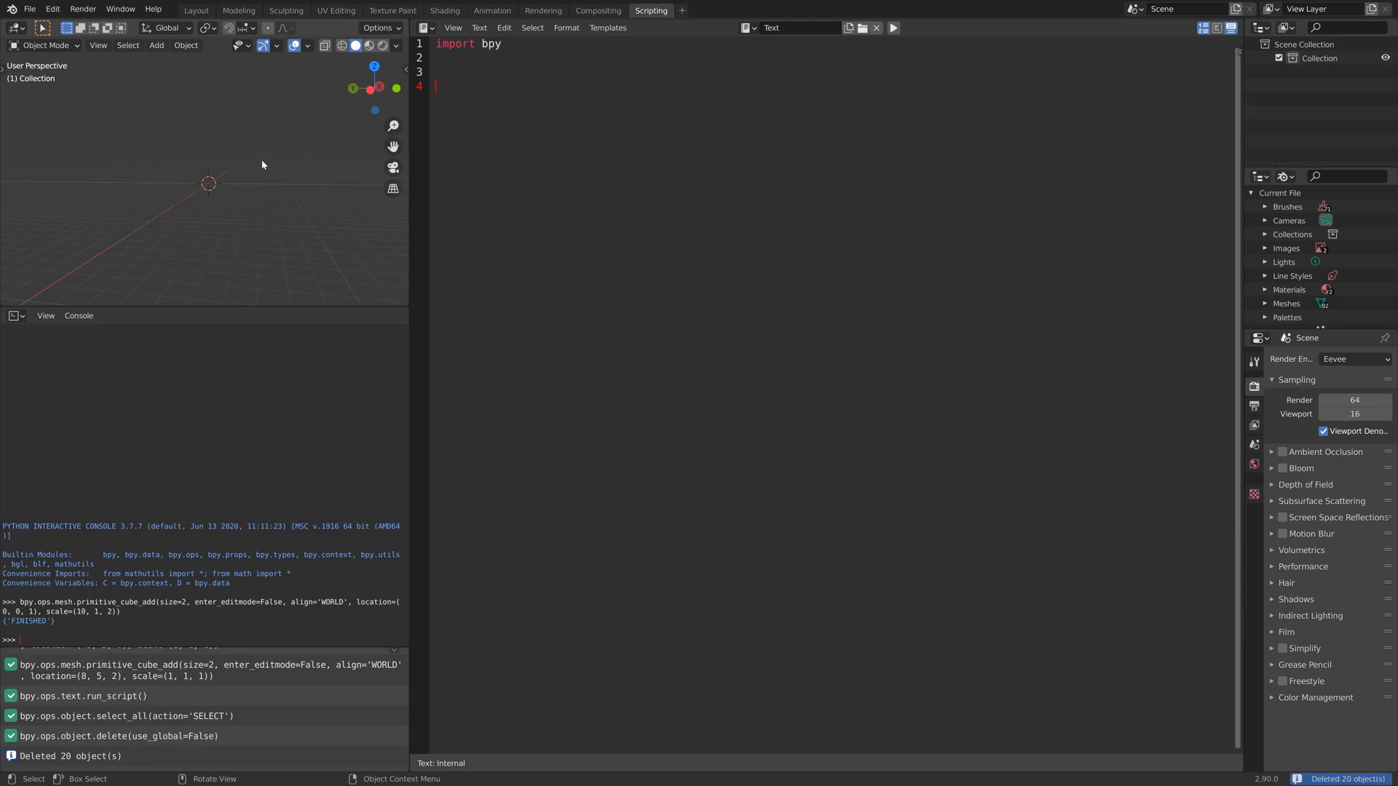
- Start a new script setting a = 1 with an if a == 1: condition
type("a = 1")
type("if")
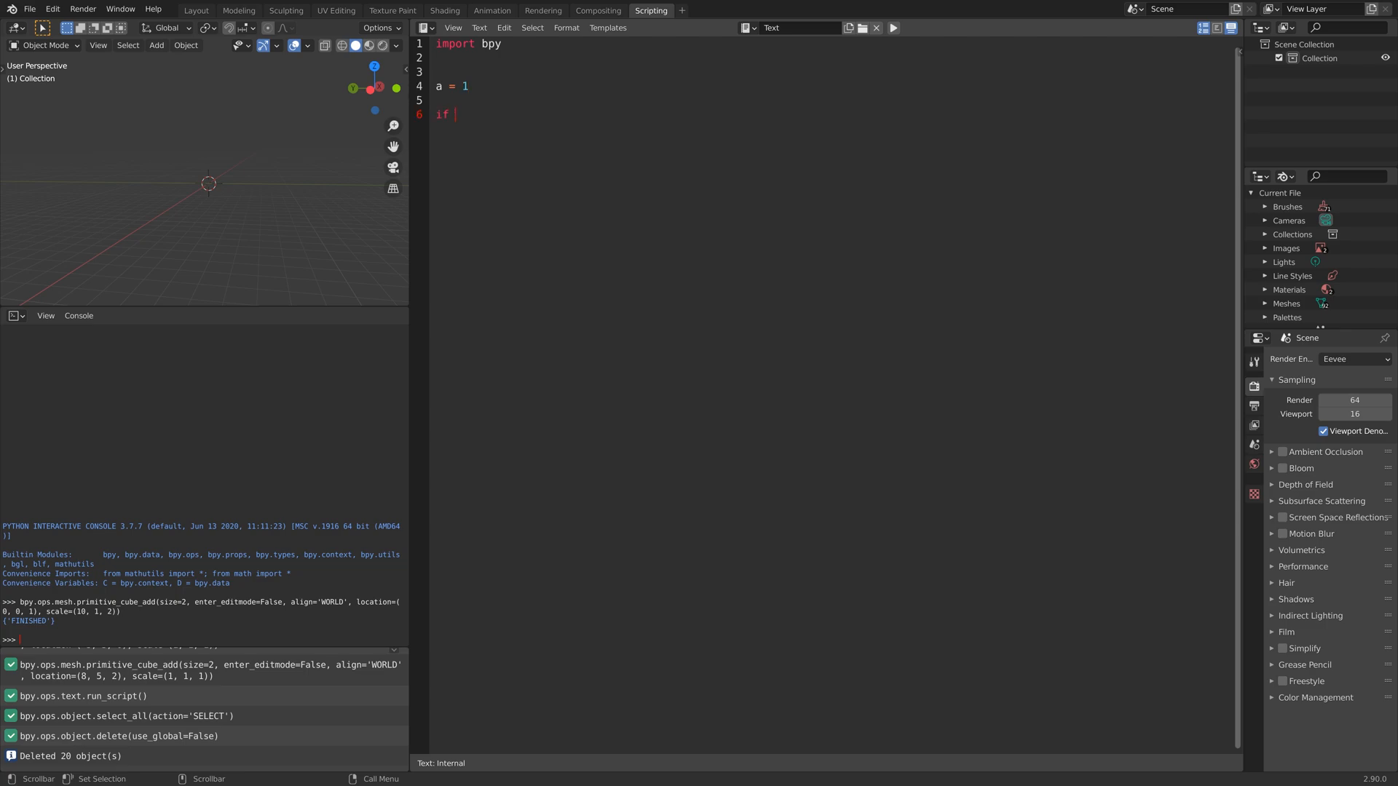
type("a")
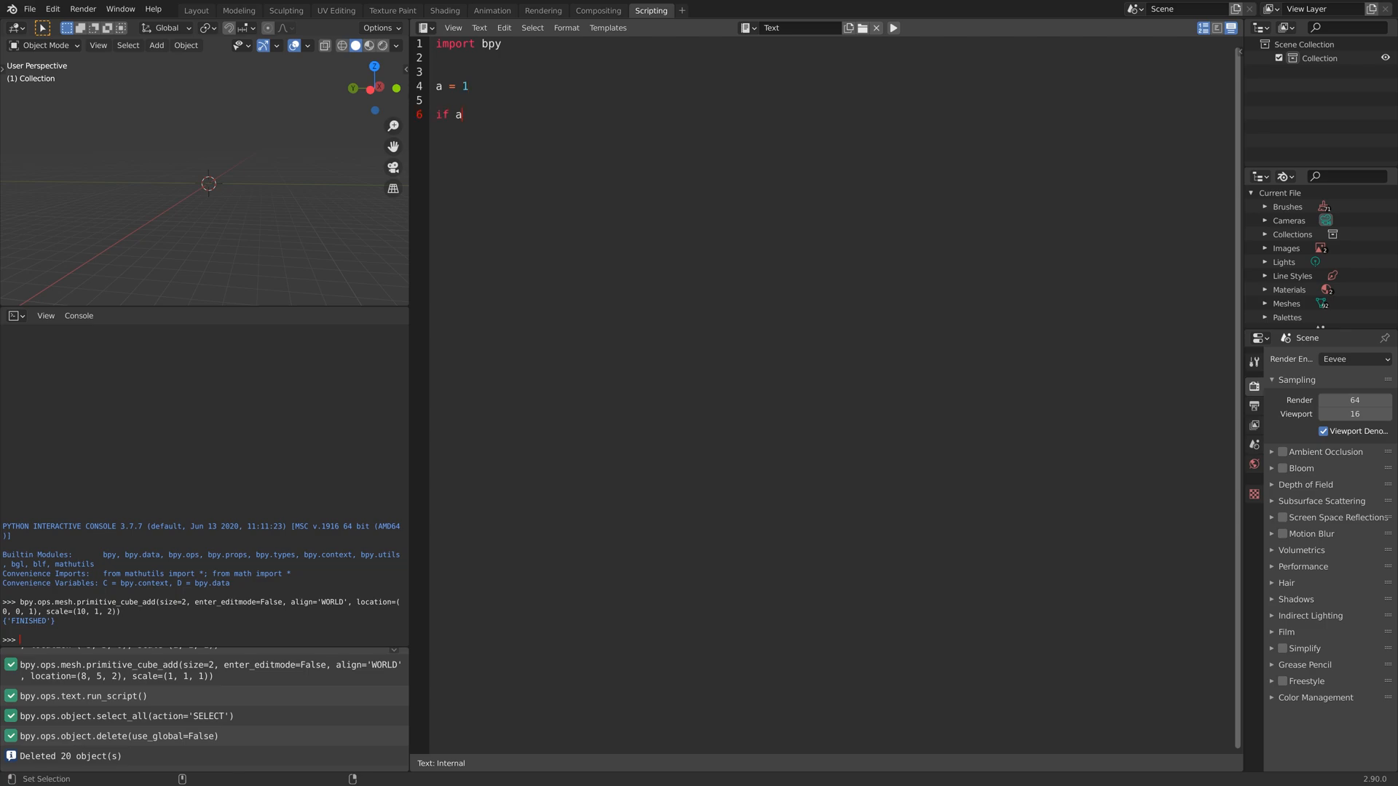
type("==")
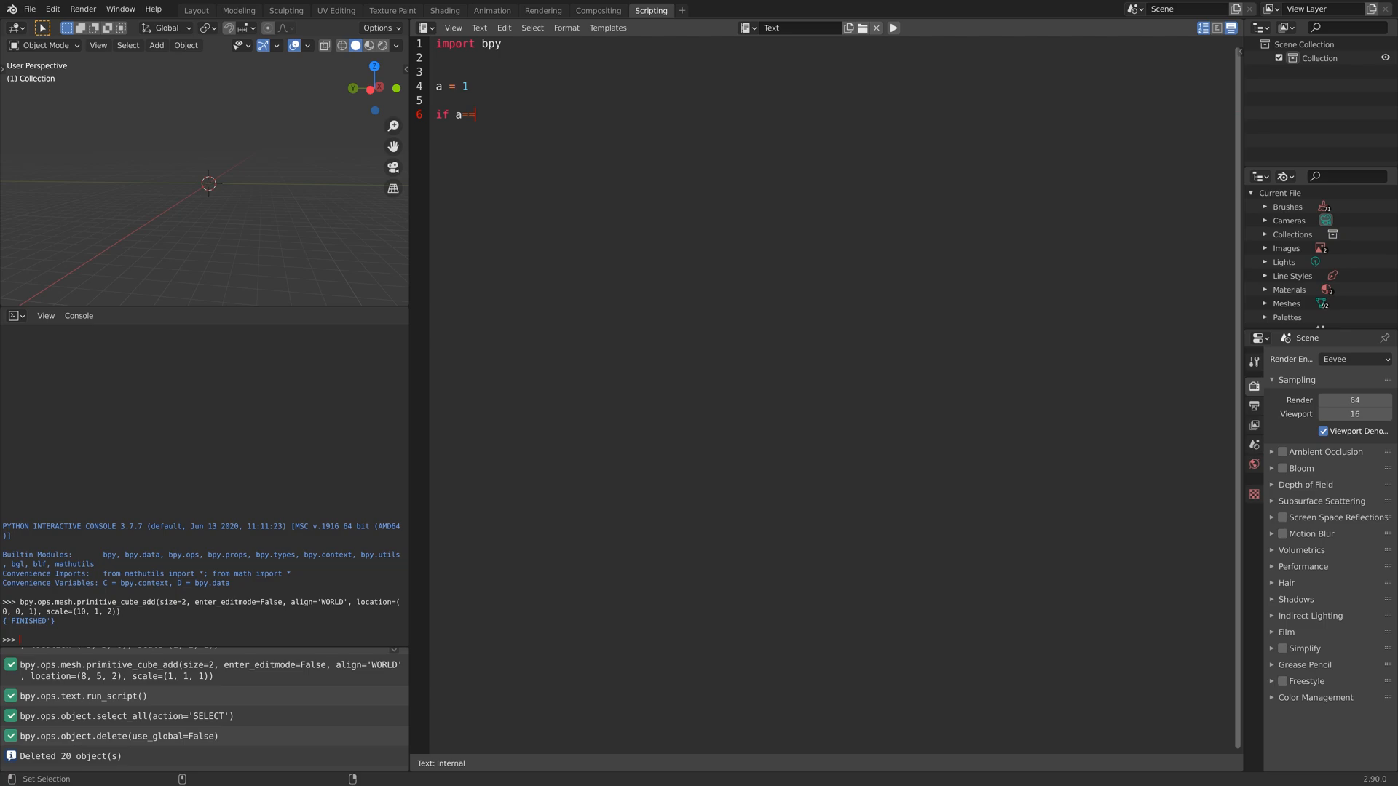
type("!")
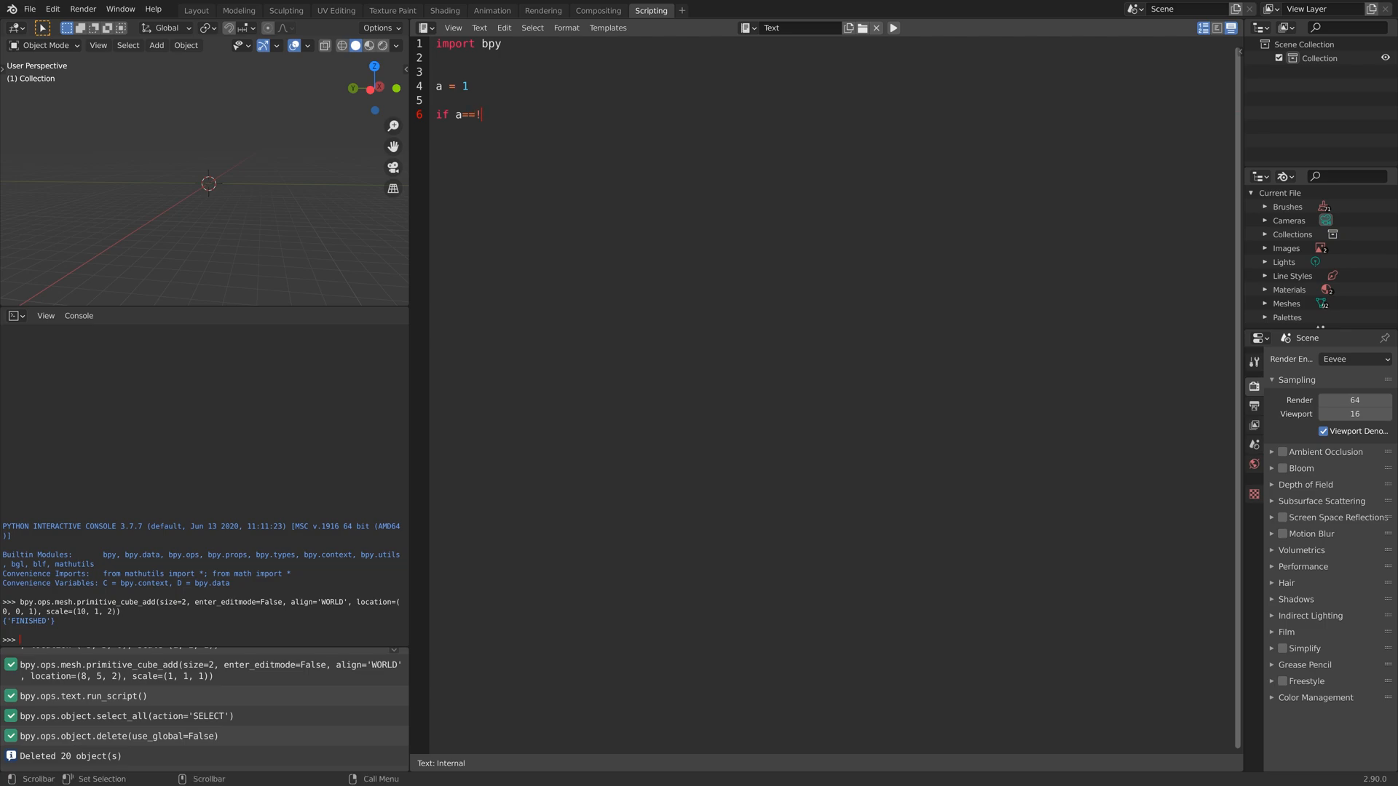
type("1:")
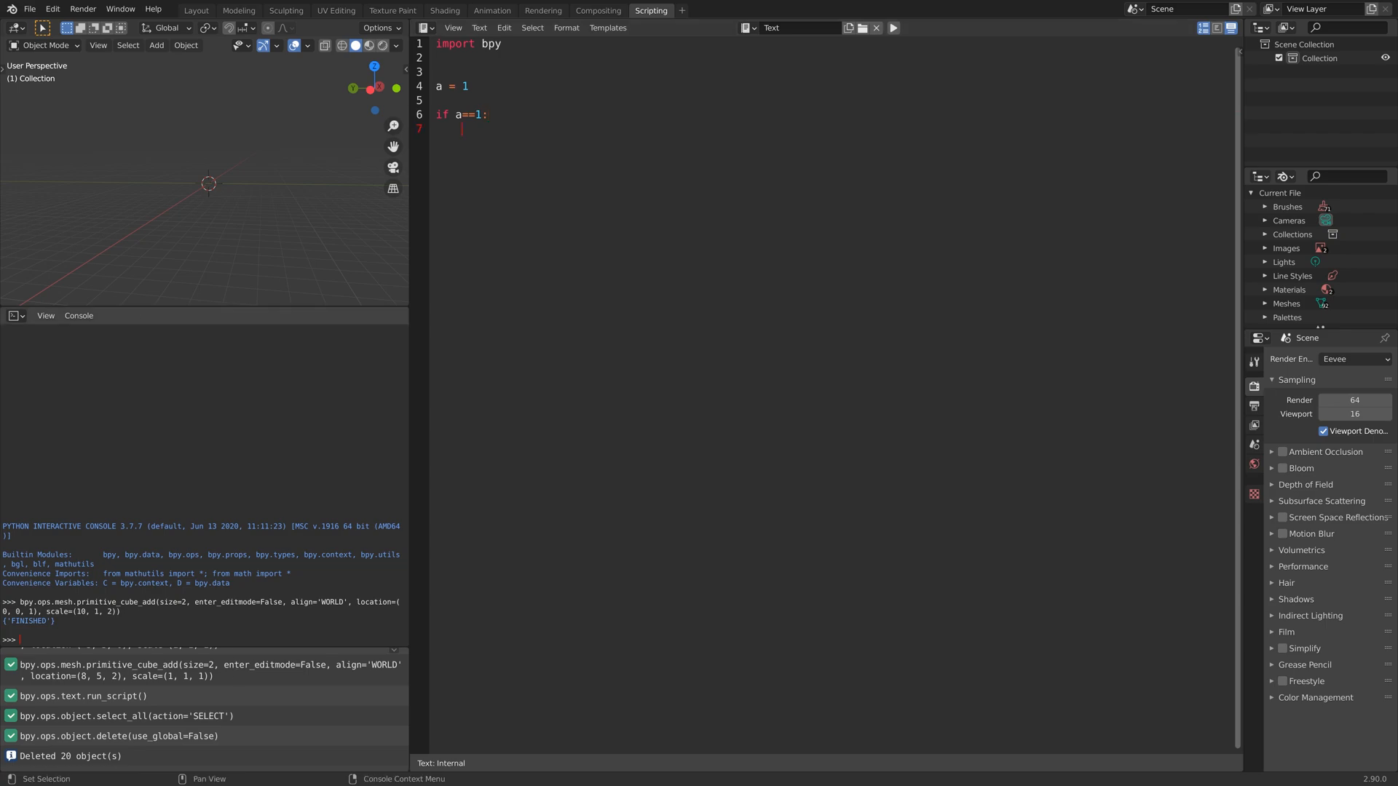
- Add a test cube from the Add menu and write the else branch for the monkey
left_click(156, 45)
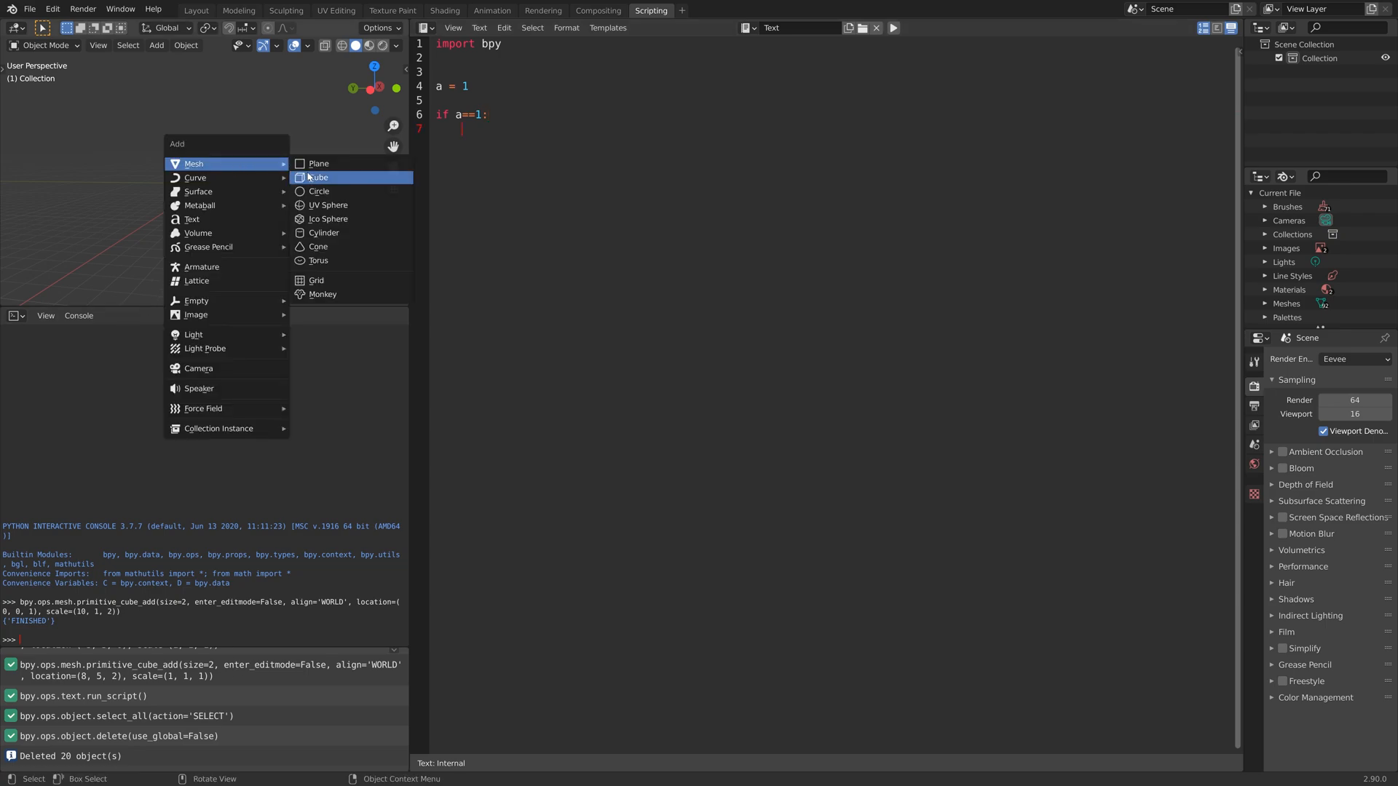
left_click(318, 178)
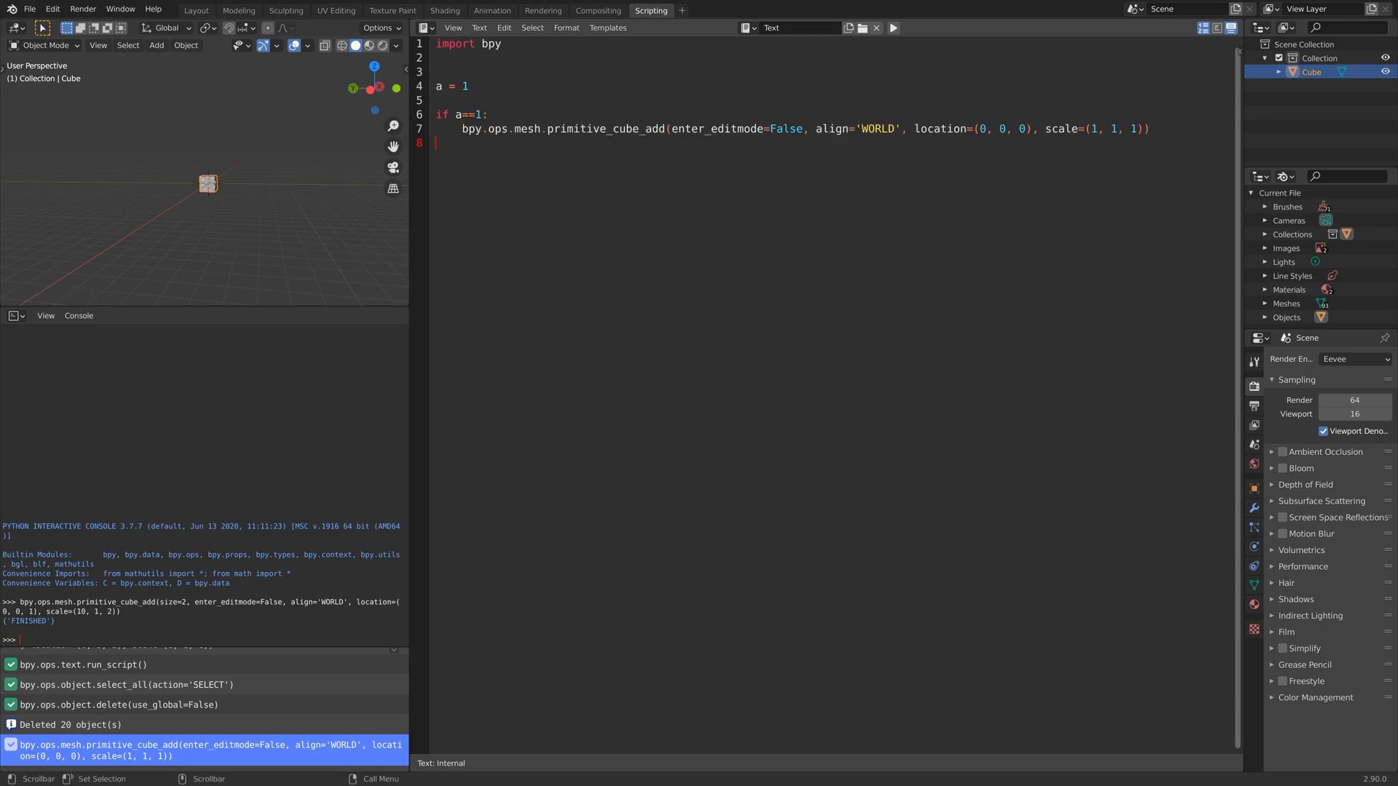
type("else:")
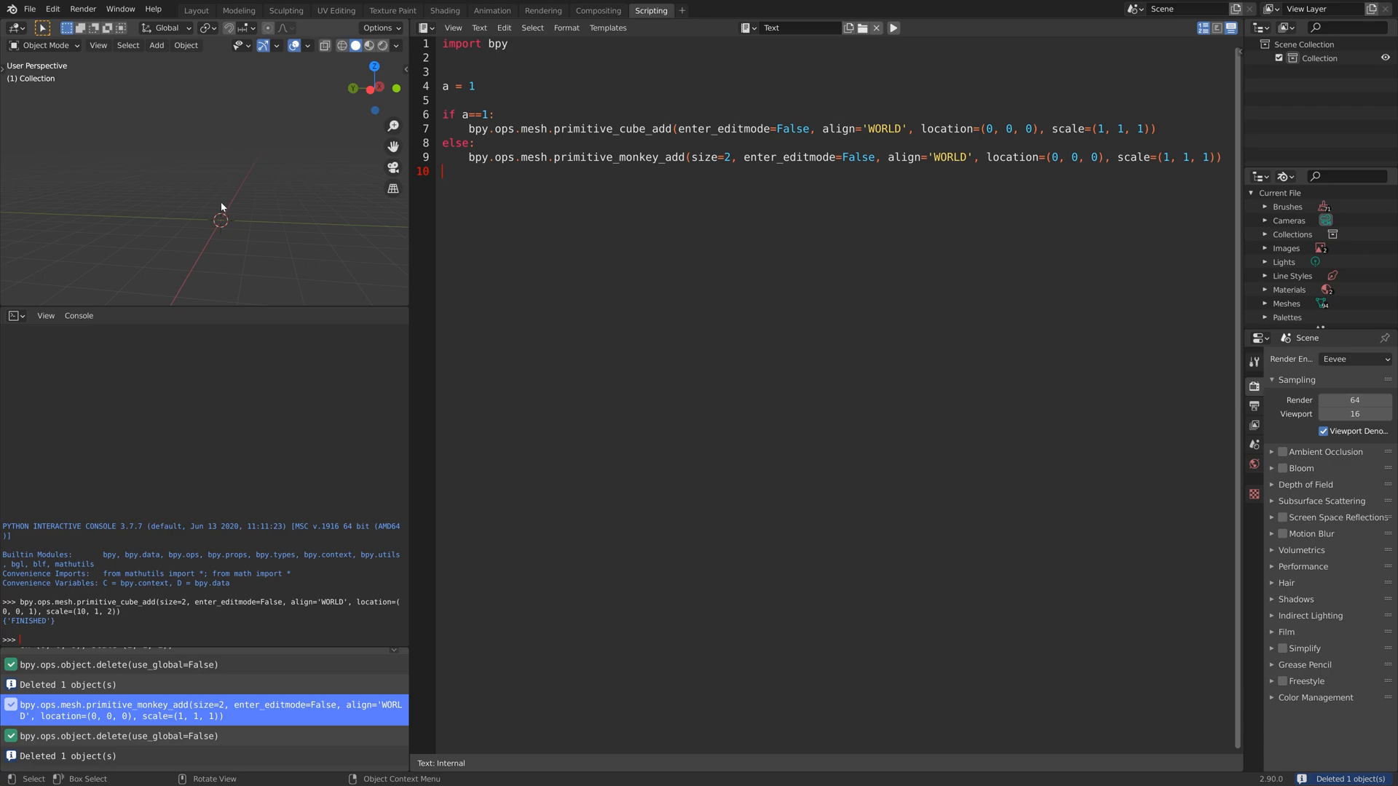
- Run the script with a = 1, then with a = 2 to get a monkey, and delete it
left_click(892, 28)
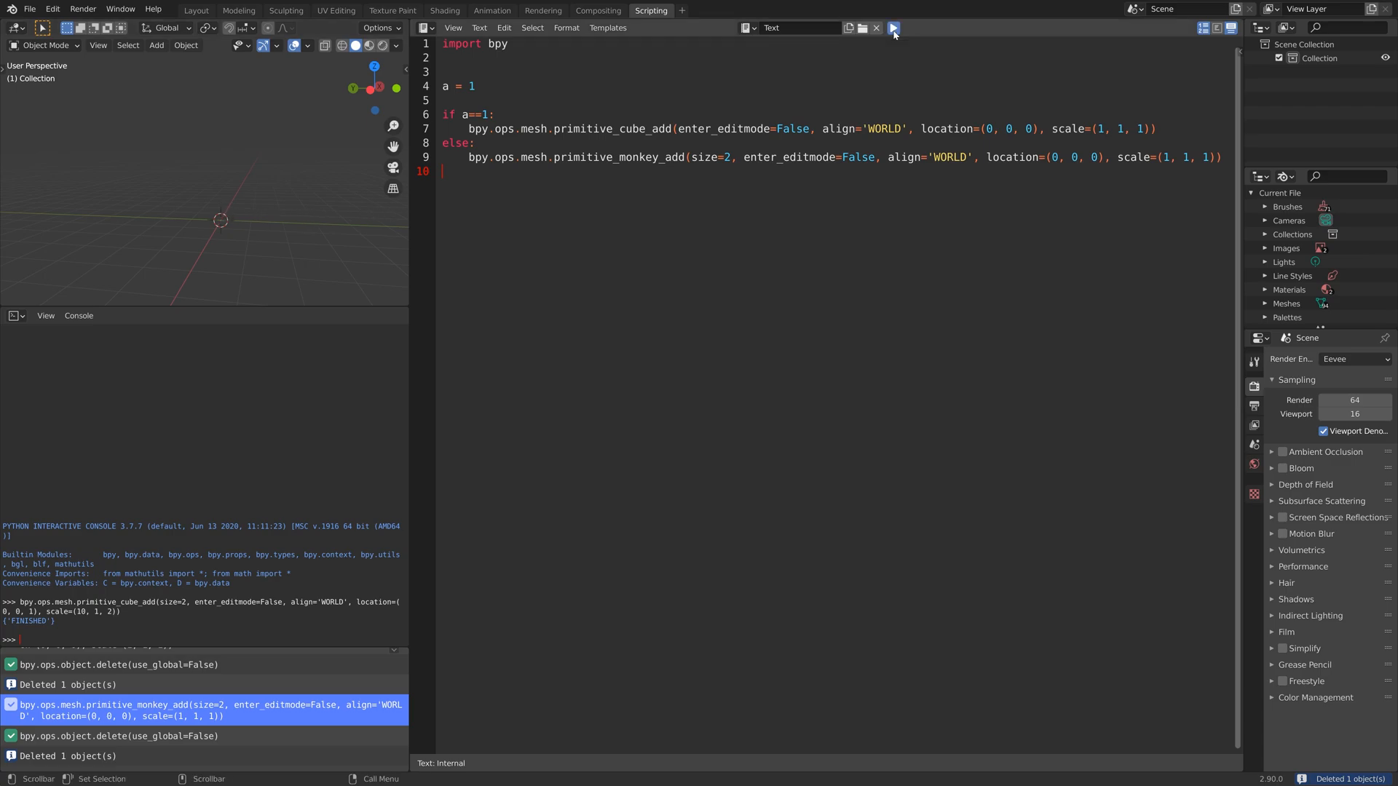
left_click(893, 27)
type("2")
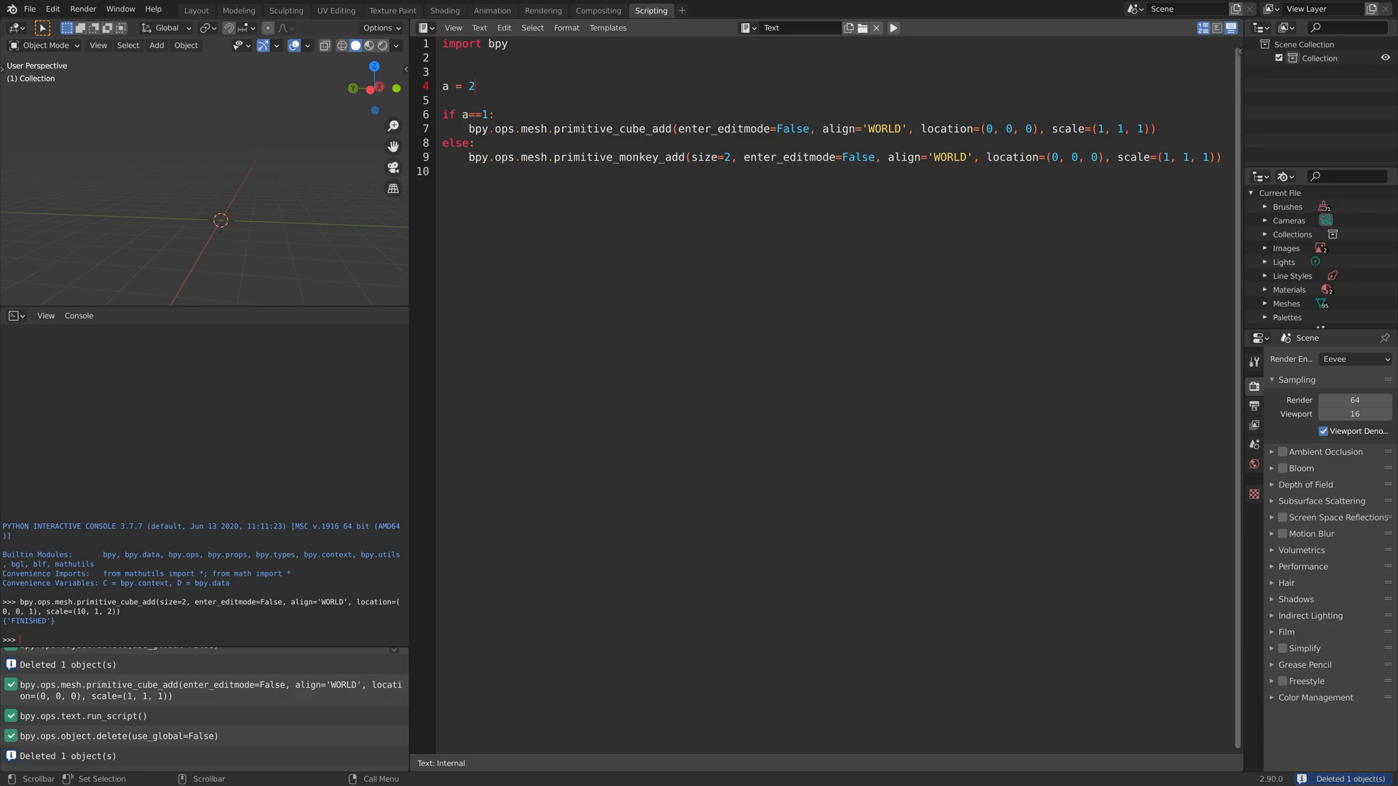
left_click(893, 28)
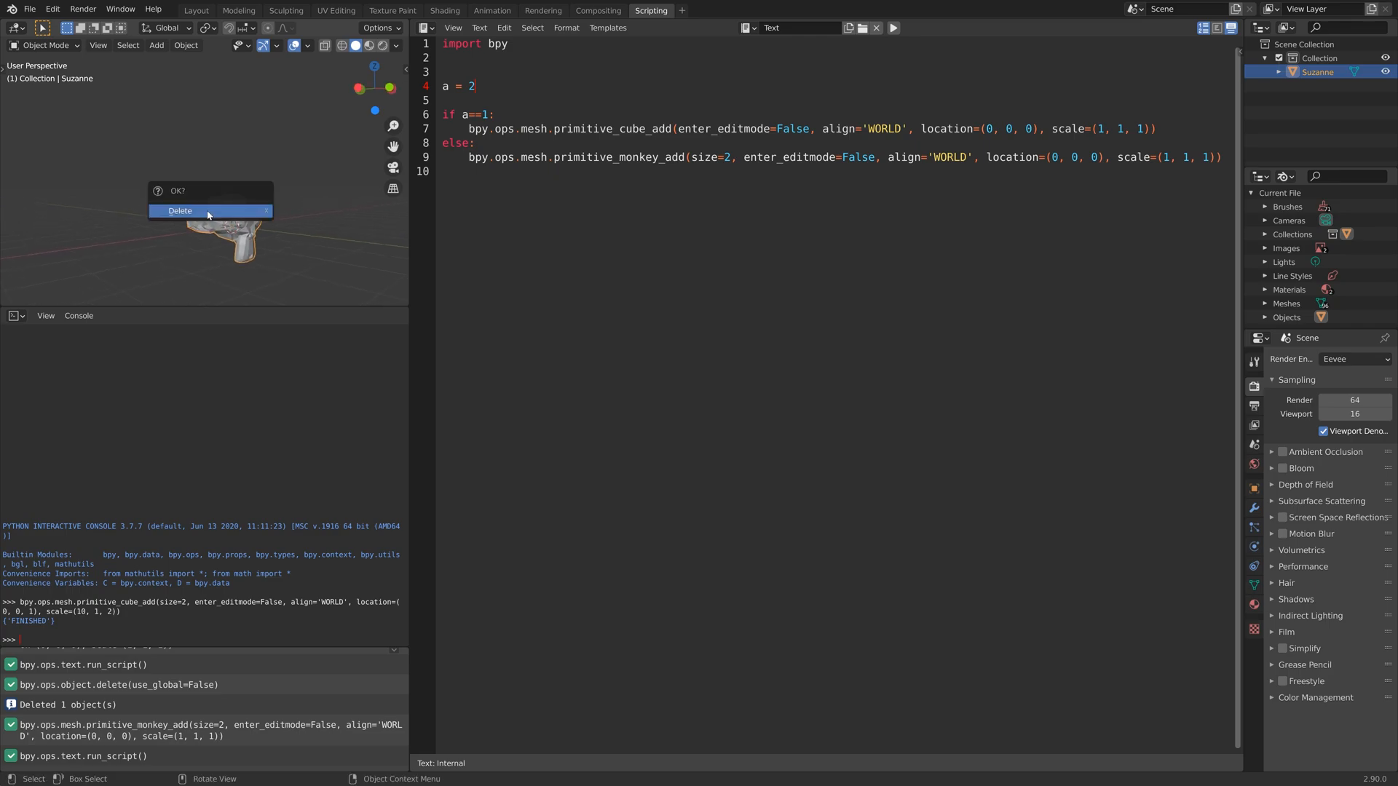
left_click(179, 210)
type("#")
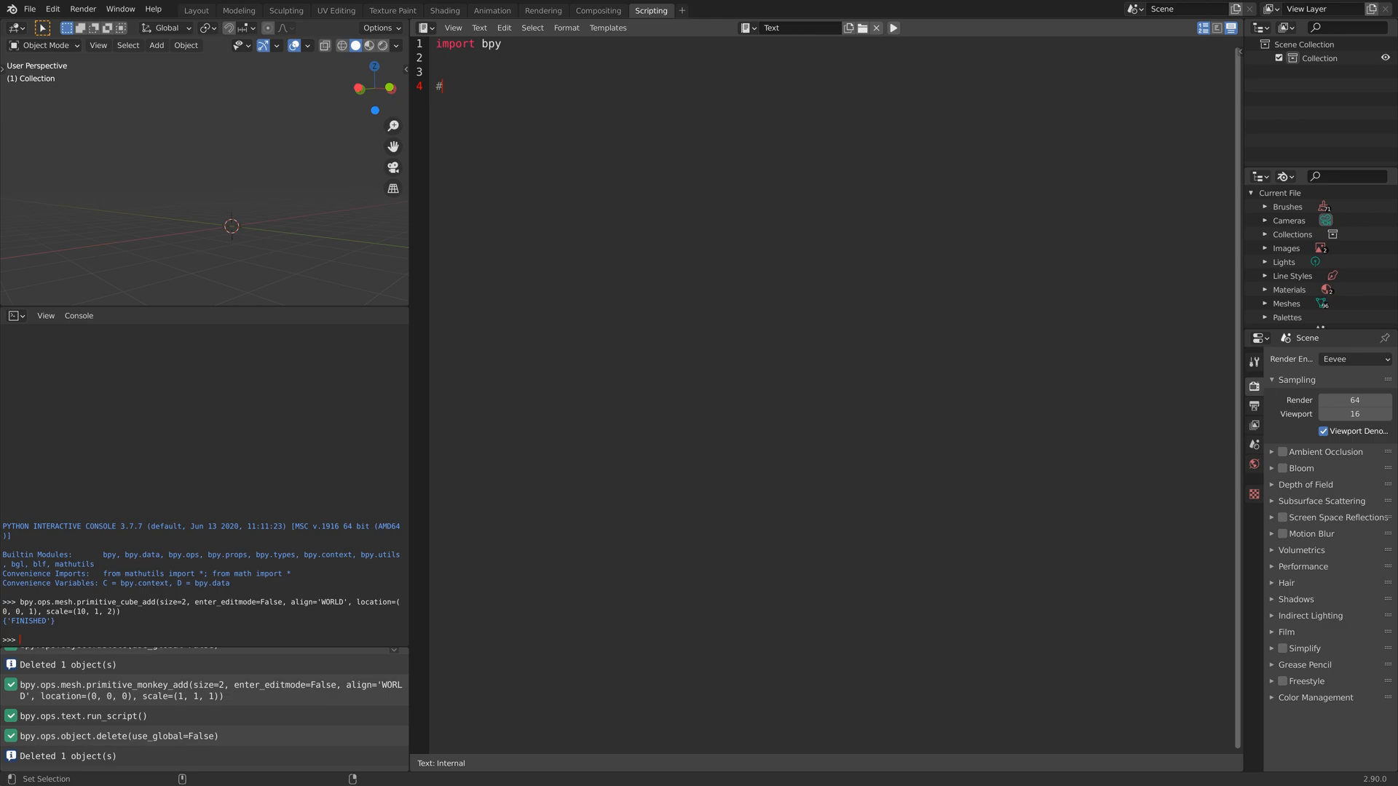
- Replace the script body with the comment line "# <- to add comments"
type(">")
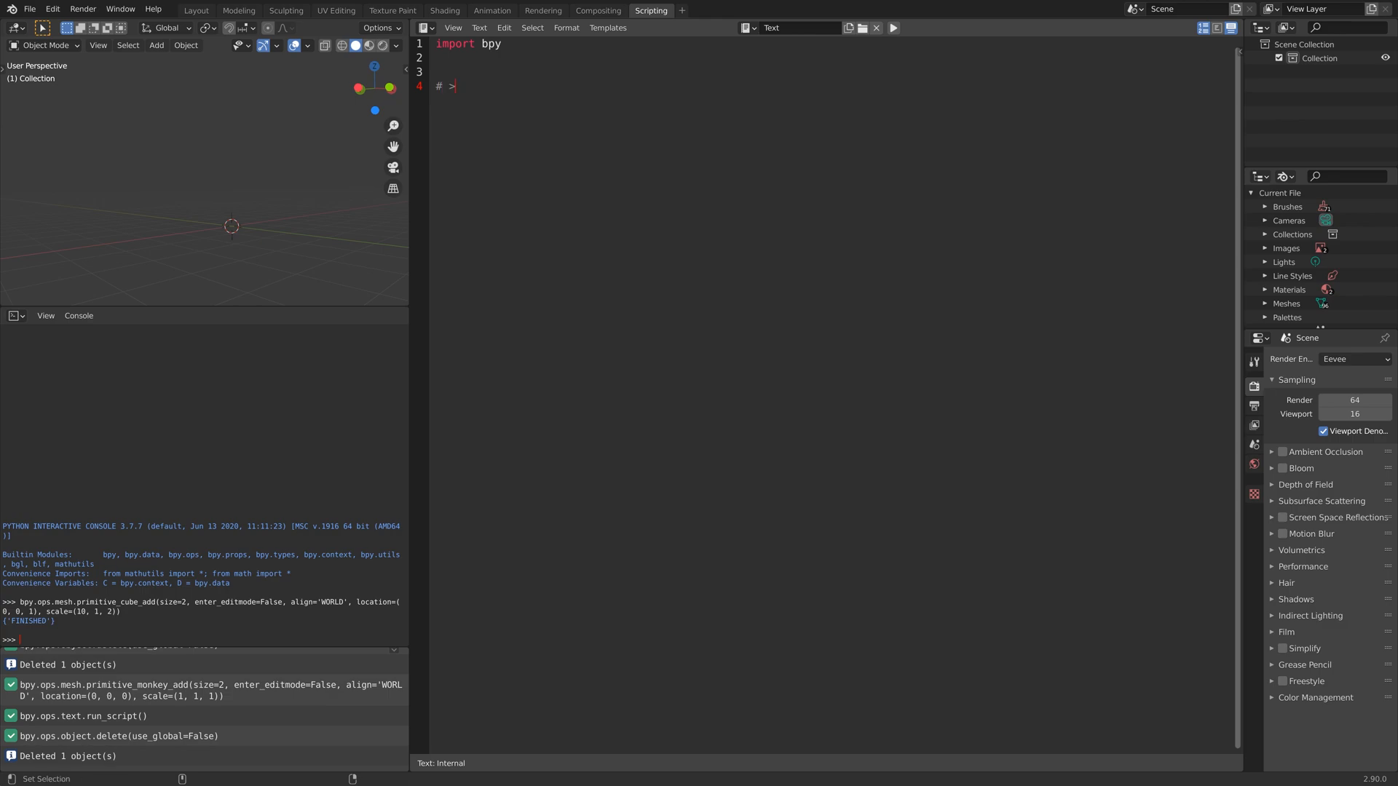
type("<- to add co")
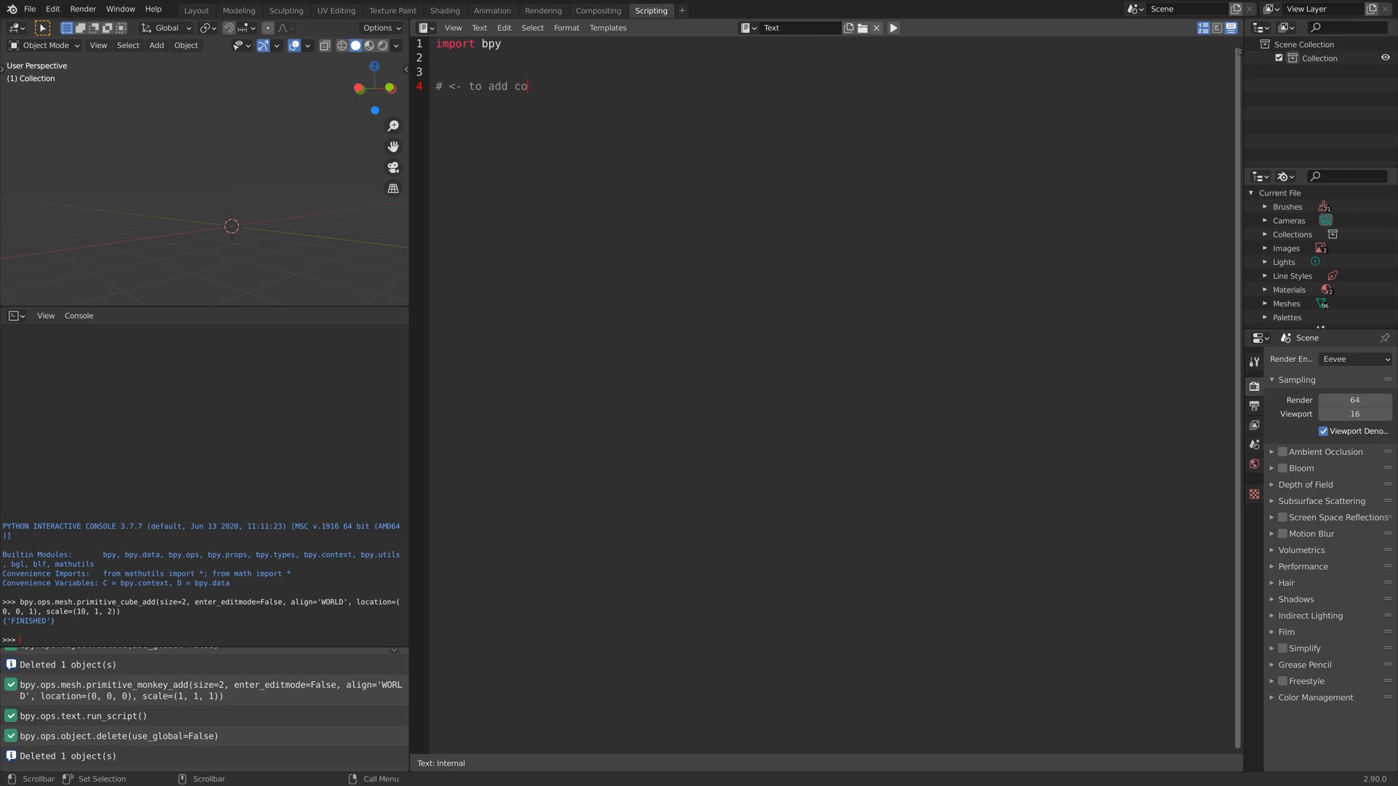
type("mments")
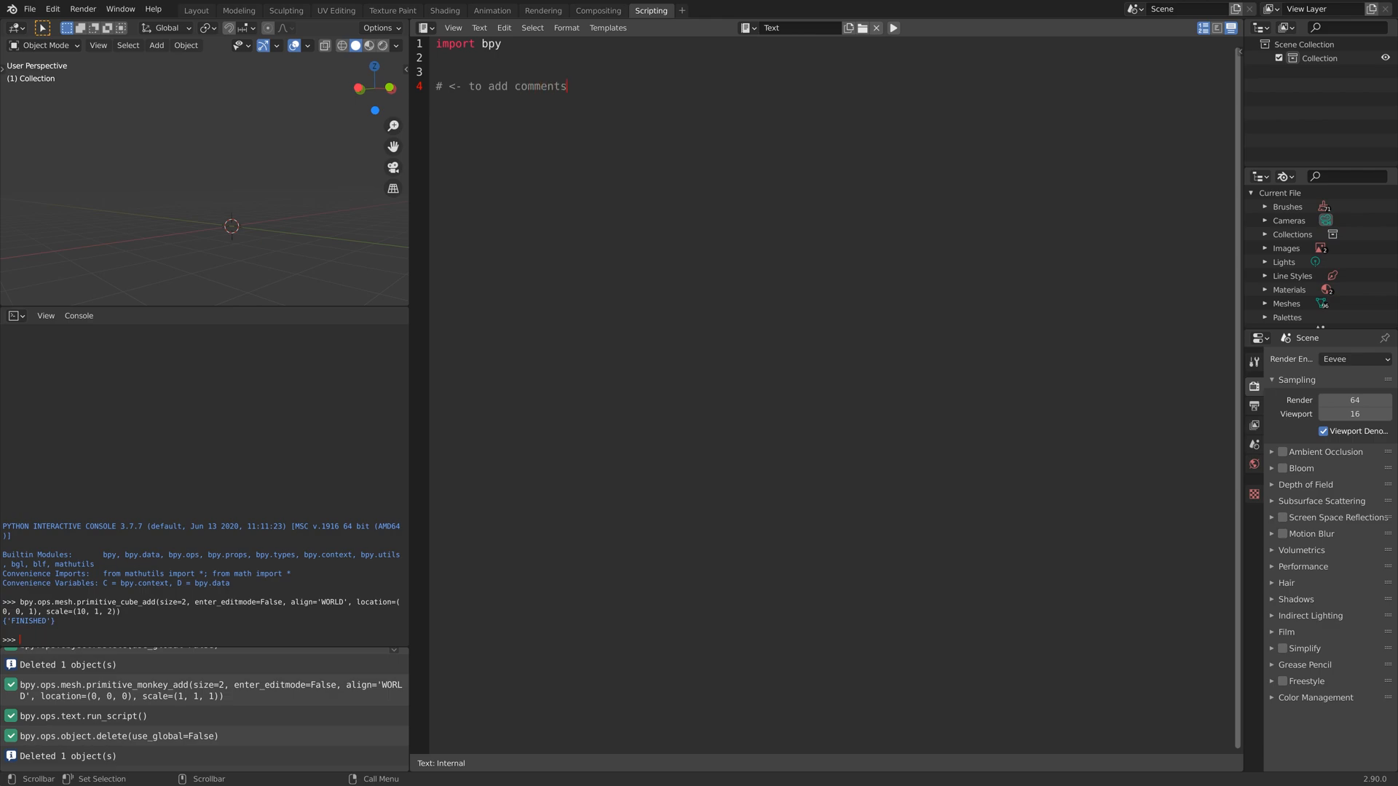
type("prin")
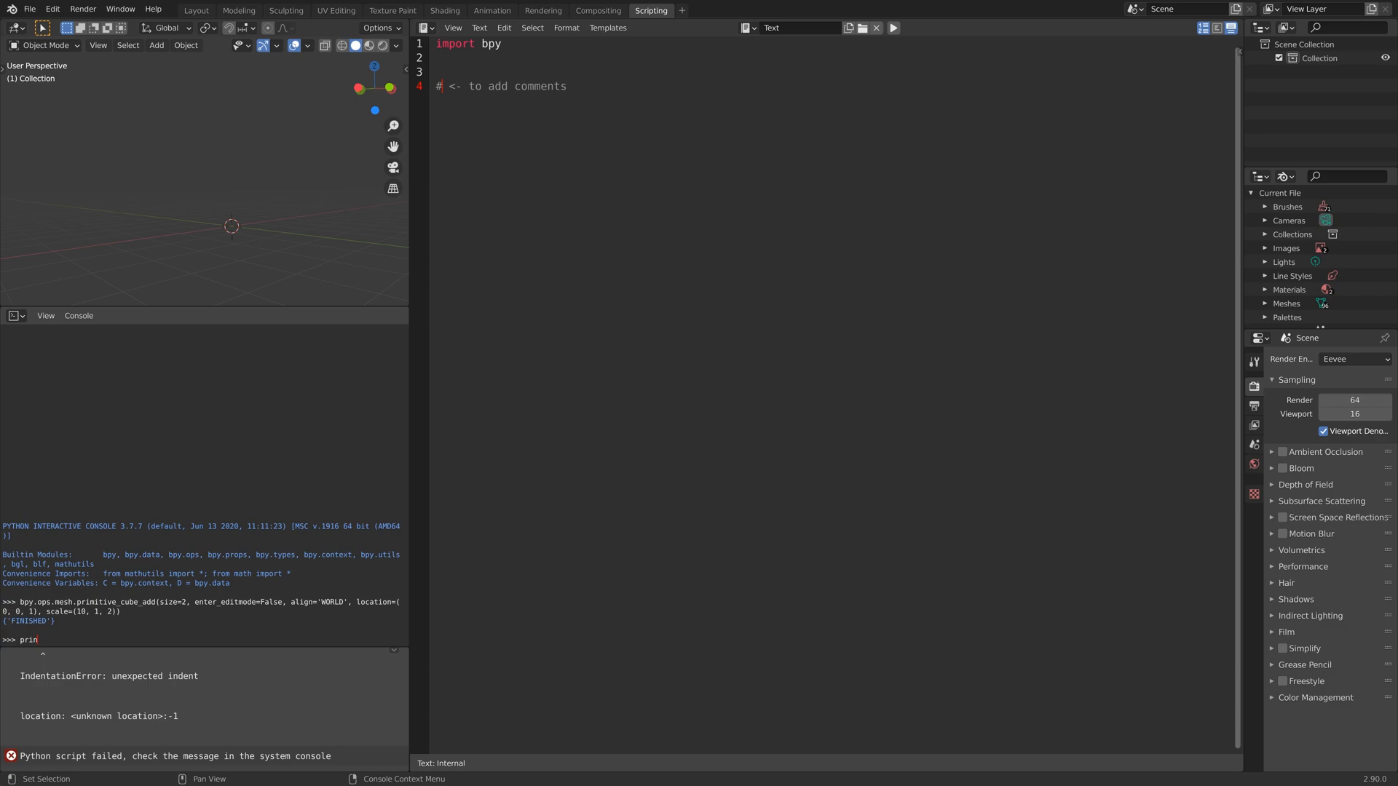
- Run print("hello") in the Python Console to output hello
type("t(")
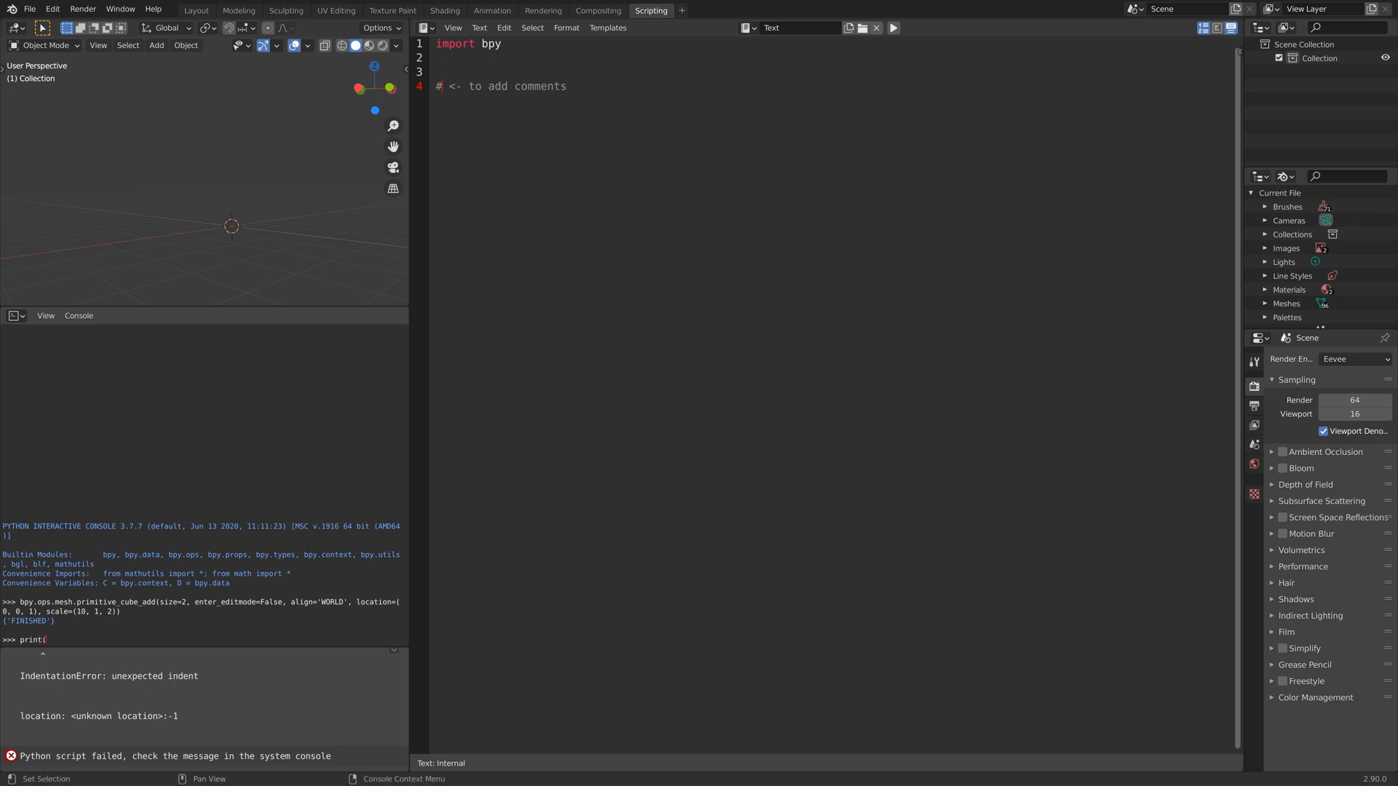
type("\"hello")
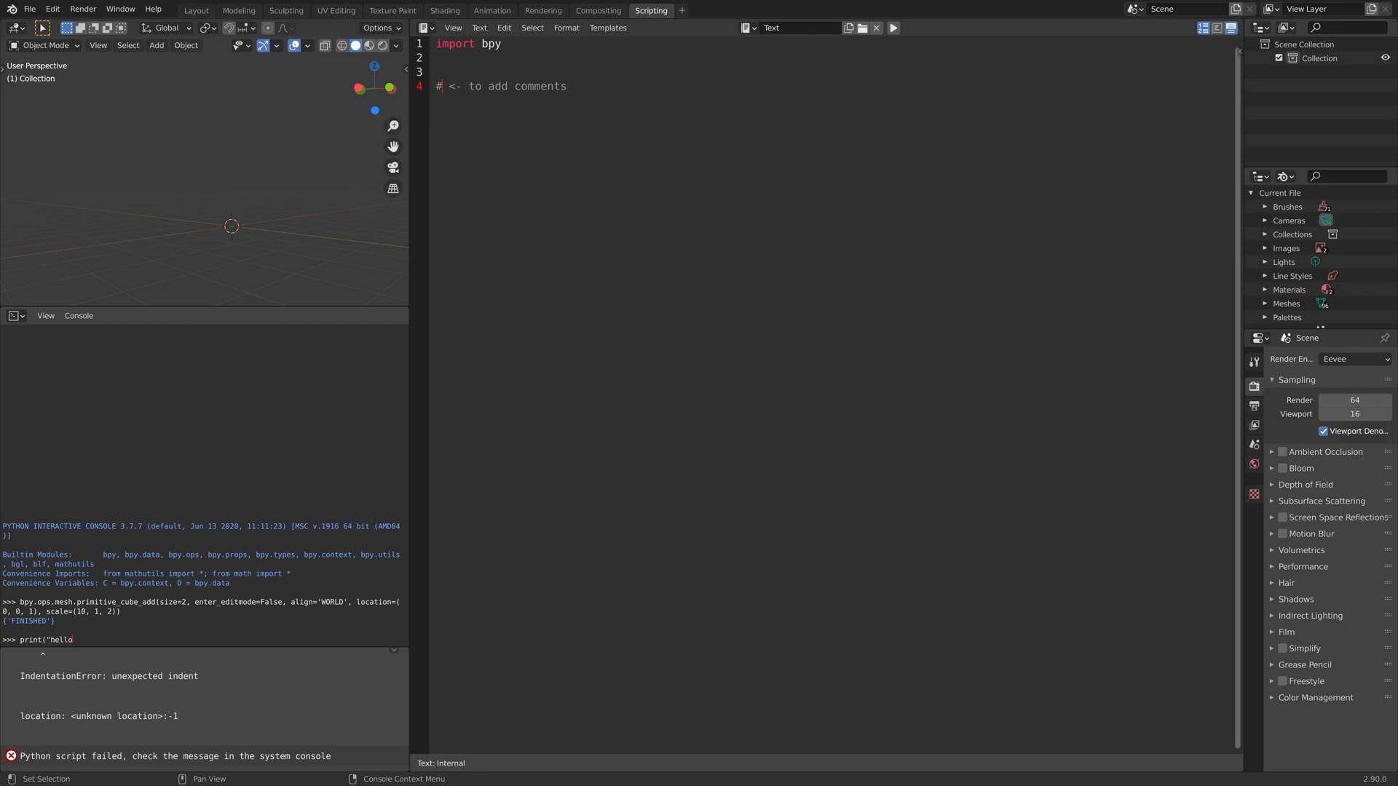
type("\"")
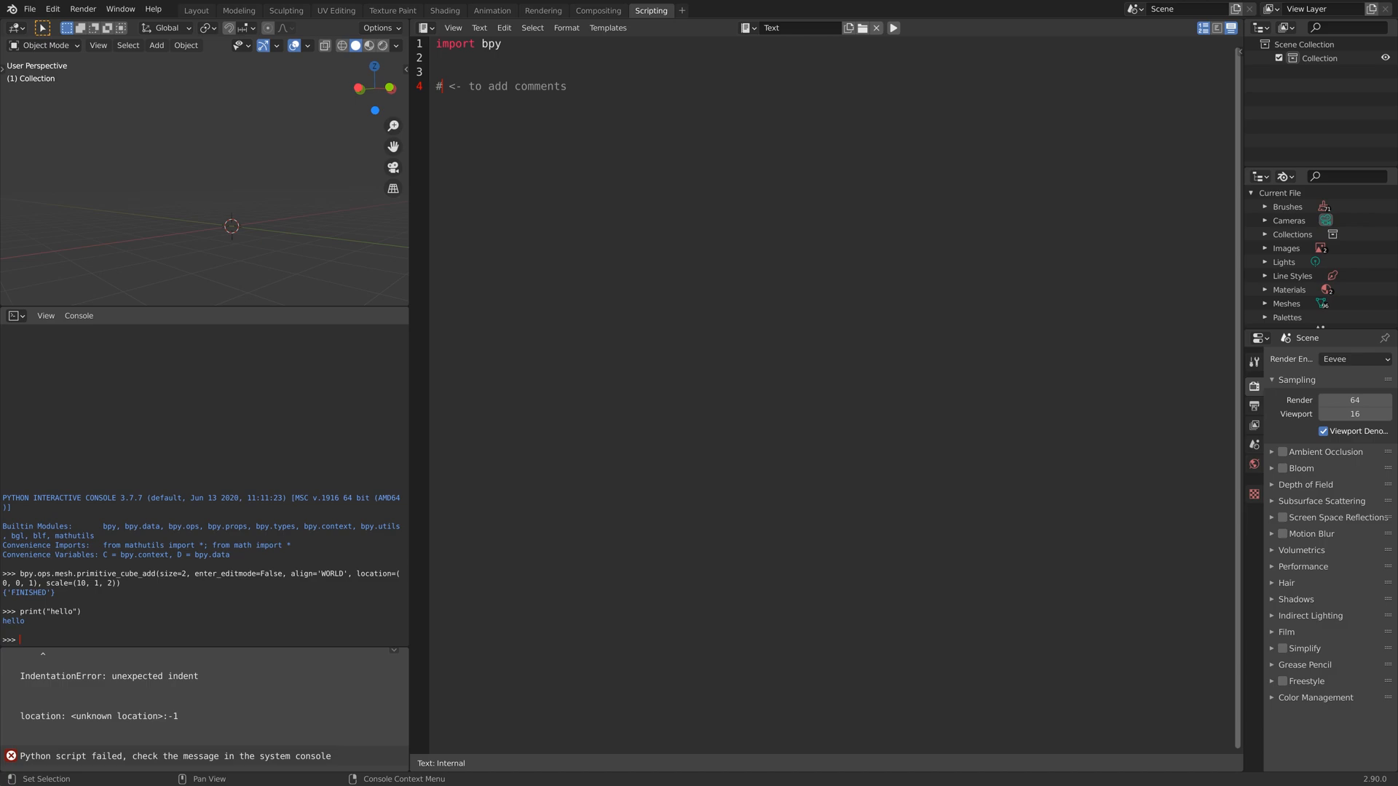
type("print")
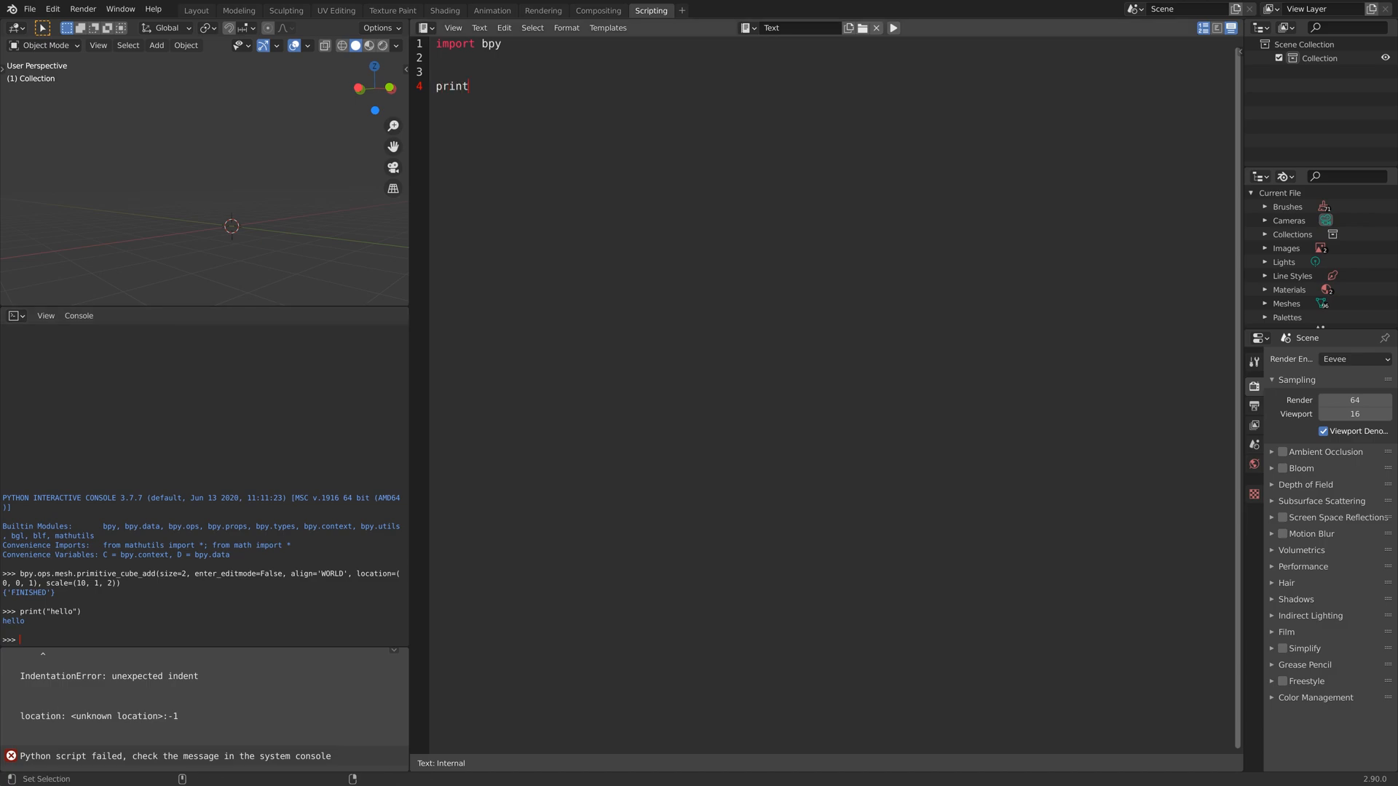
- Run a script with print("hello") and view its output in the system console
type("(\"hello")
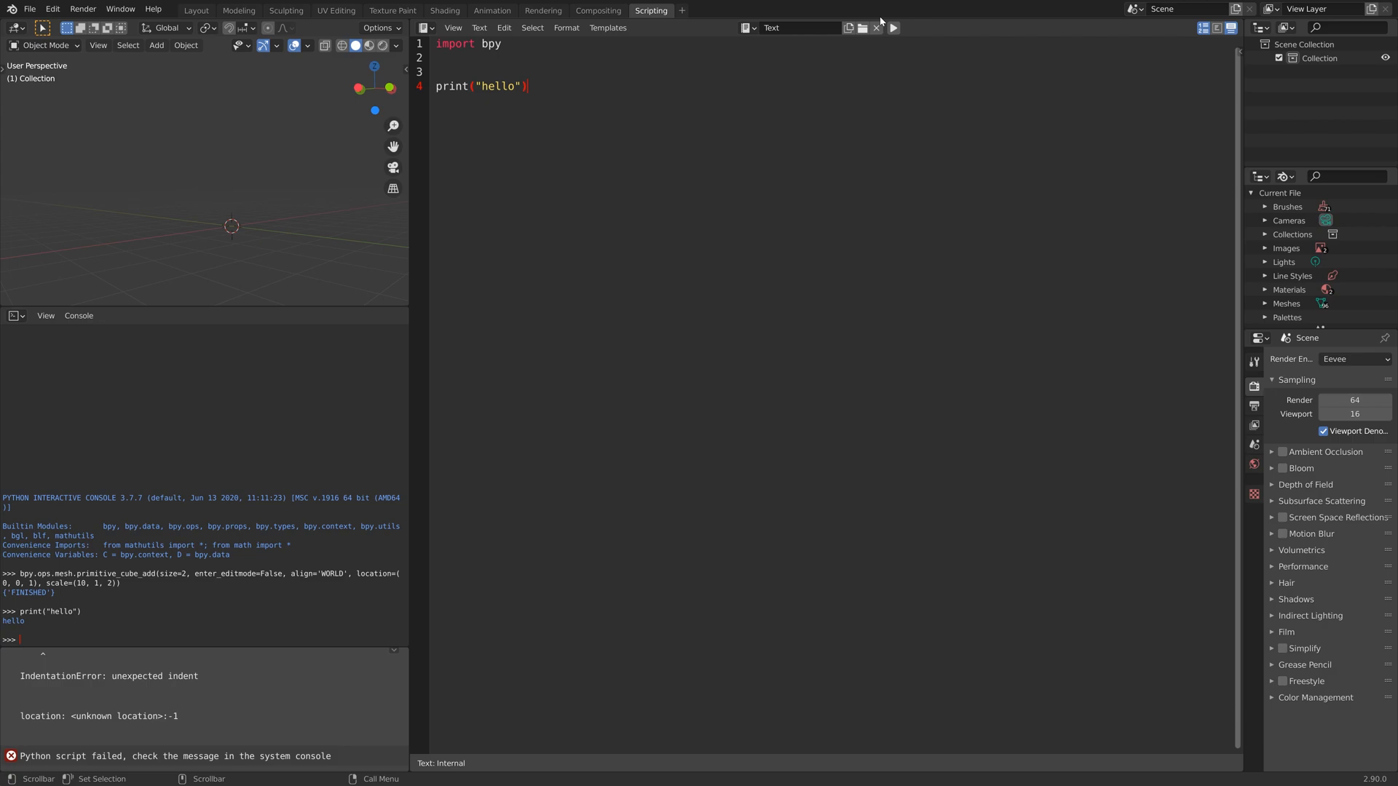
left_click(893, 28)
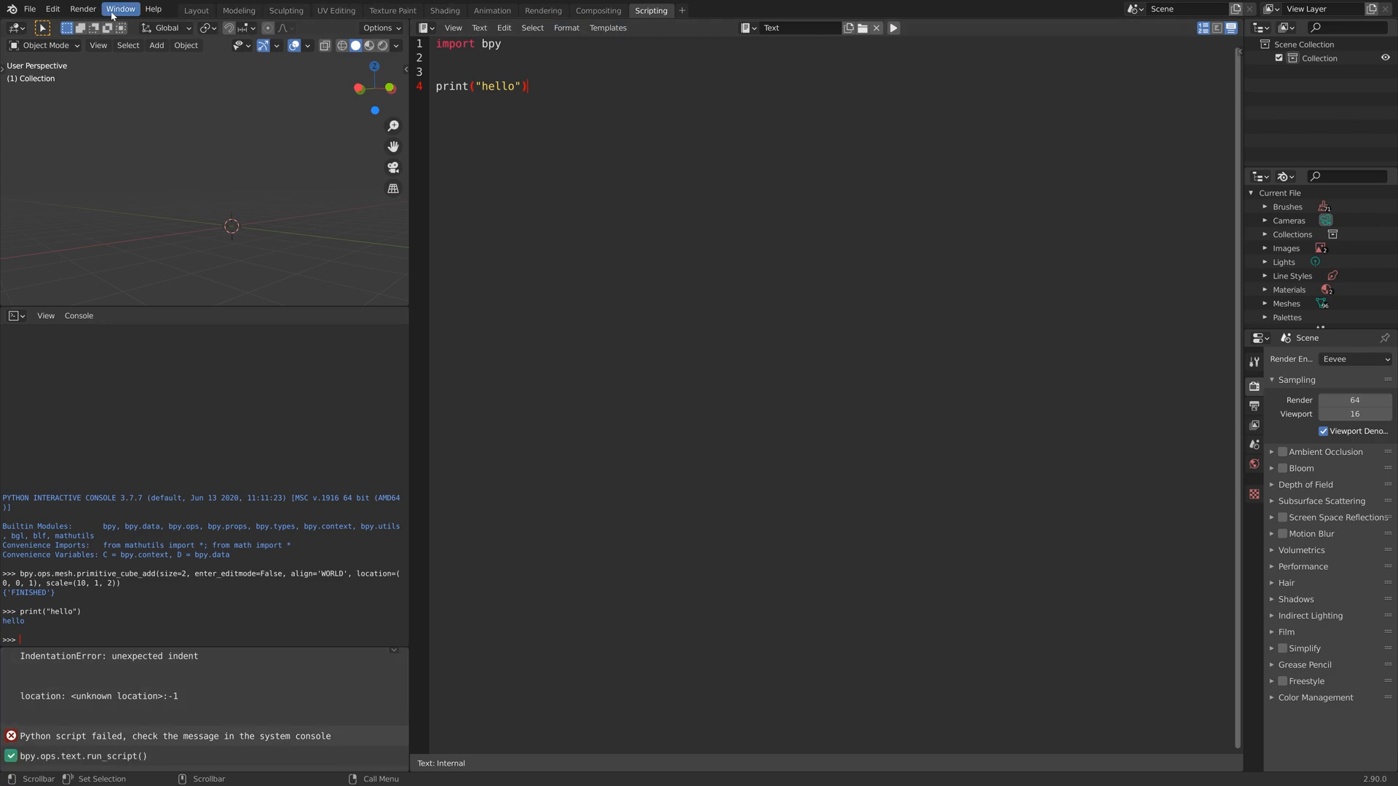
left_click(118, 9)
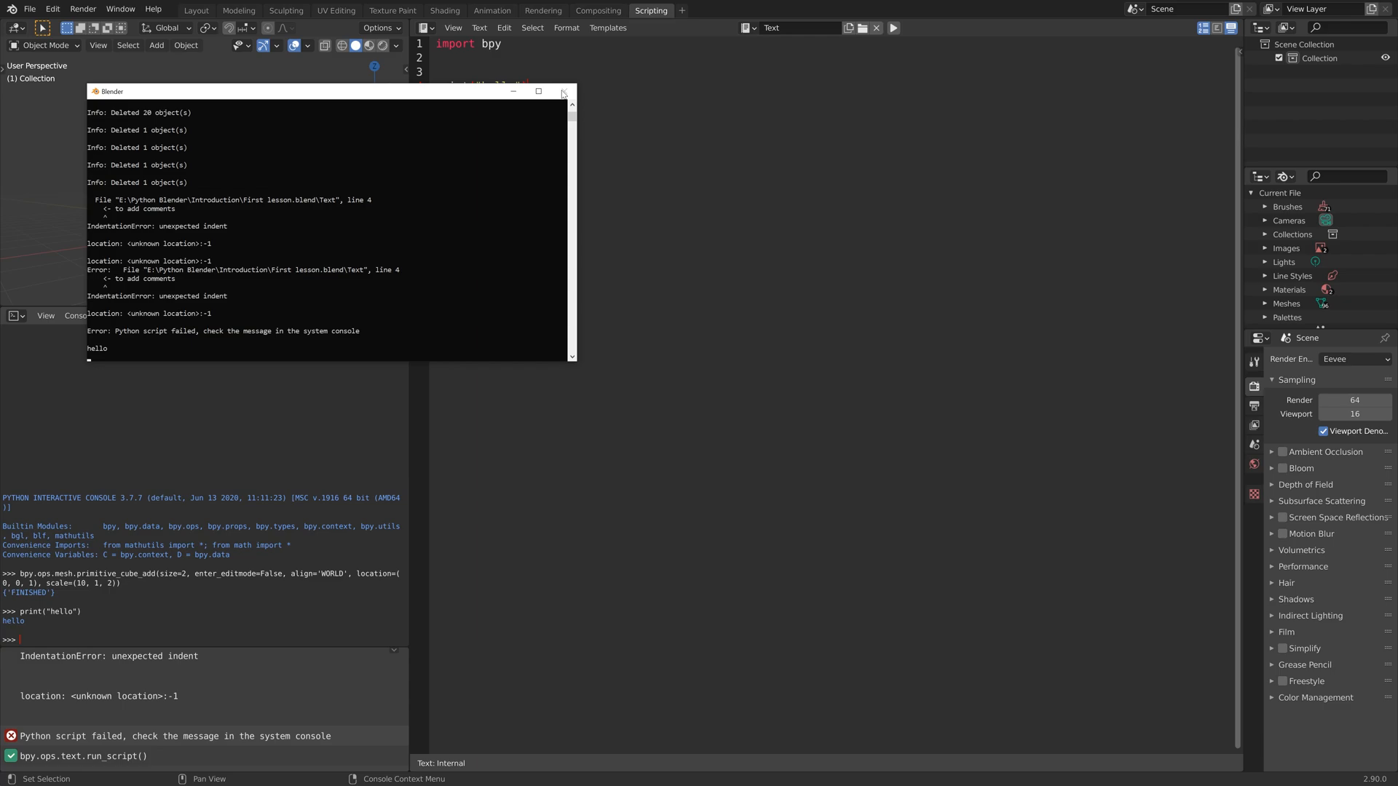
- Close the system console and start replacing the print line with a def
left_click(562, 92)
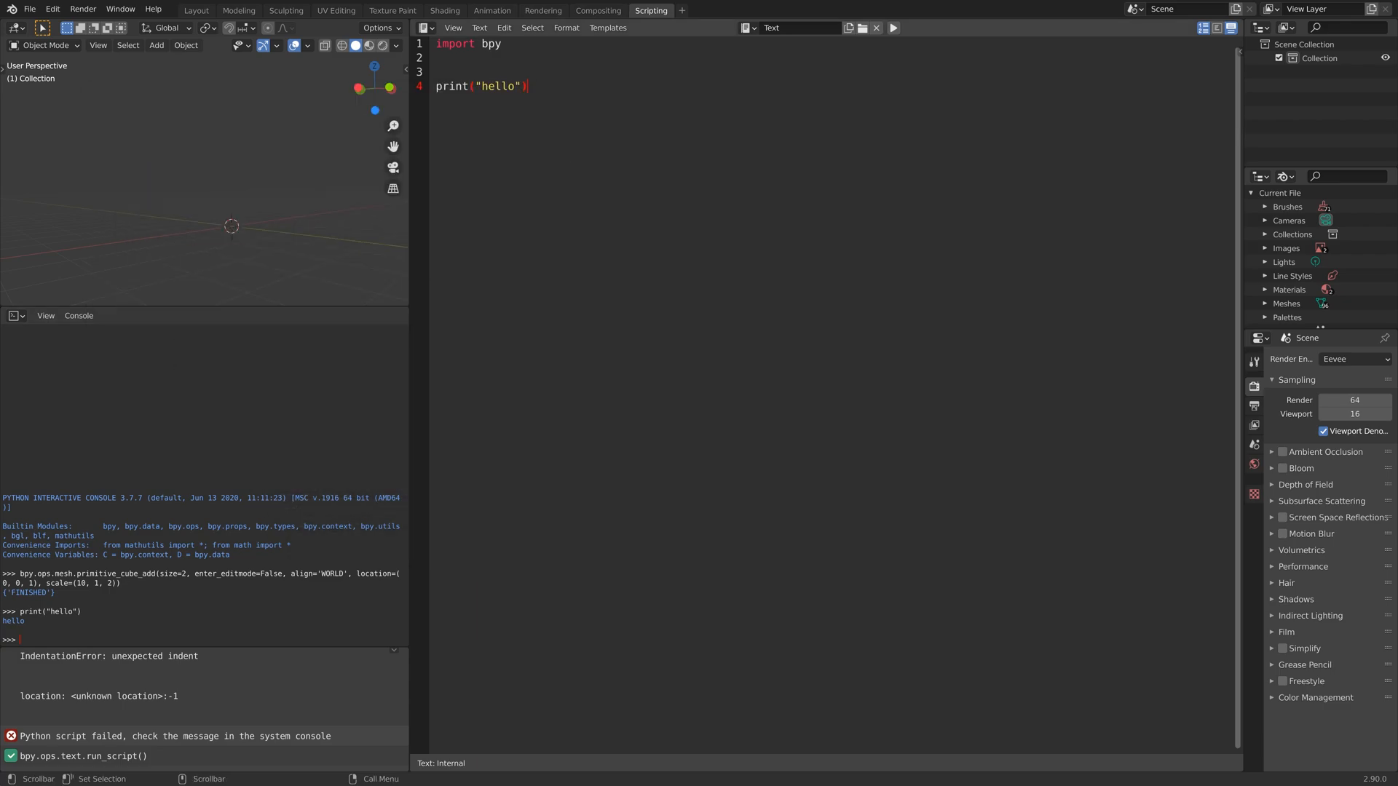
double_click(479, 86)
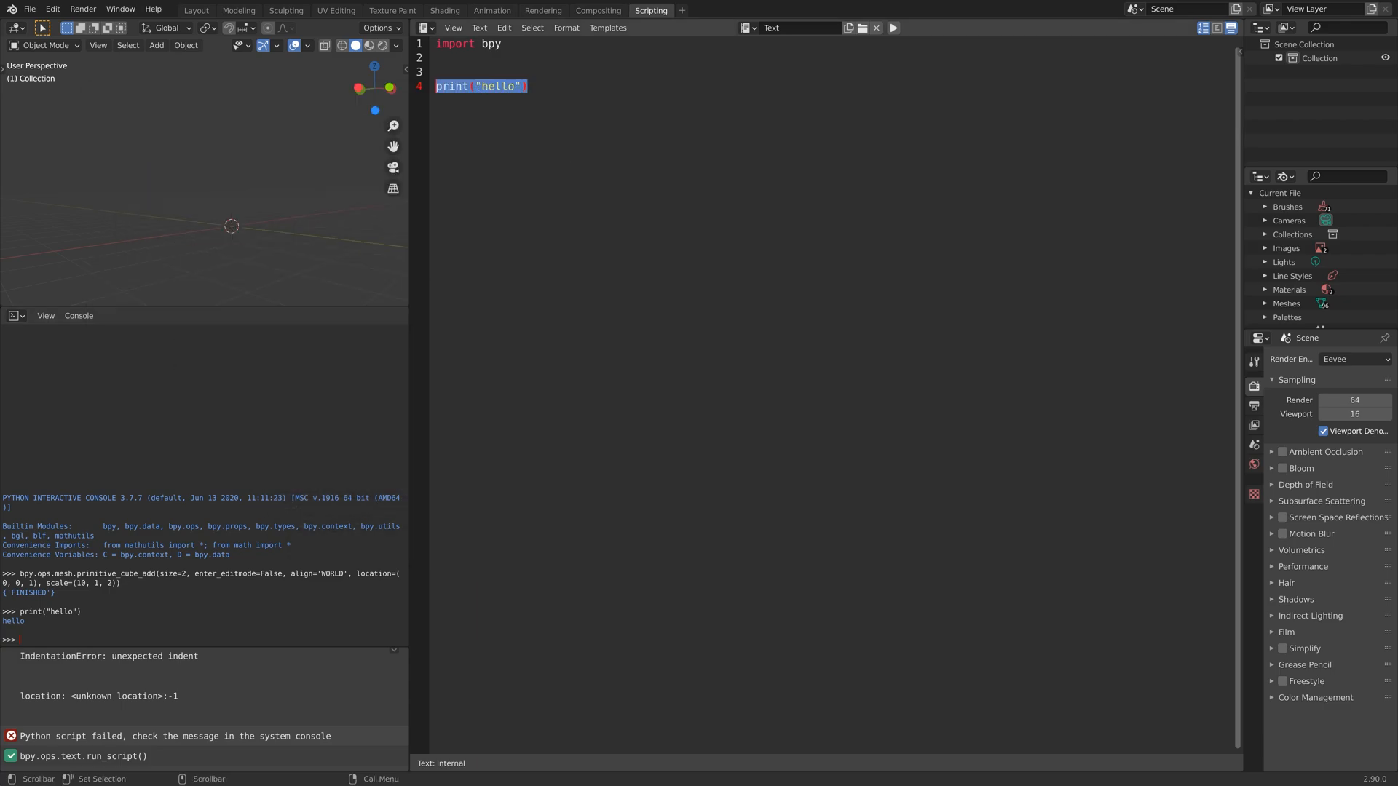
type("de")
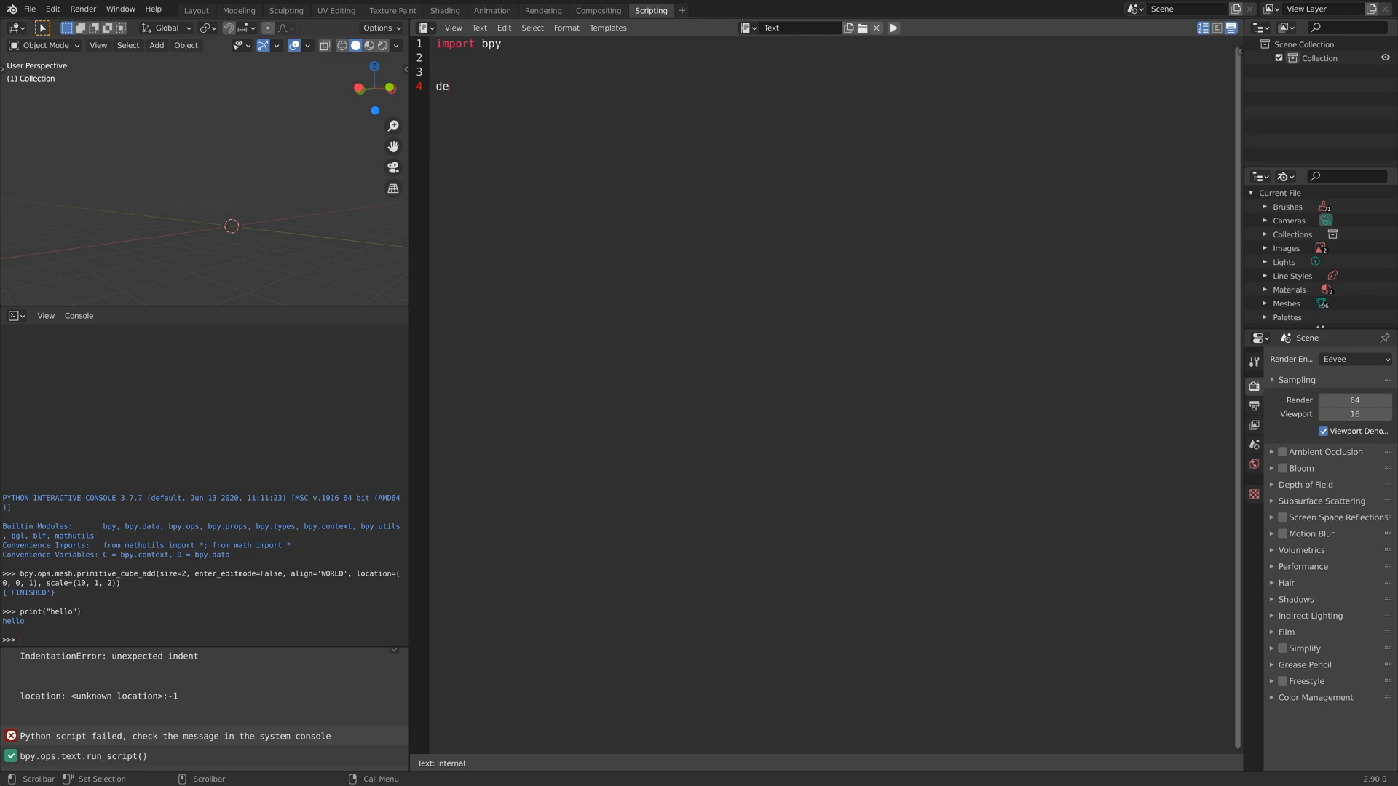
- Write the function header def addThings():
type("f add")
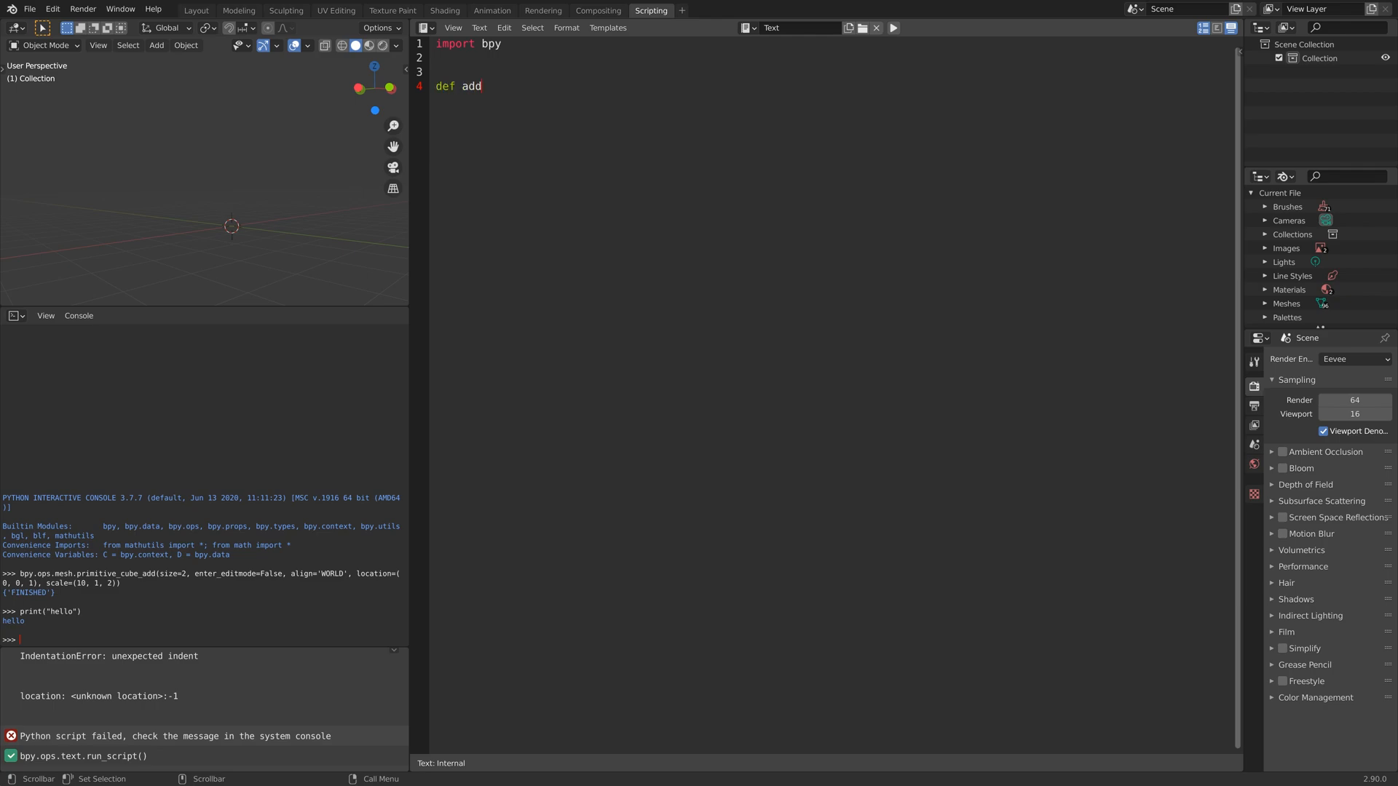
type("Thing")
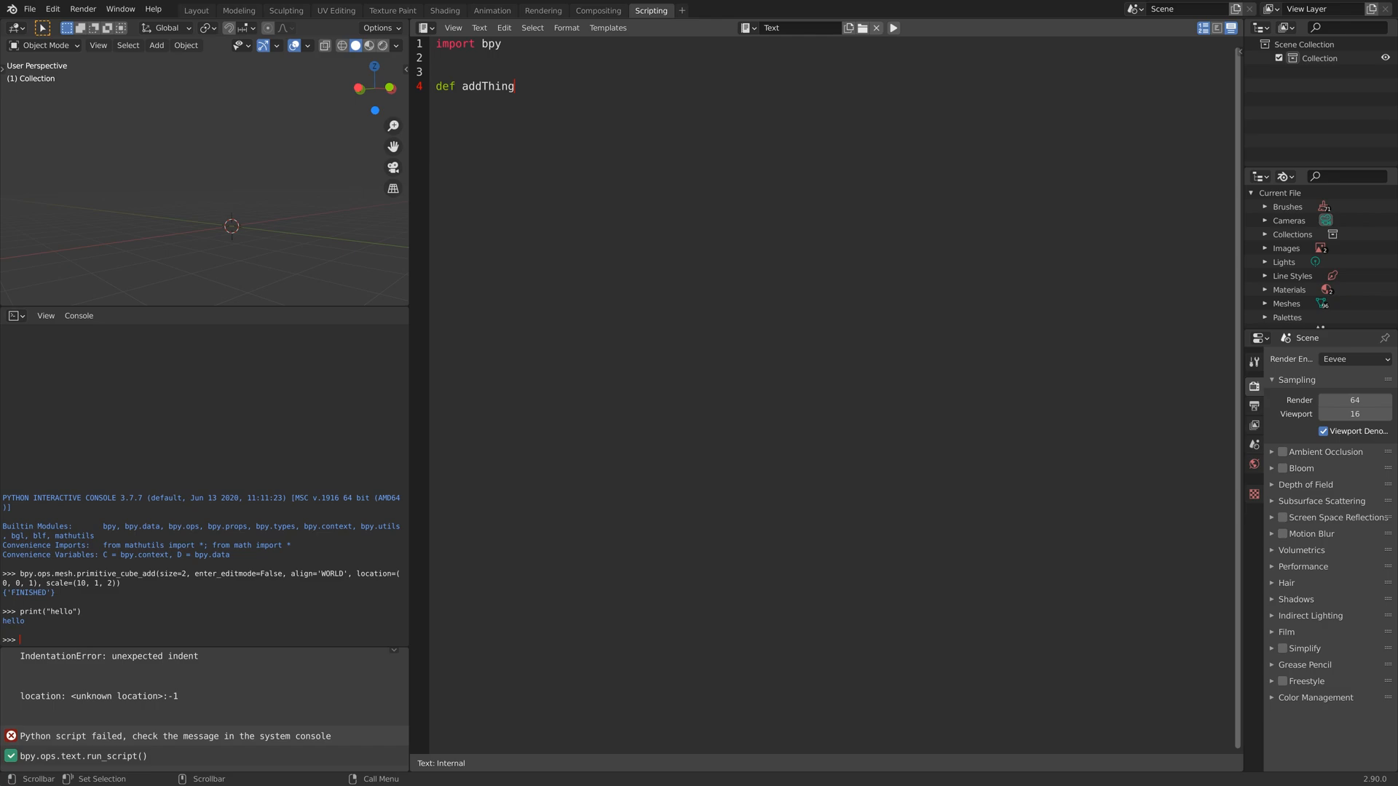
type("s")
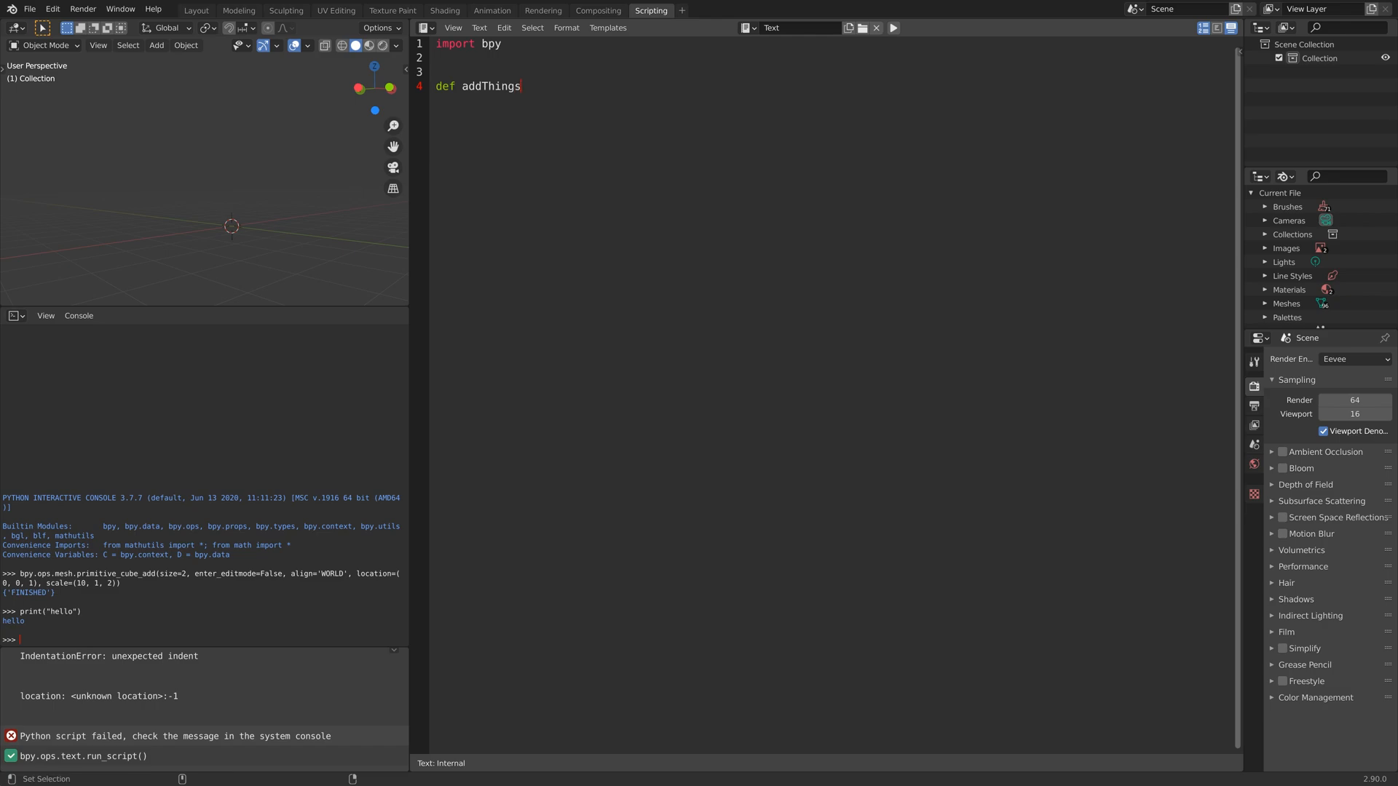
type("():")
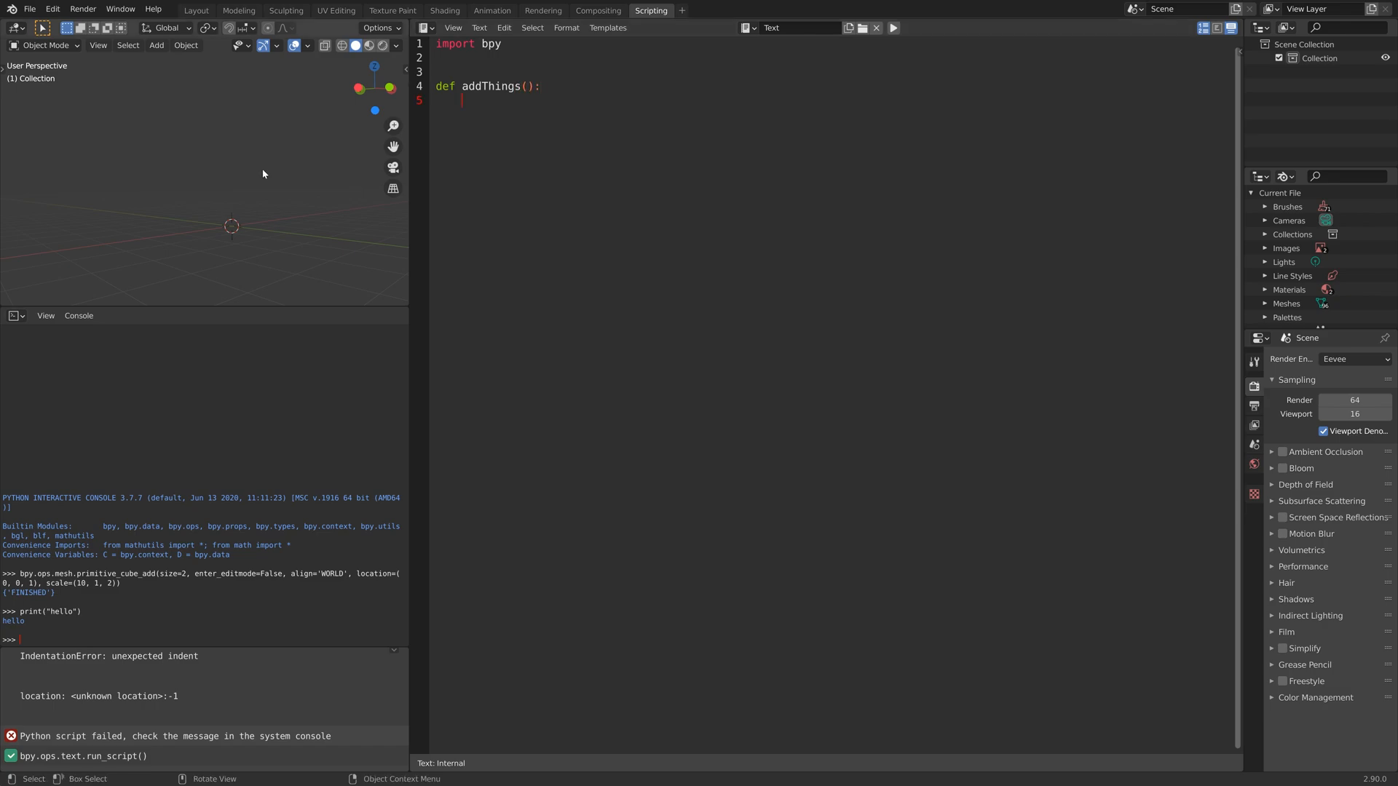
- Add a cone and a cube for the function body, placing the cube at z = -1.84
left_click(156, 45)
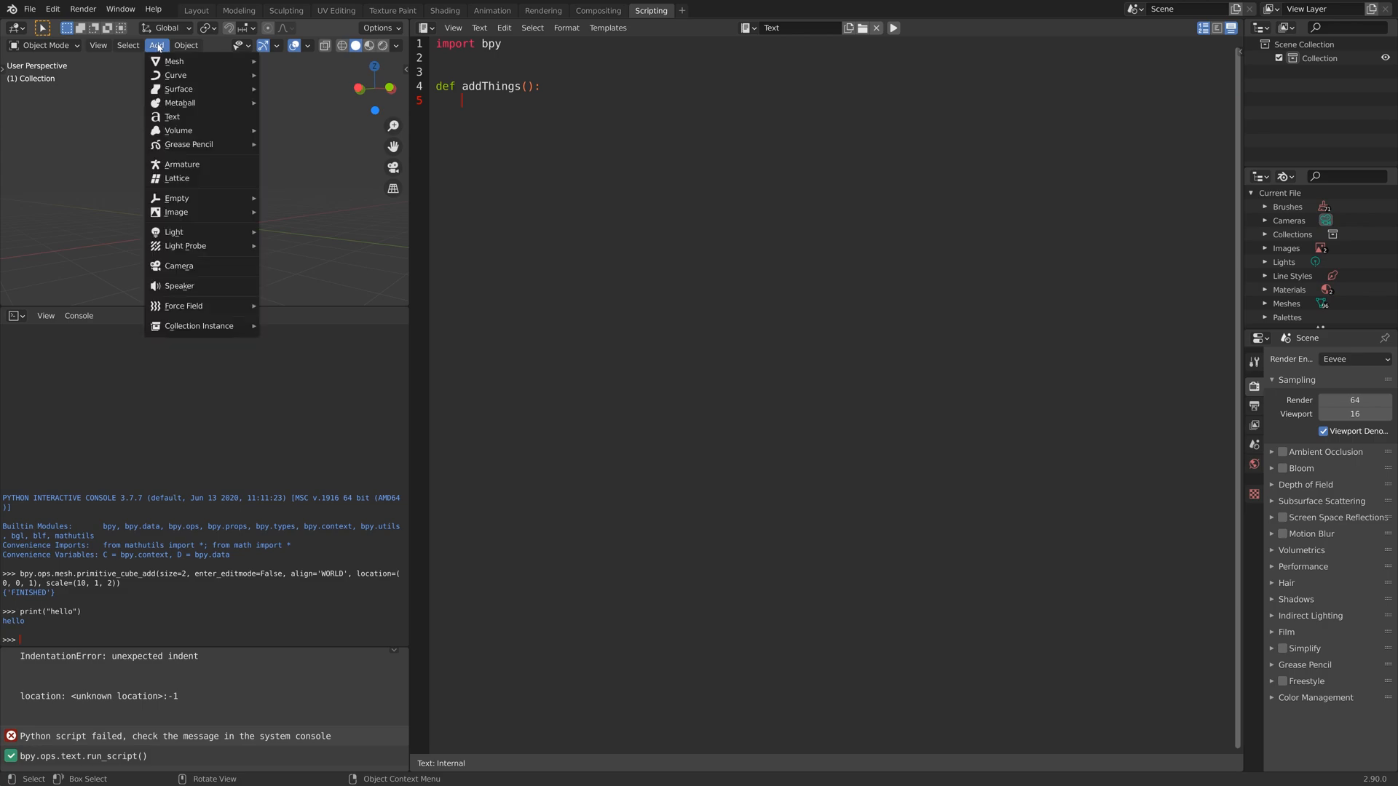
mouse_move(173, 62)
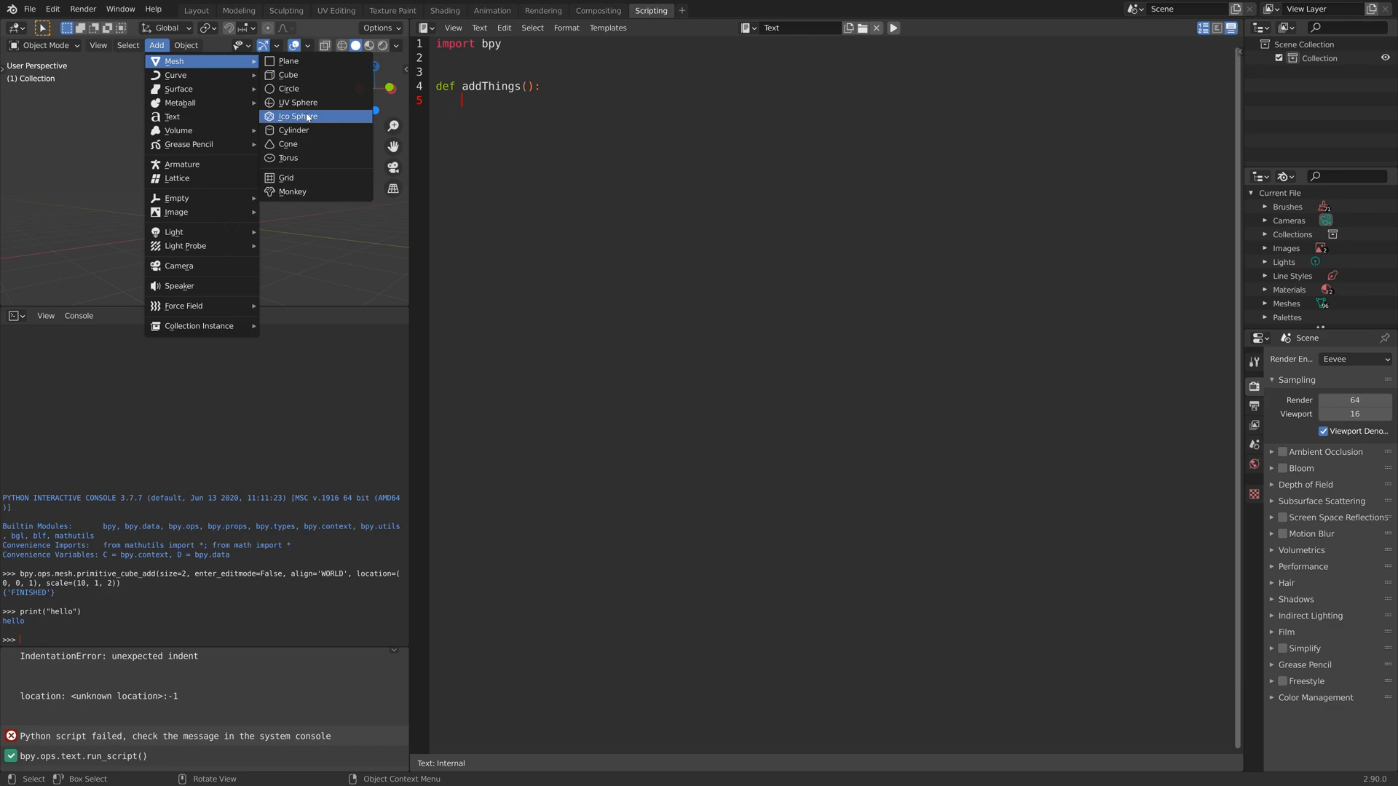
mouse_move(289, 144)
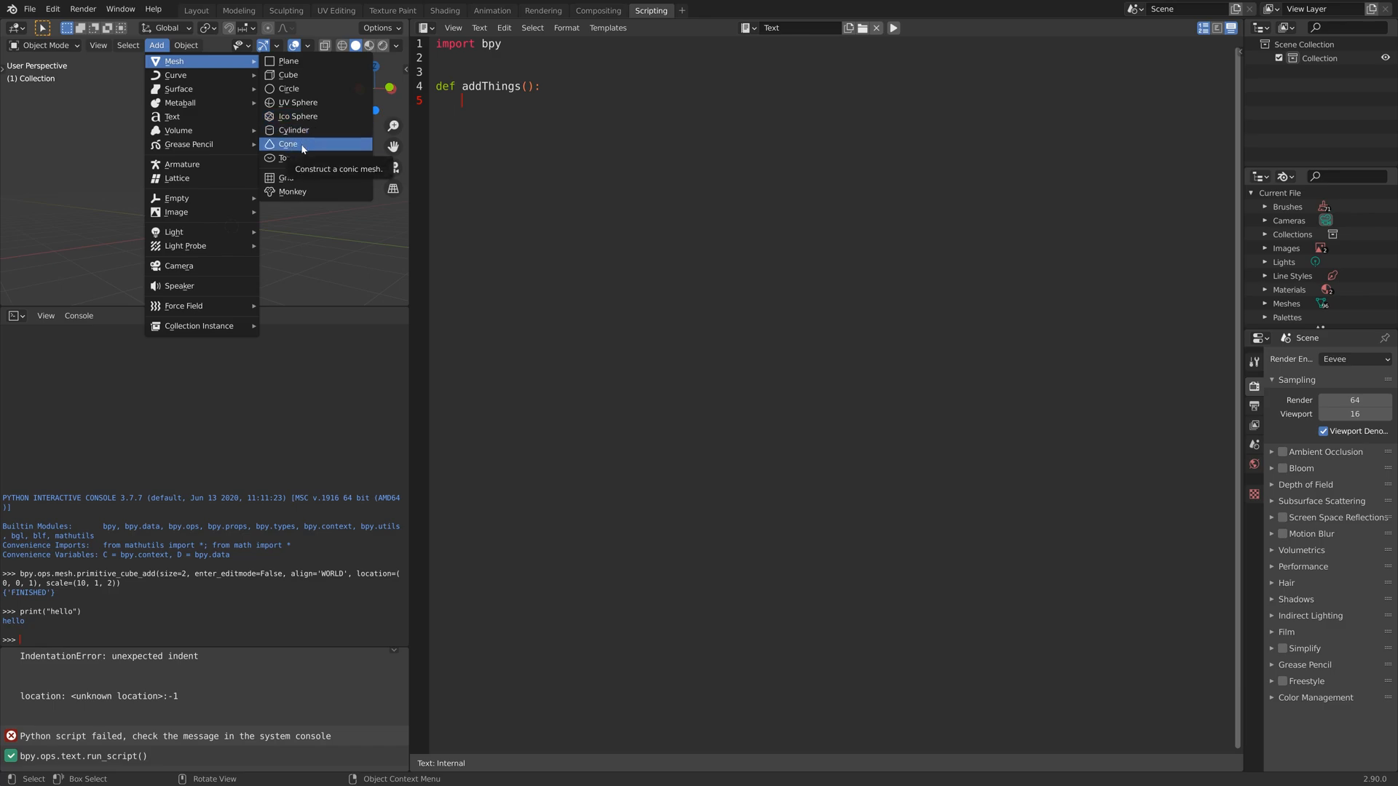
left_click(288, 144)
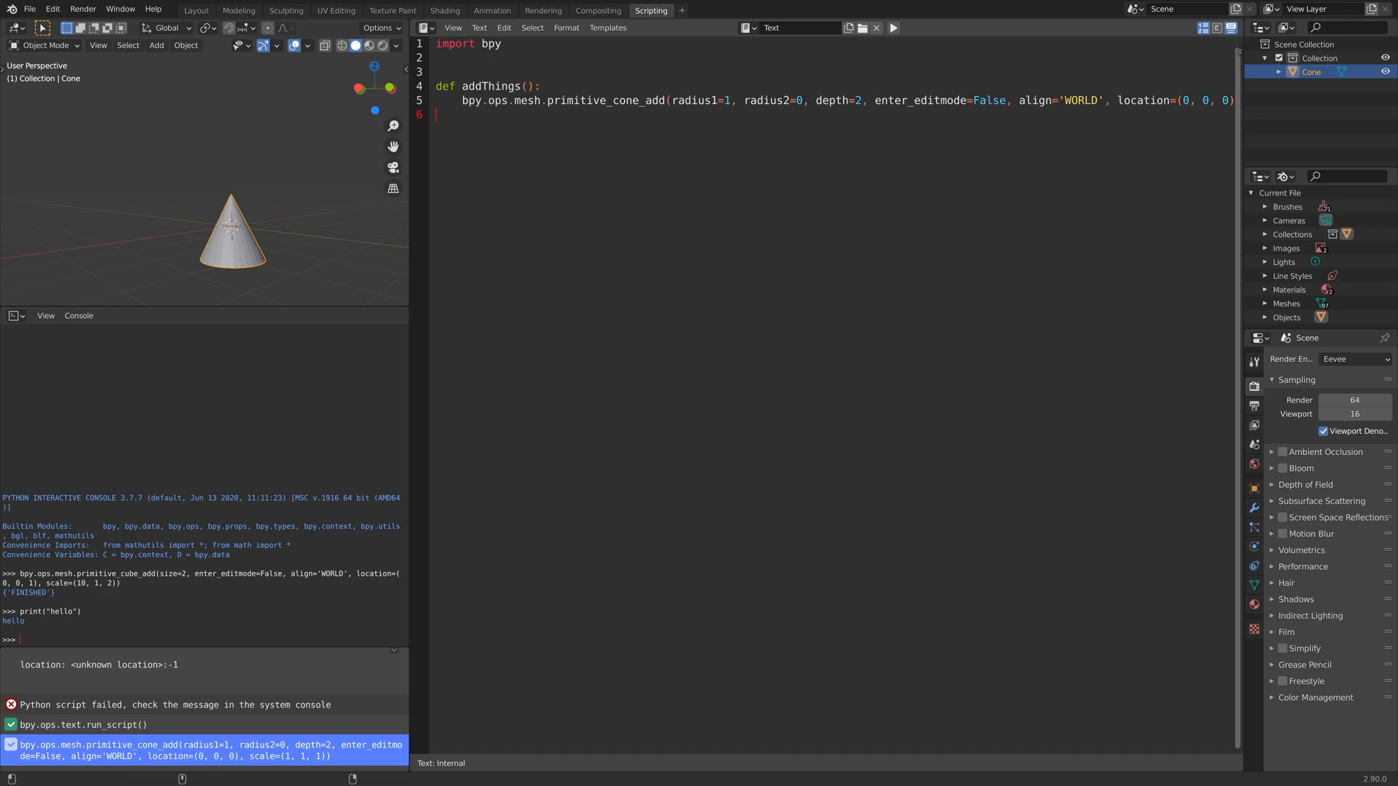
left_click(156, 46)
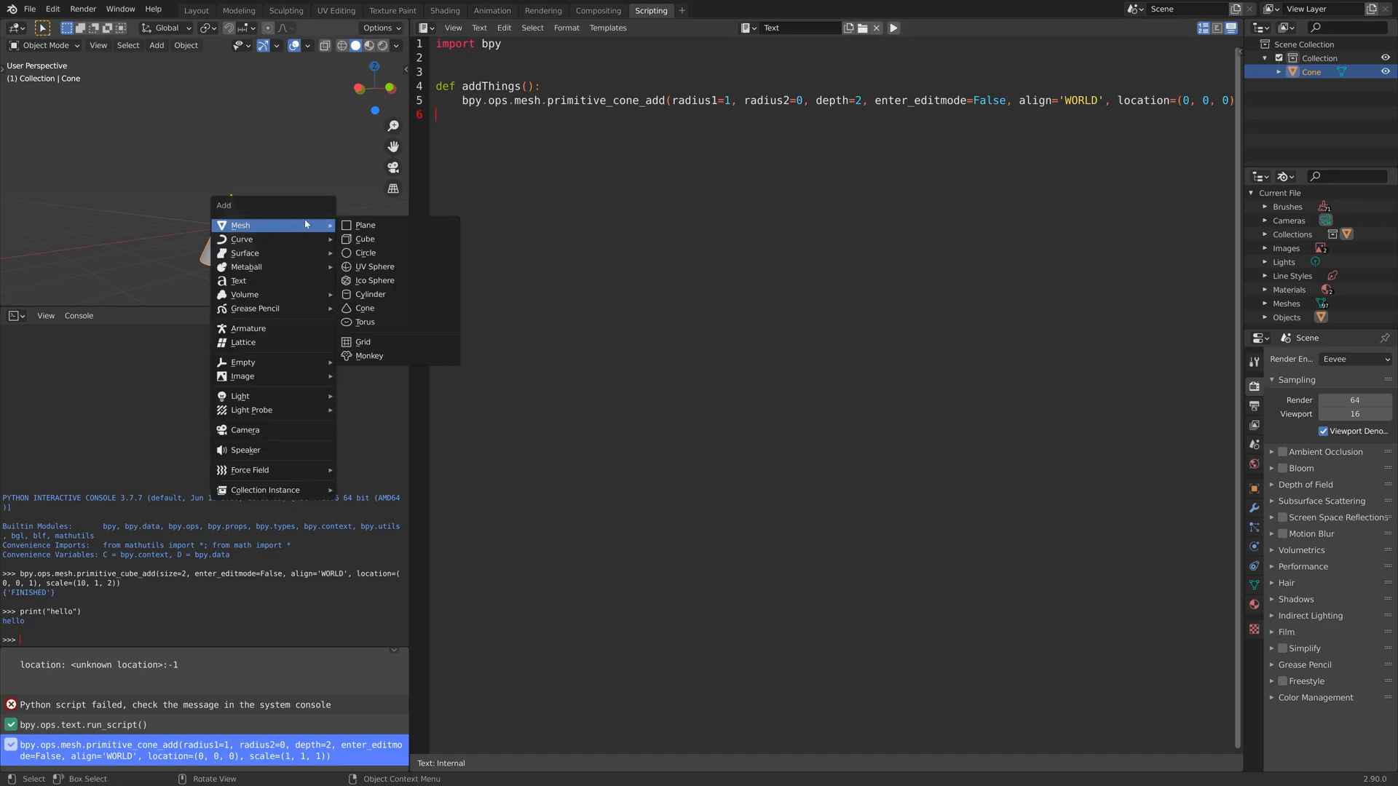
left_click(364, 239)
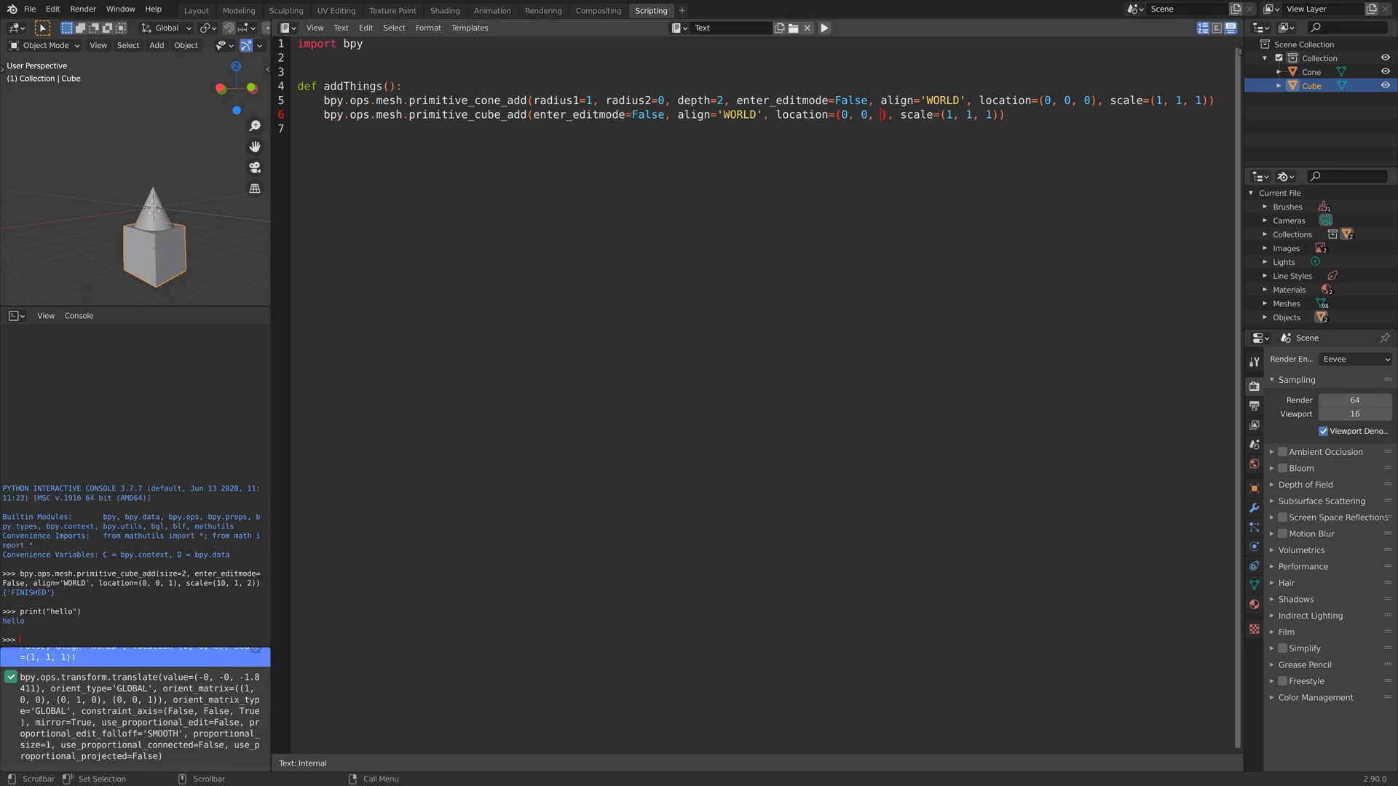
type("-1.84")
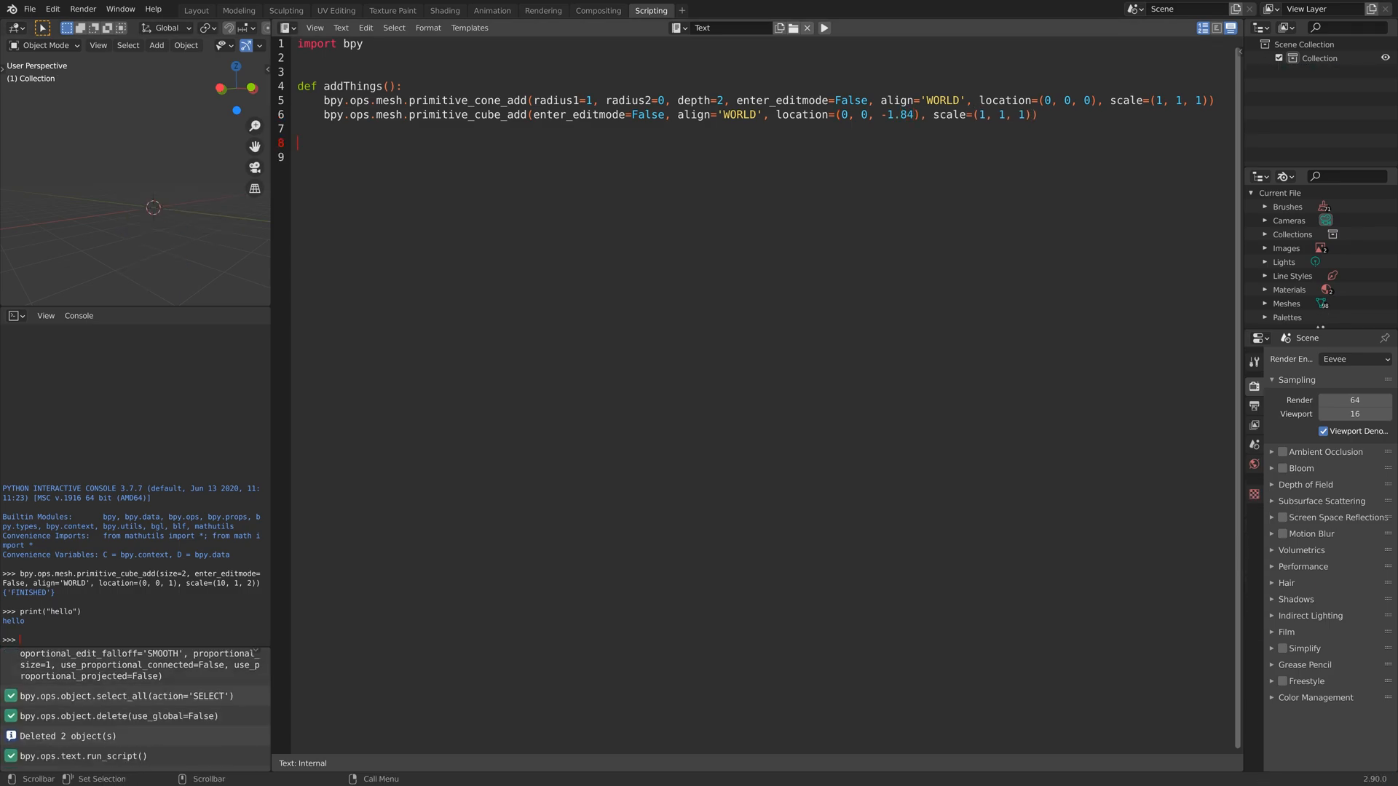
- Call addThings() below the function, run it, then repeat the call three times
type("add")
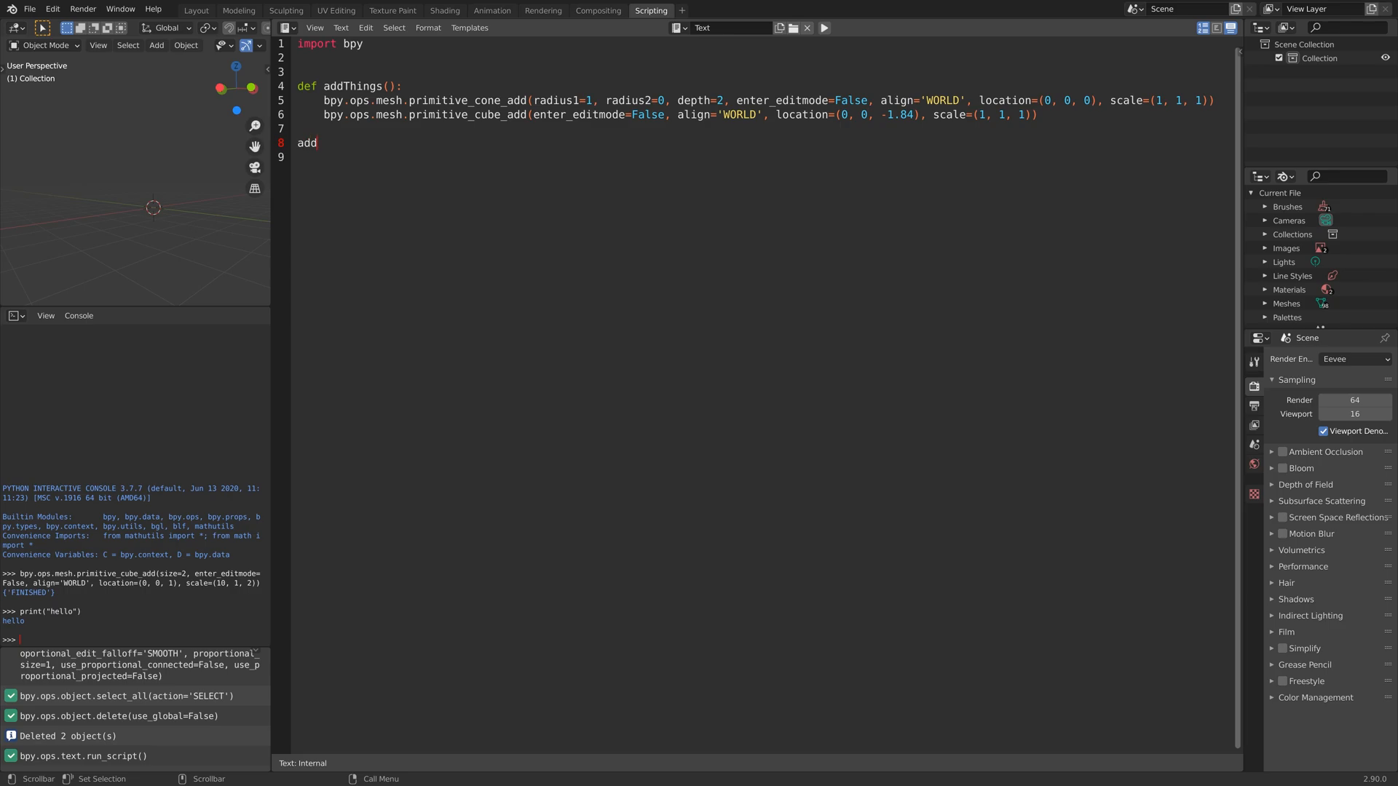
type("Thing")
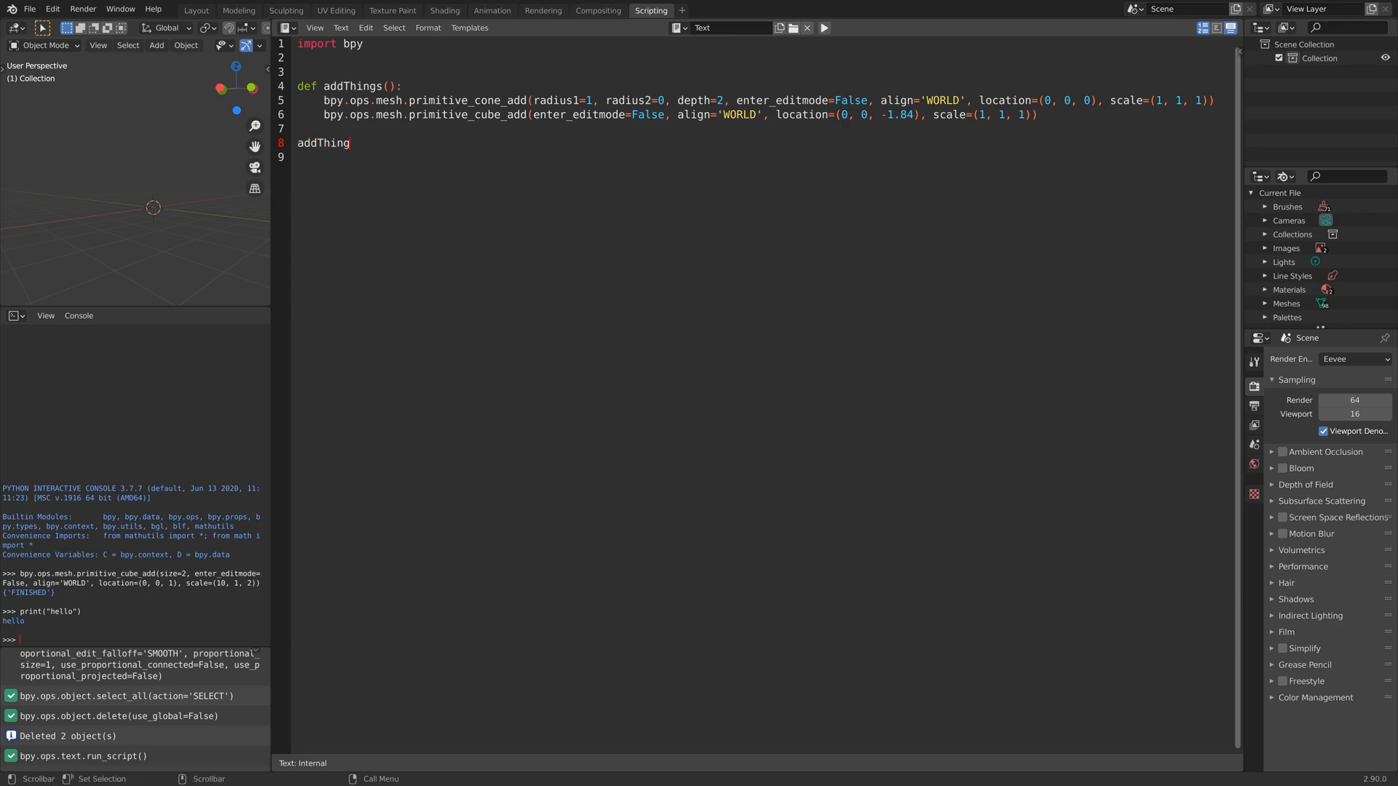
type("s(")
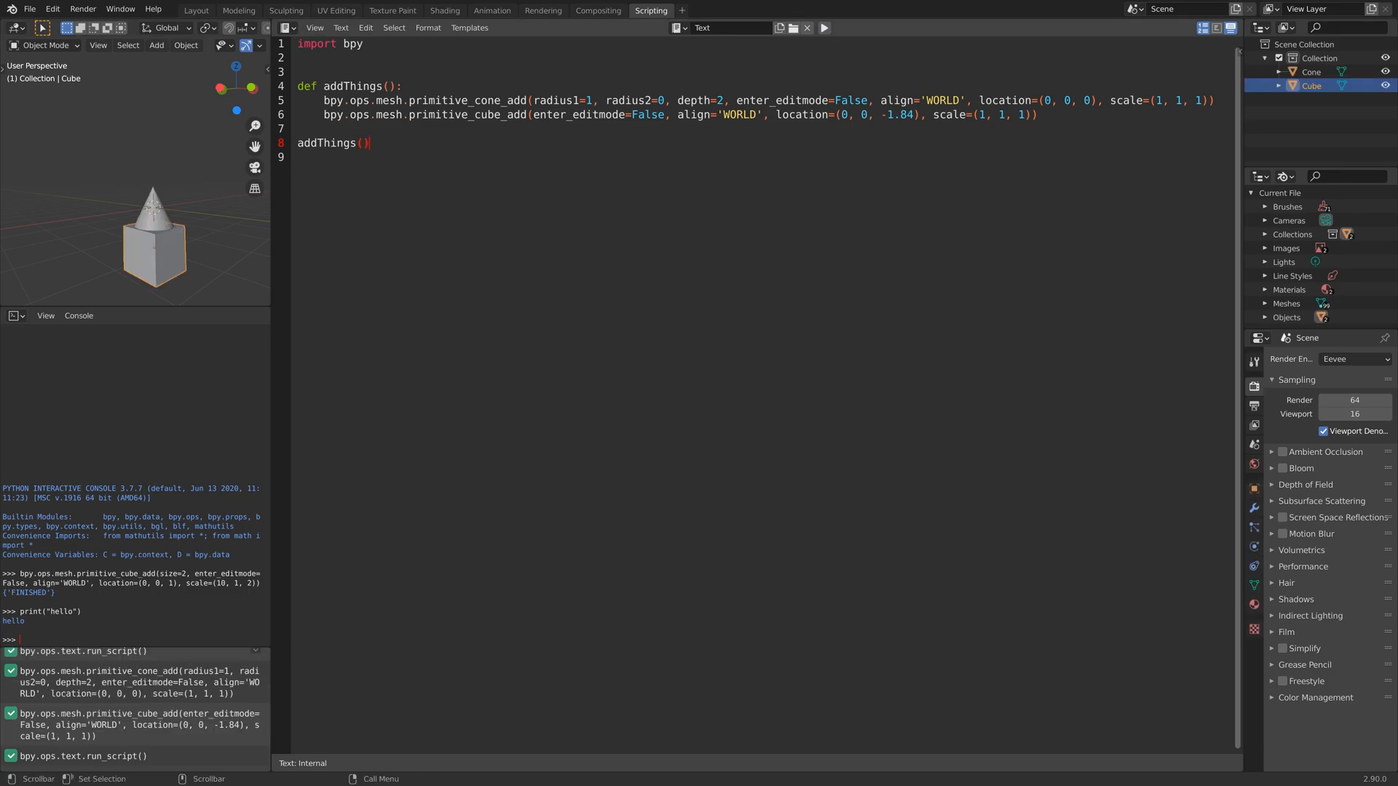
type("addThings()")
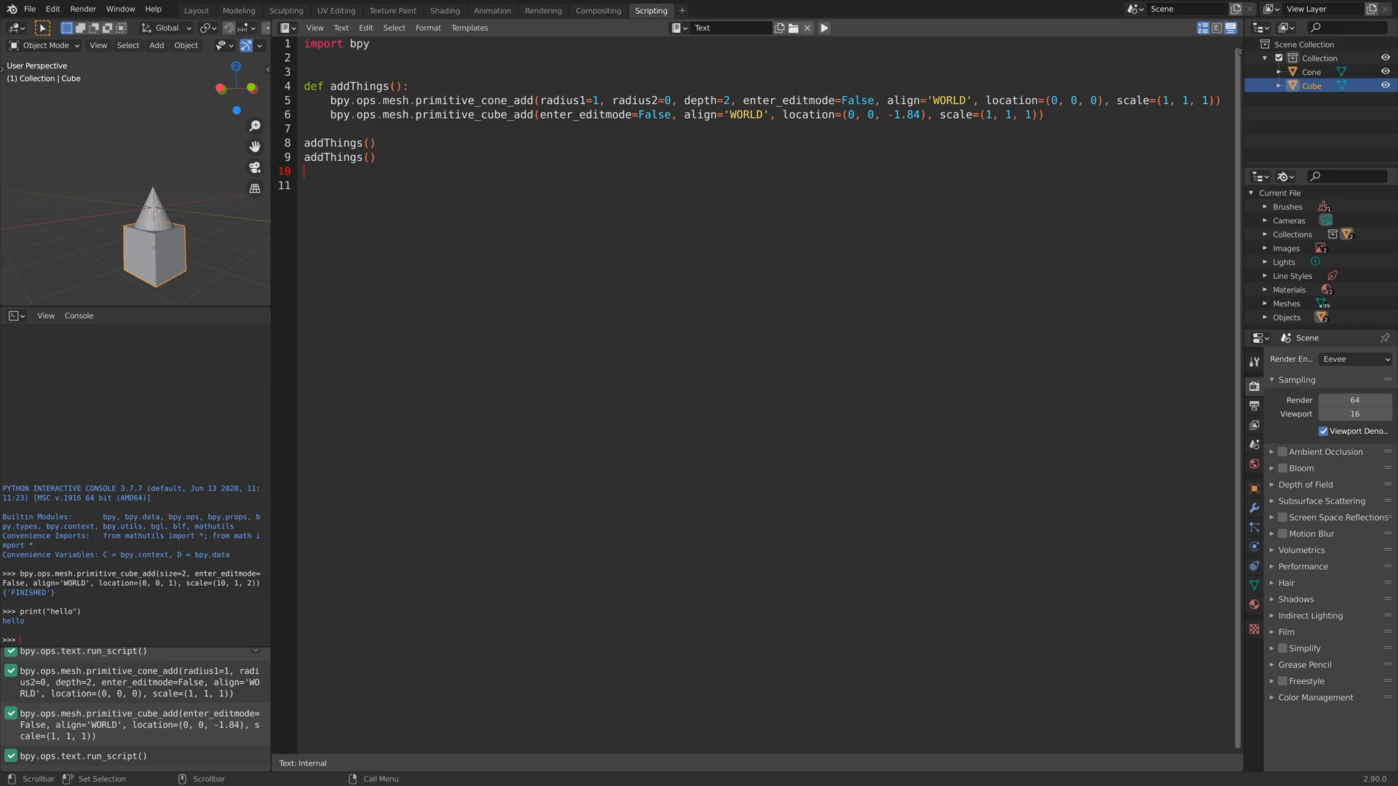
type("addThings()")
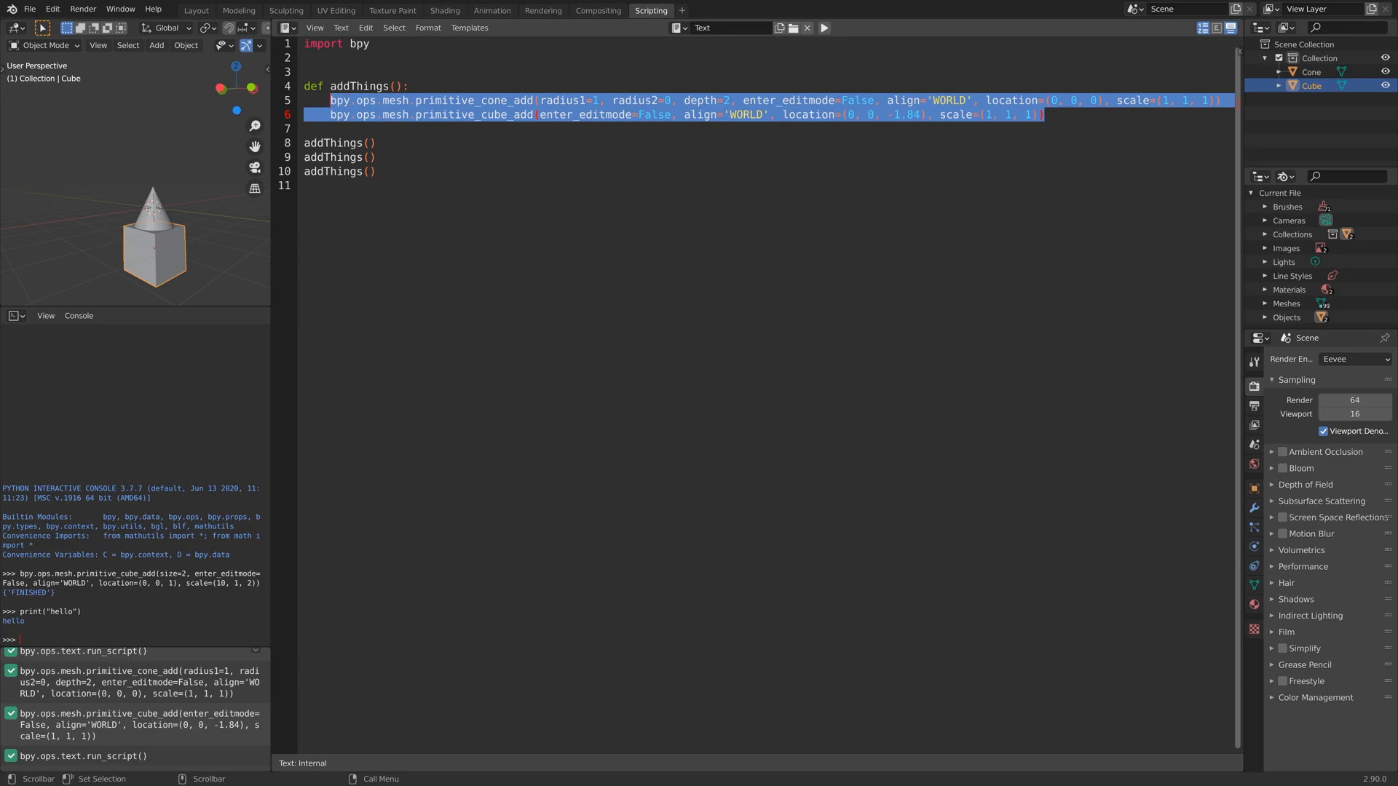
- Replace the addThings body with print("Blender is great!")
type("print(")
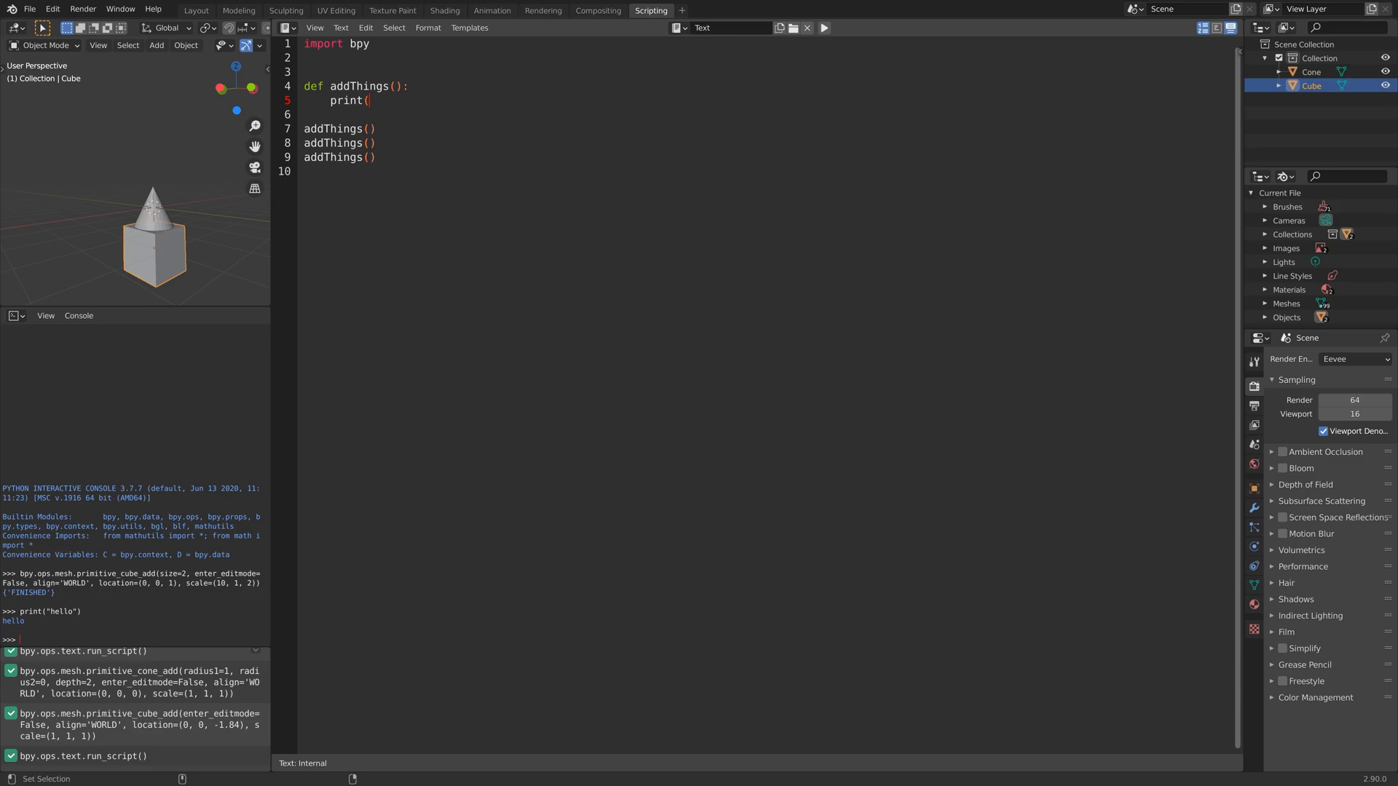
type("\"")
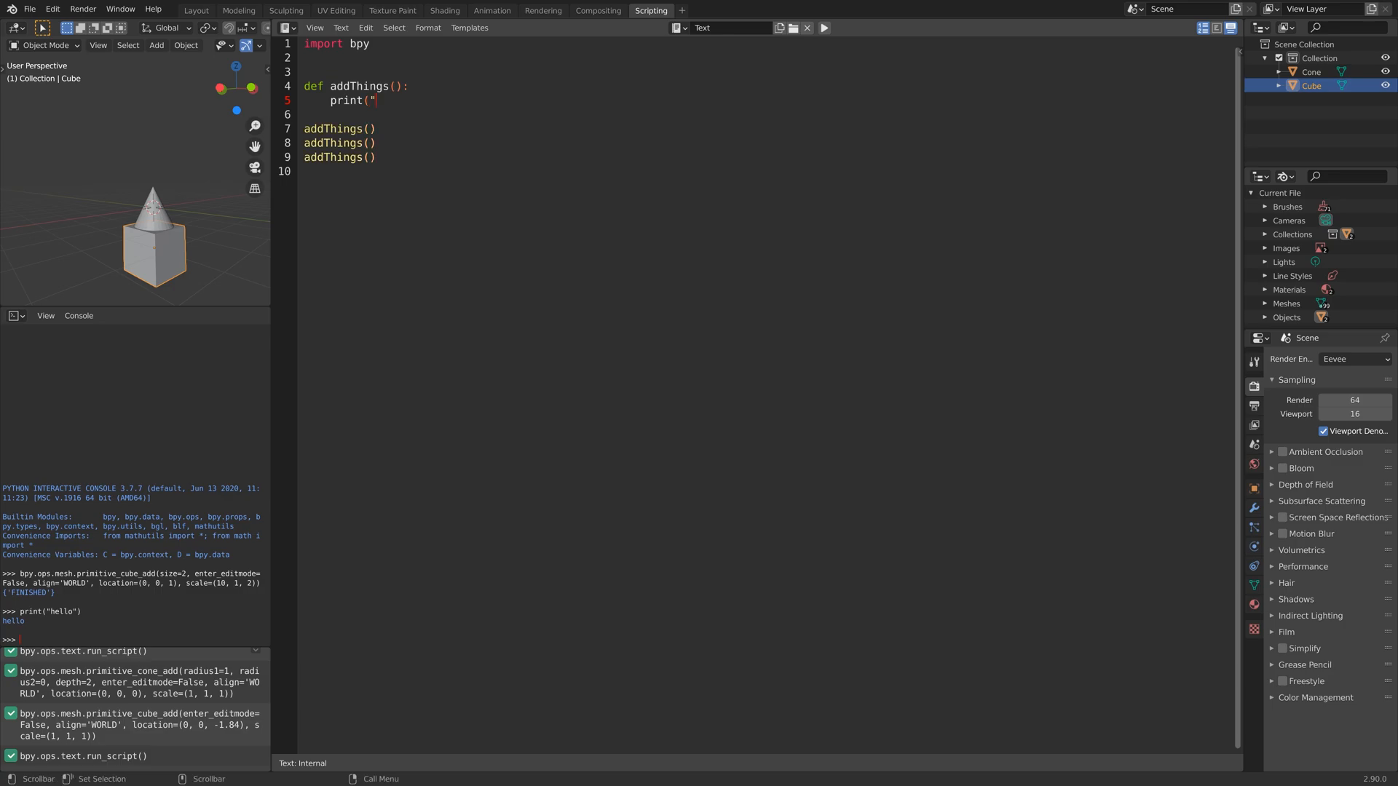
type("Blende")
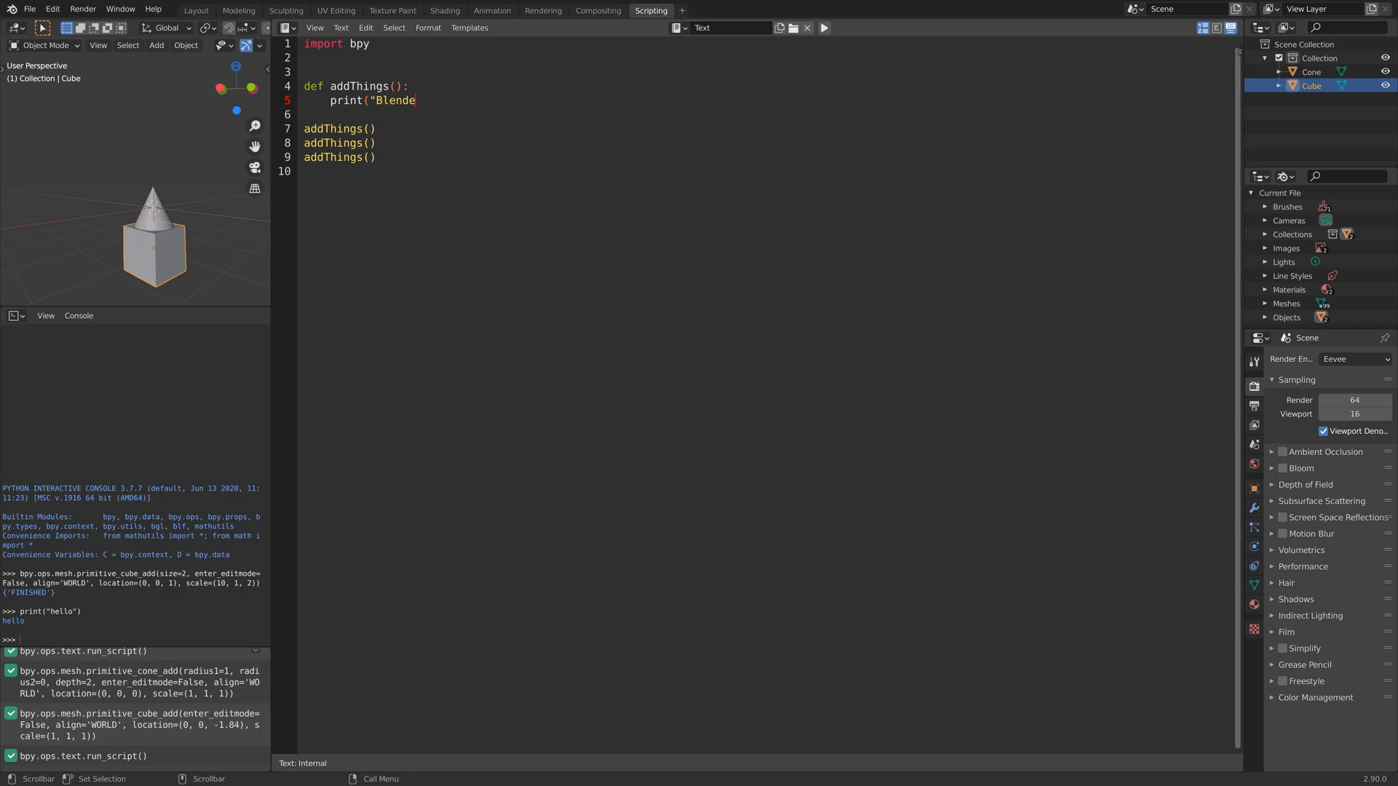
type("is g")
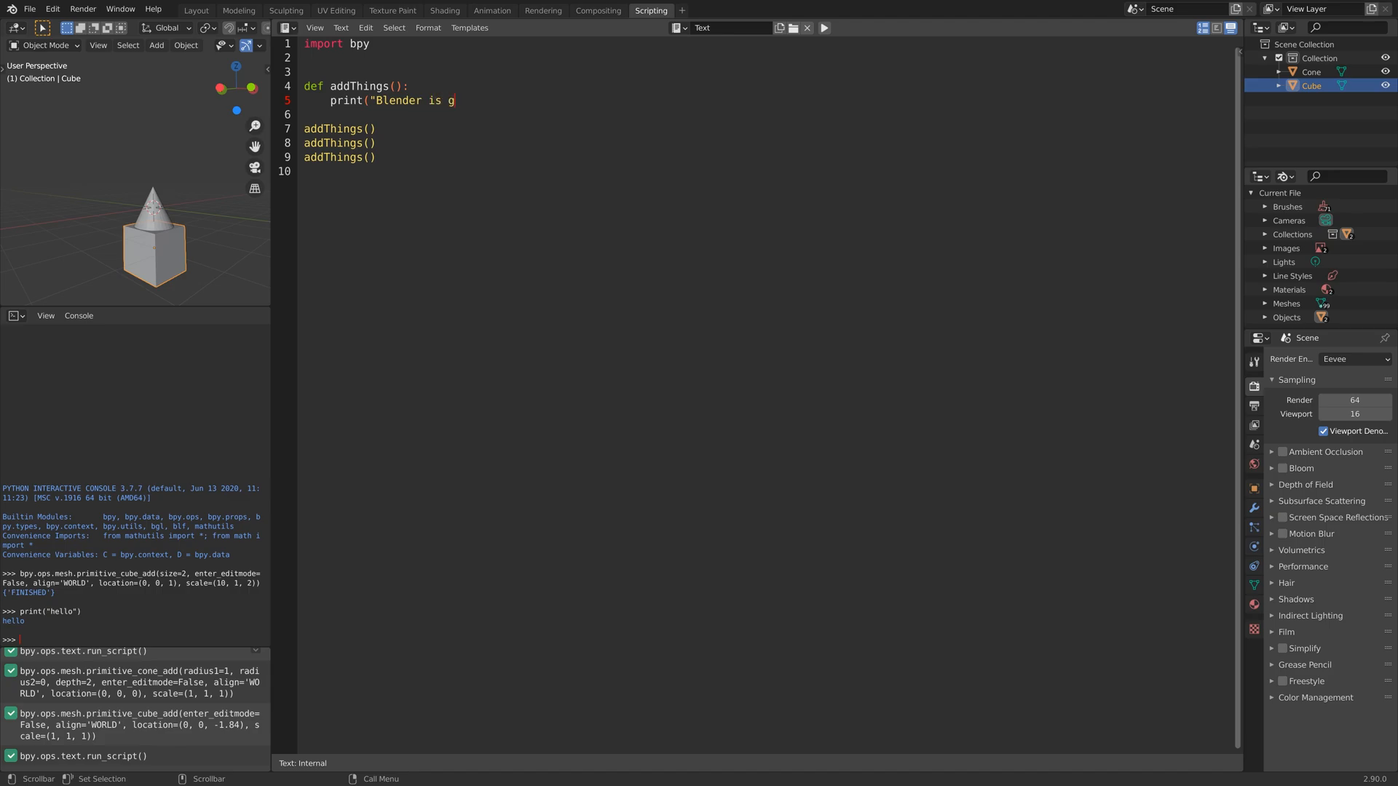
type("reat")
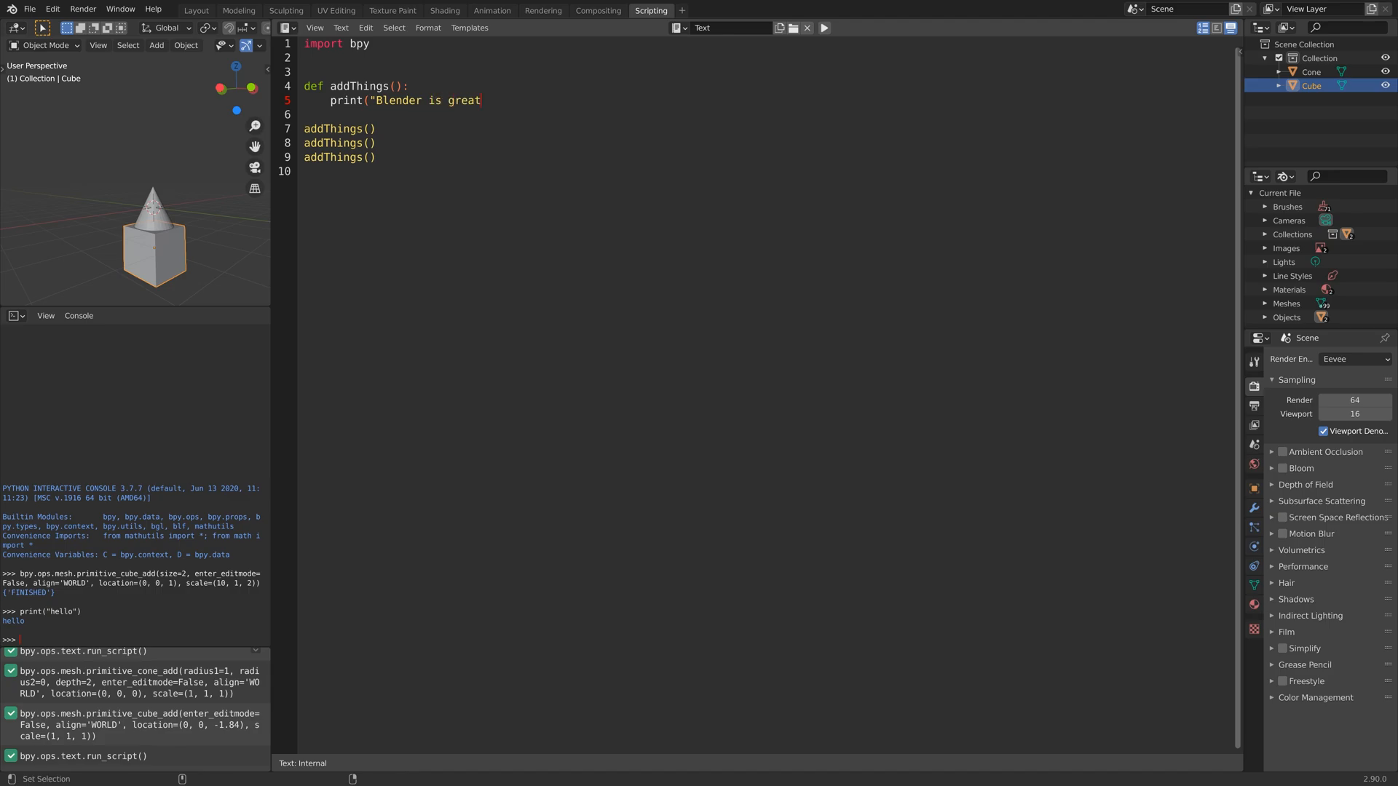
type("!\"")
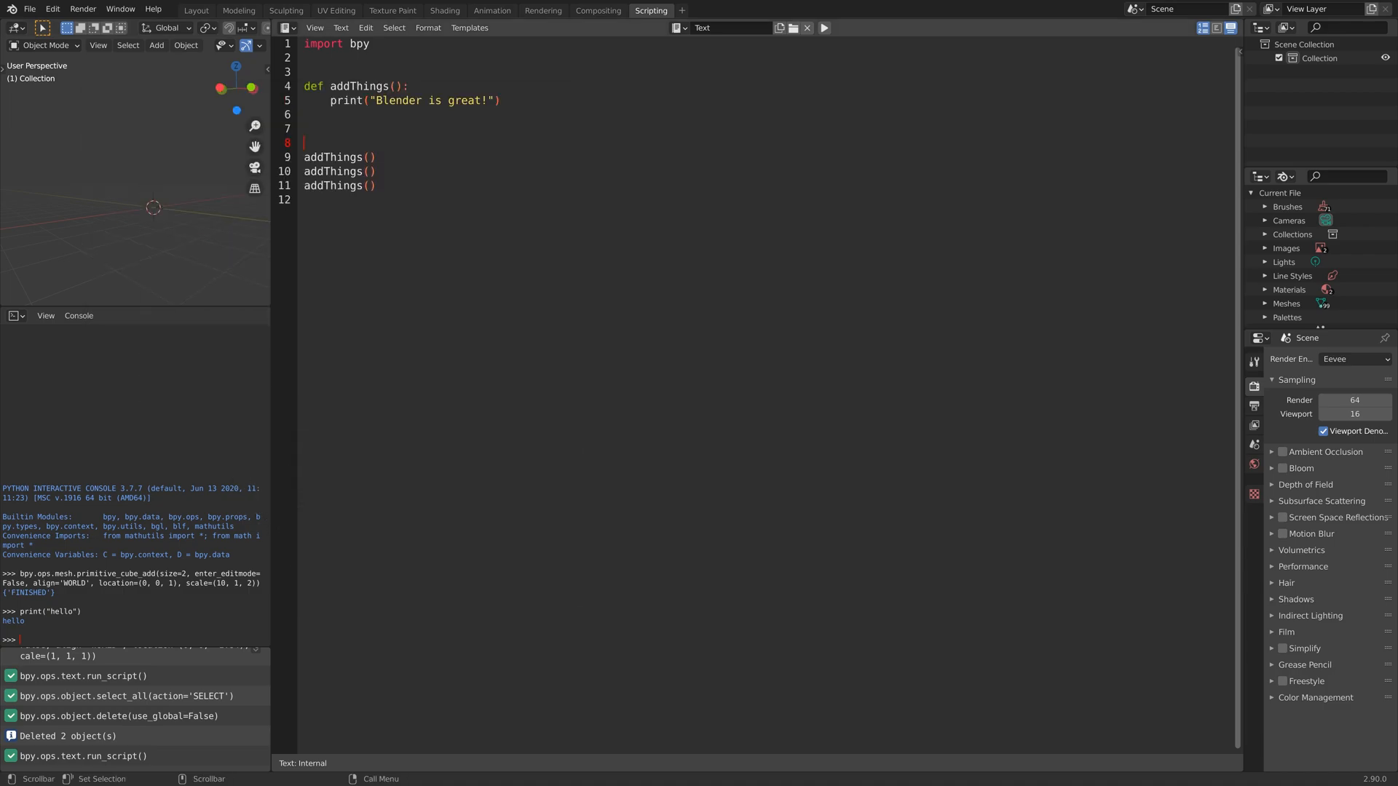
- Wrap the addThings() call in for i in range(30): with proper indentation
type("for i in")
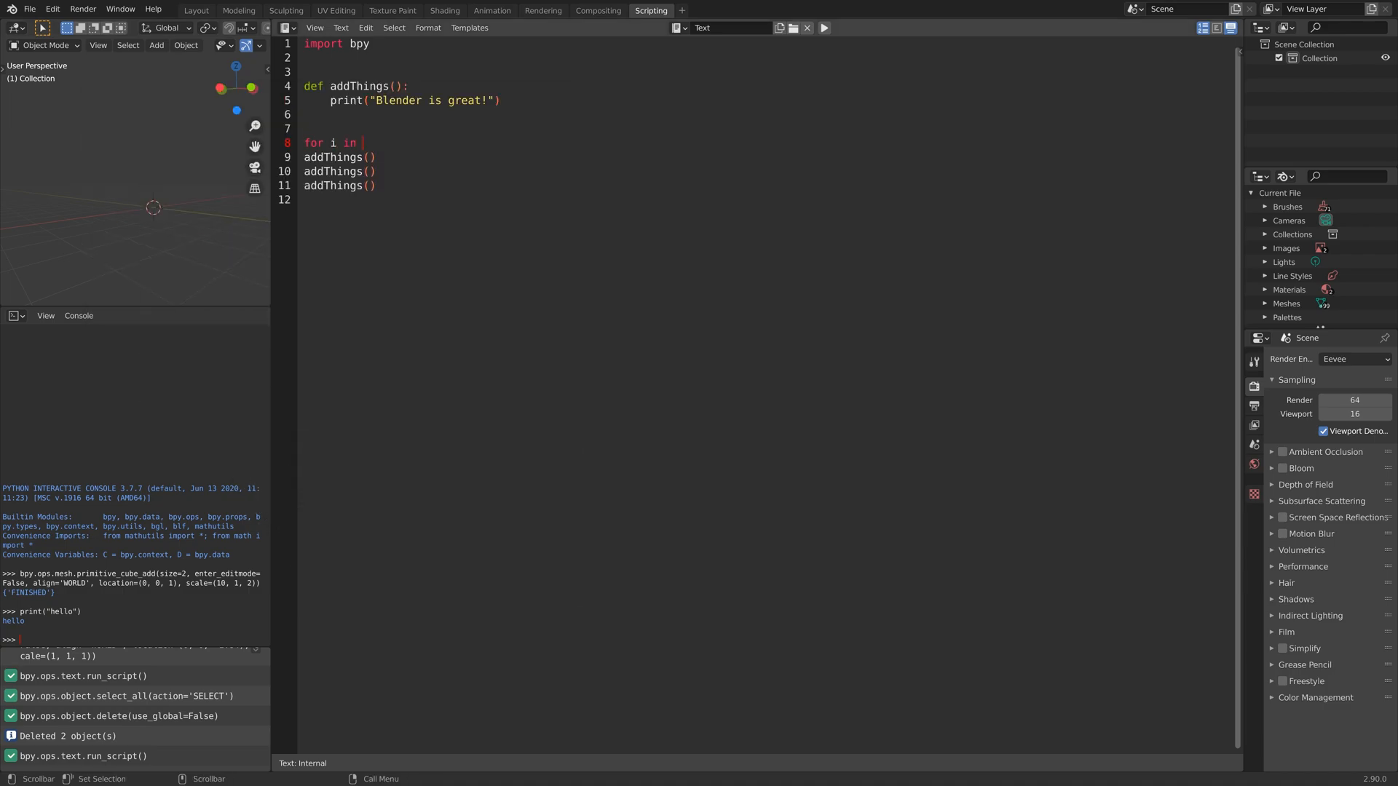
type("range(")
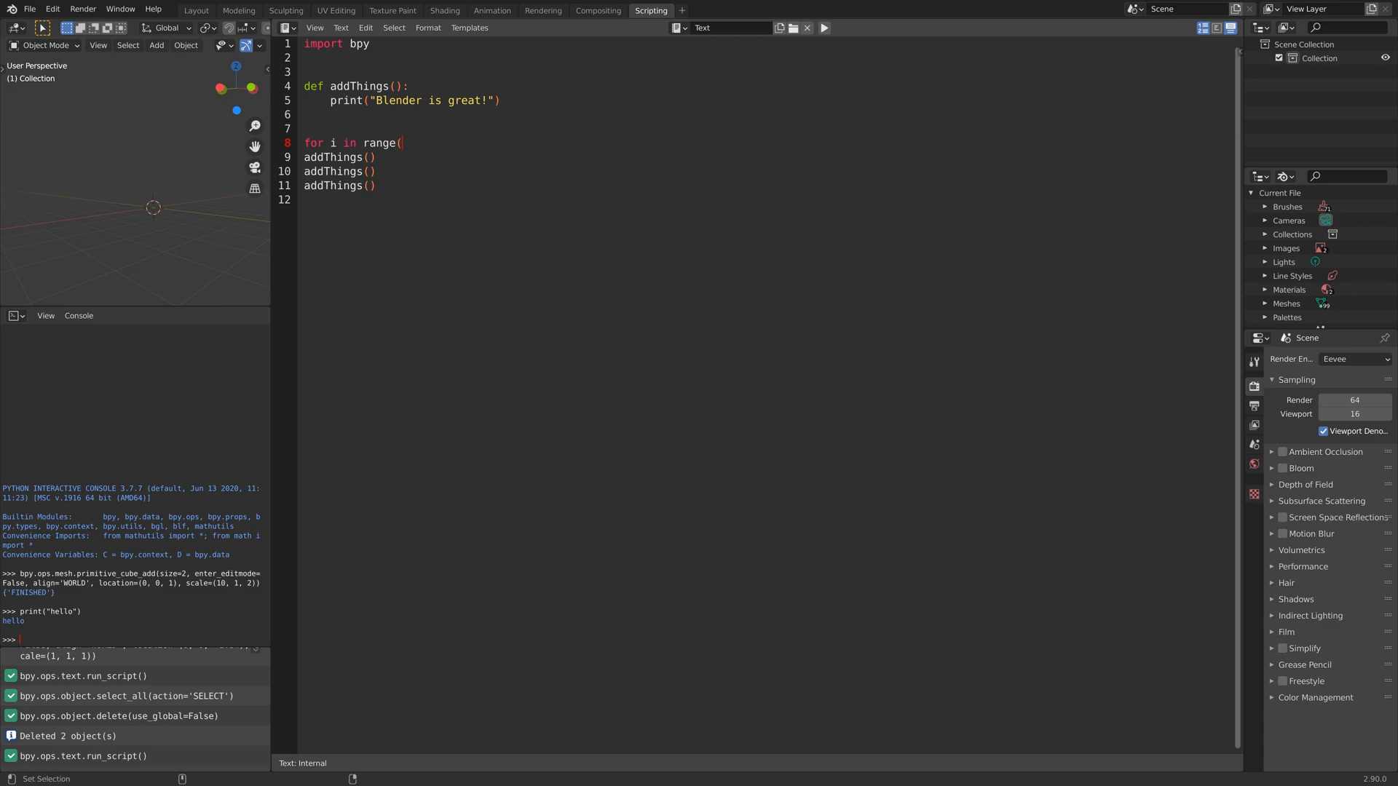
type("30):")
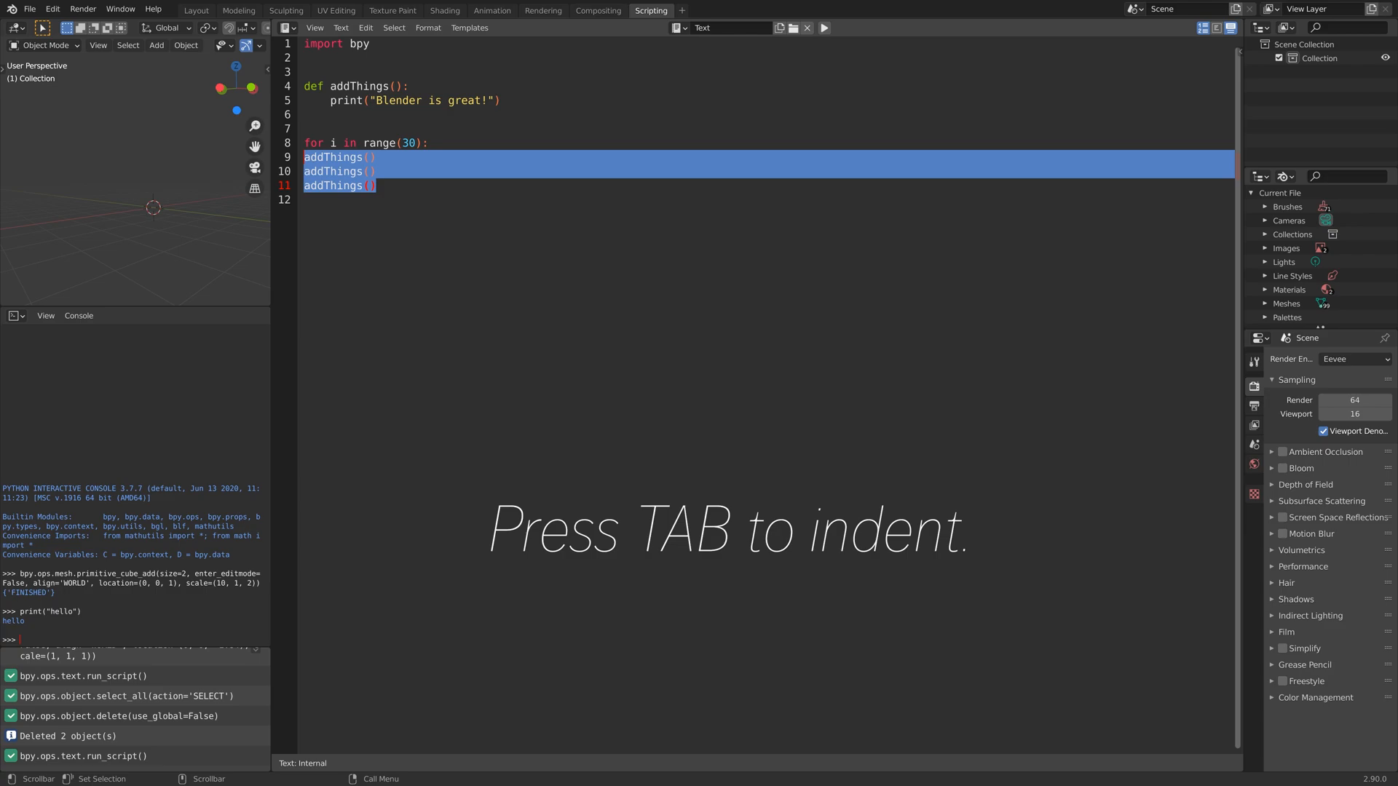
key("Tab")
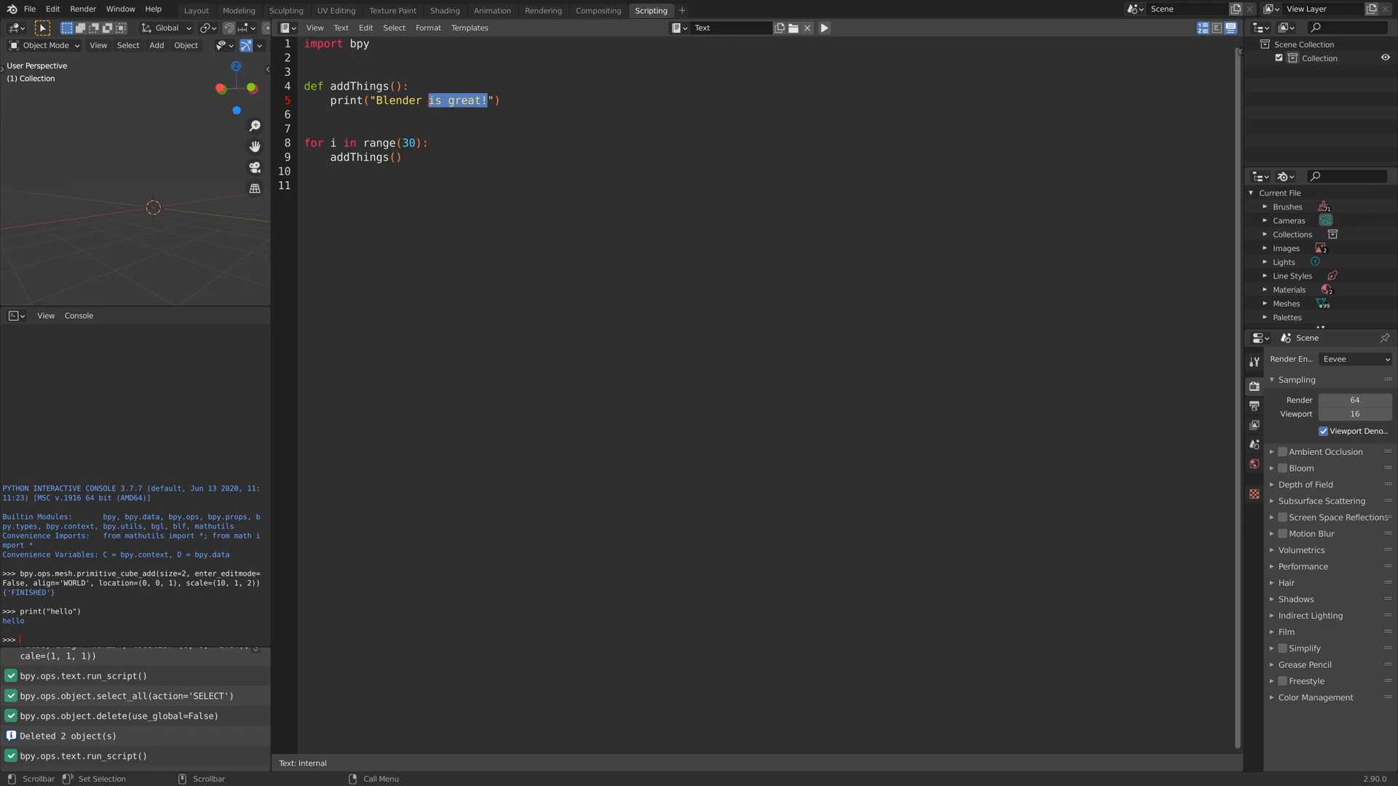
- Shorten the message to "Blender." and show the 30 printed lines in the system console
key("Delete")
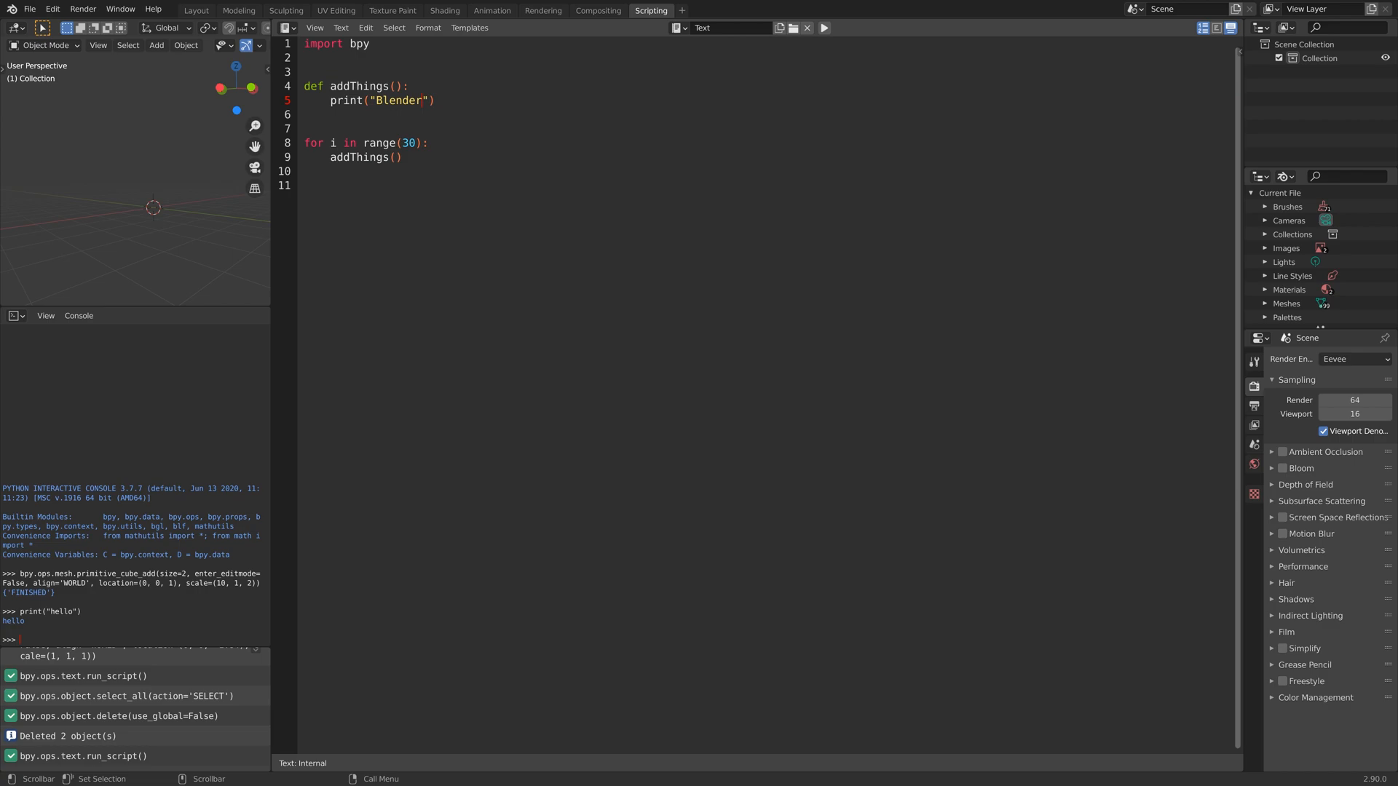
type(".")
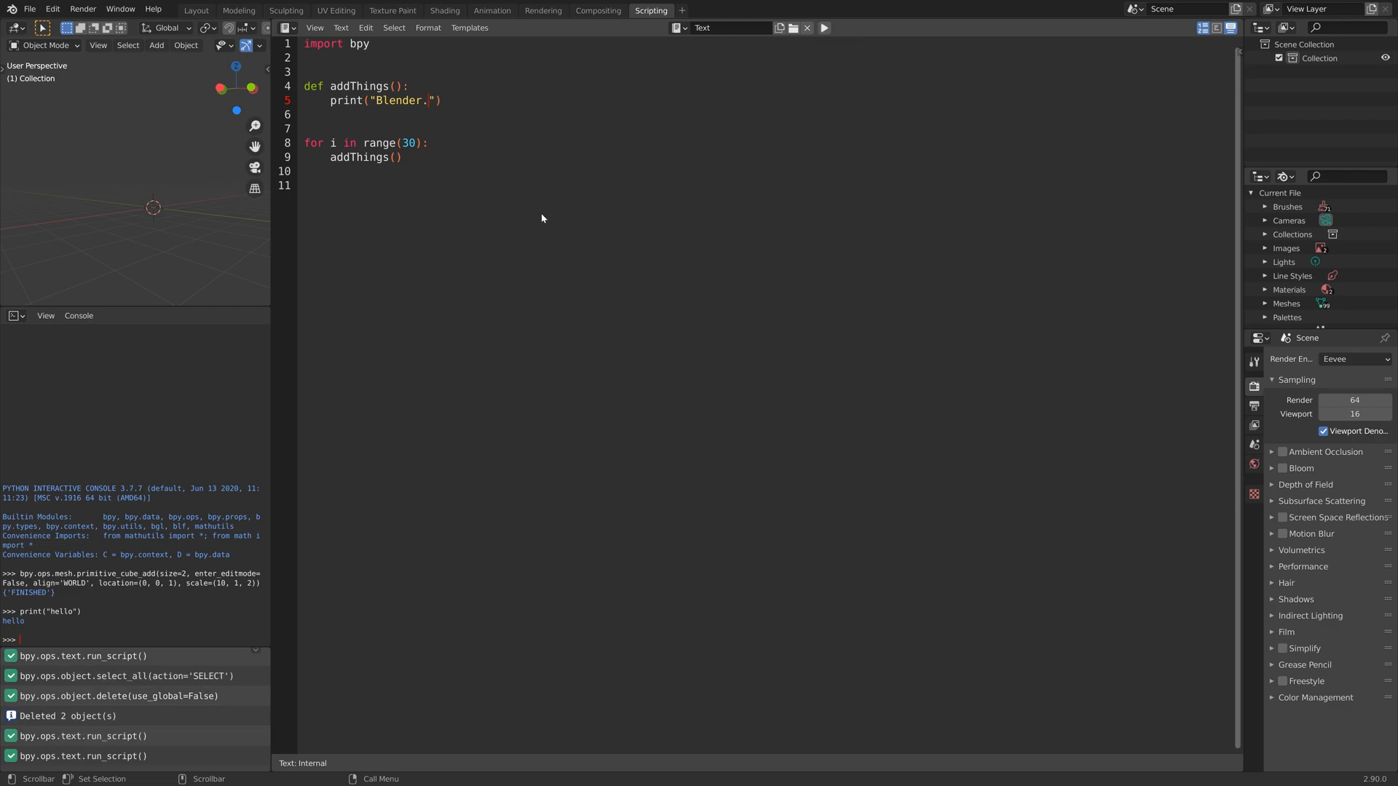
left_click(822, 27)
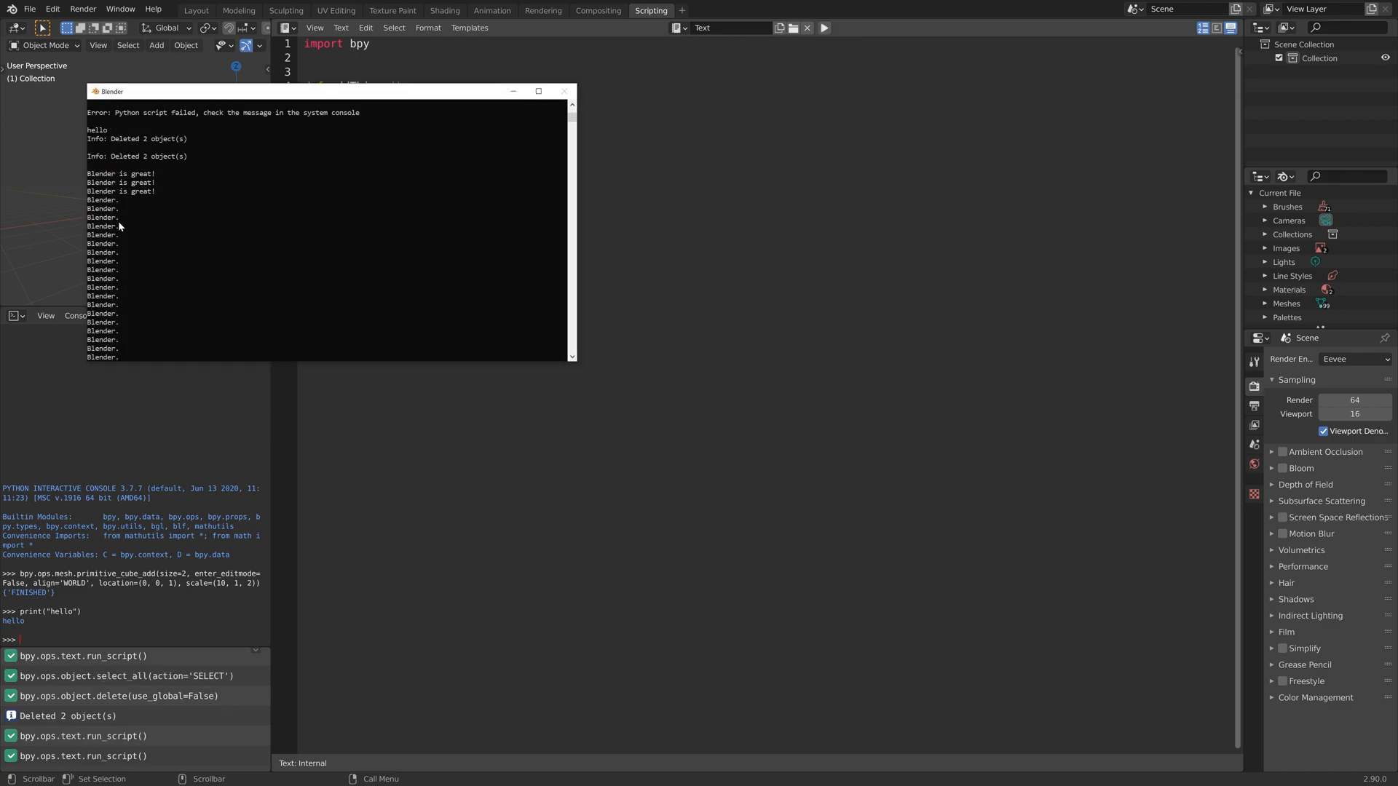
scroll("down", 3)
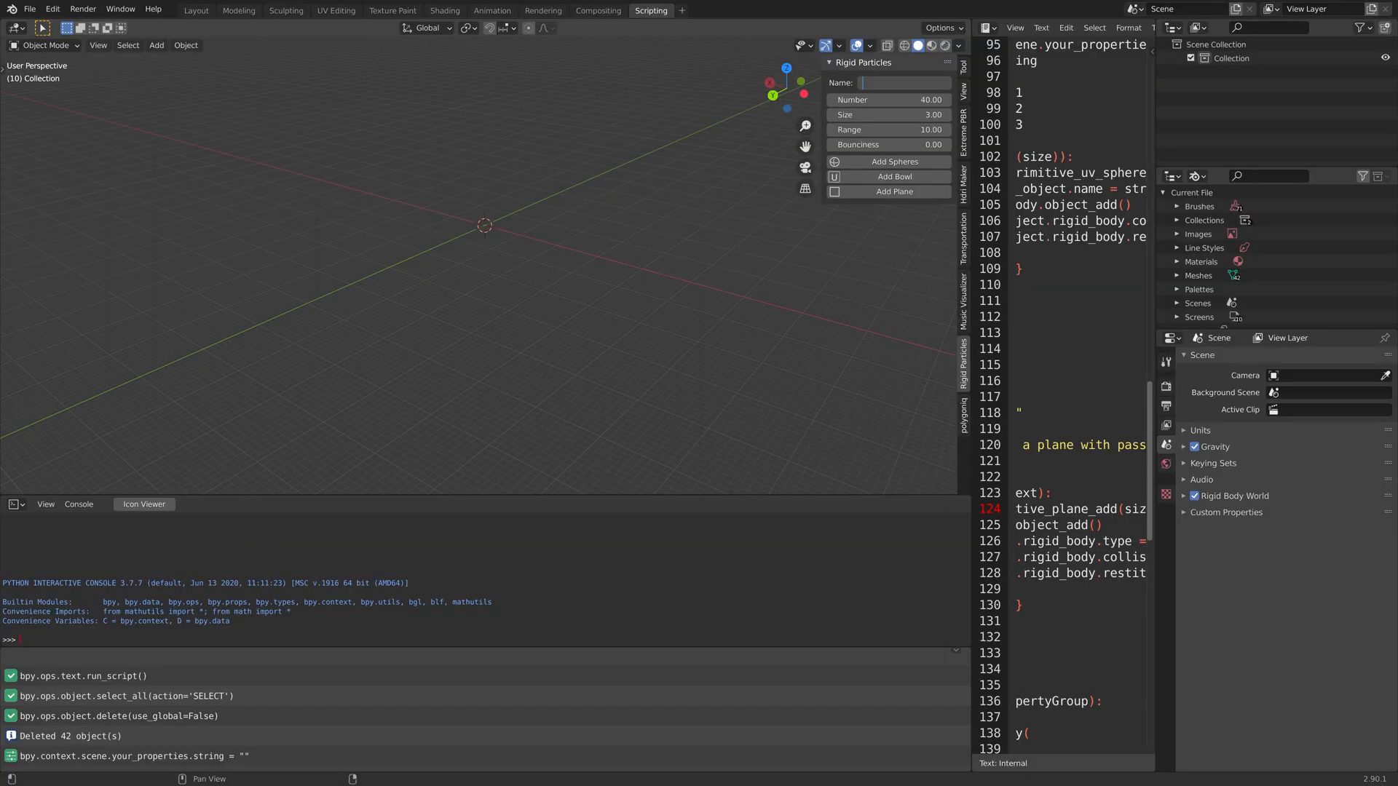
- Name the rigid particles 'Balls' and generate the spheres
type("Balls")
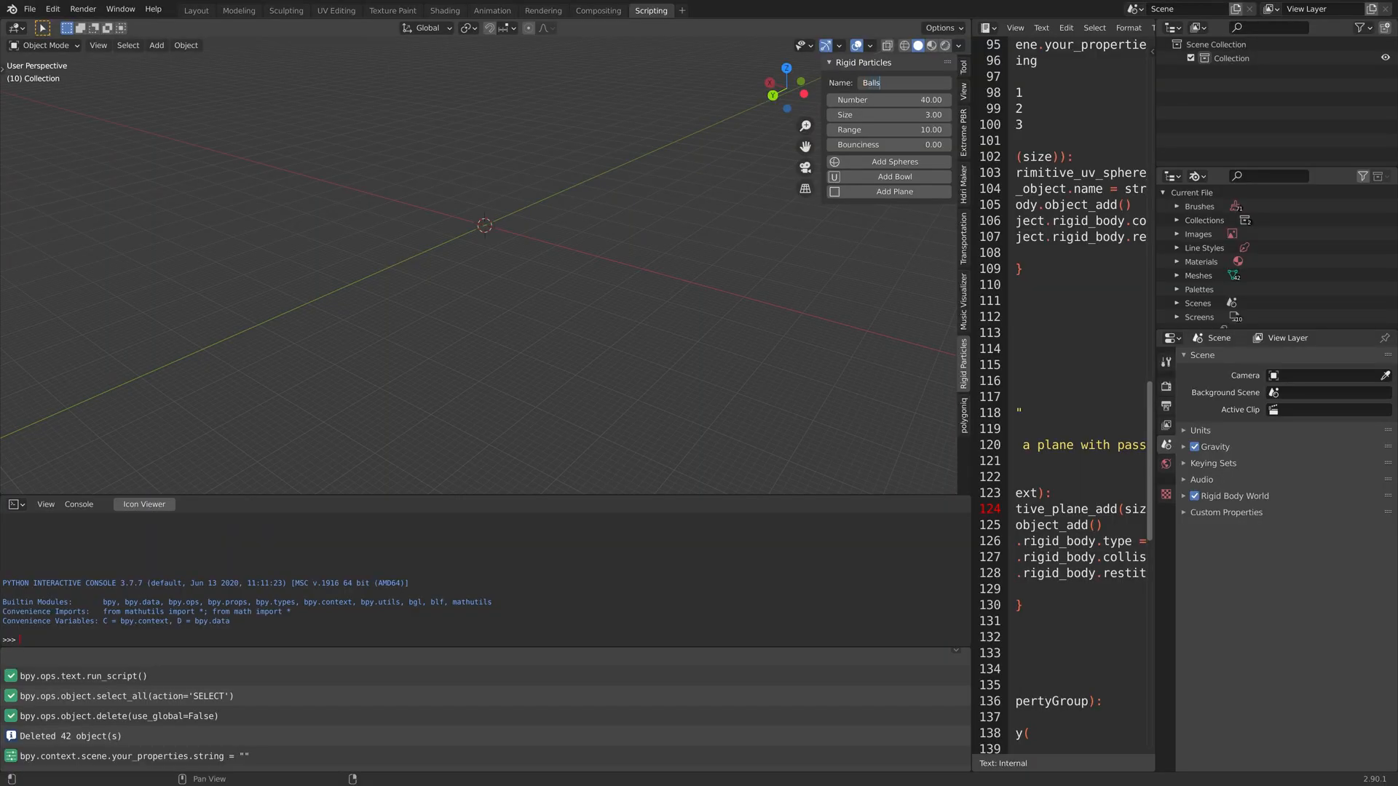
left_click(893, 162)
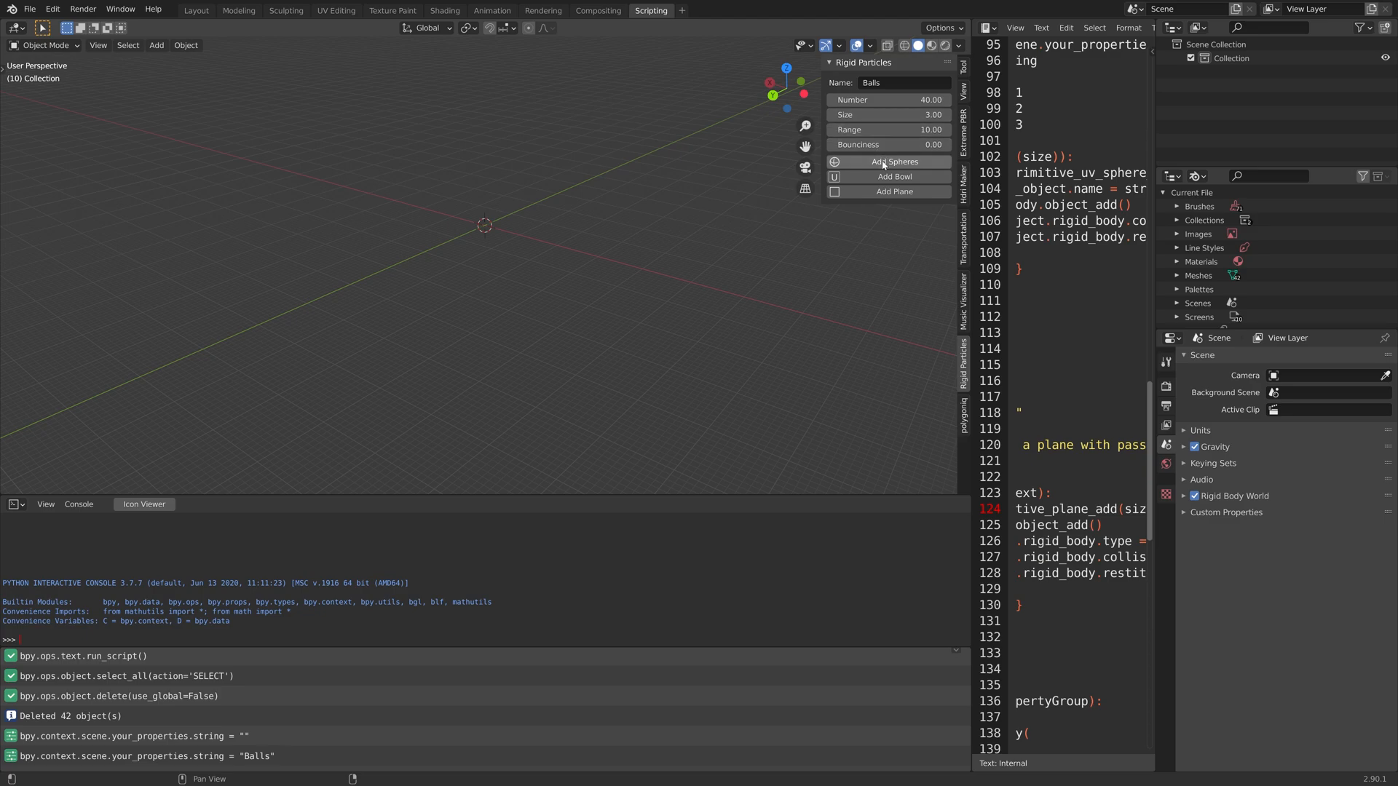
left_click(894, 176)
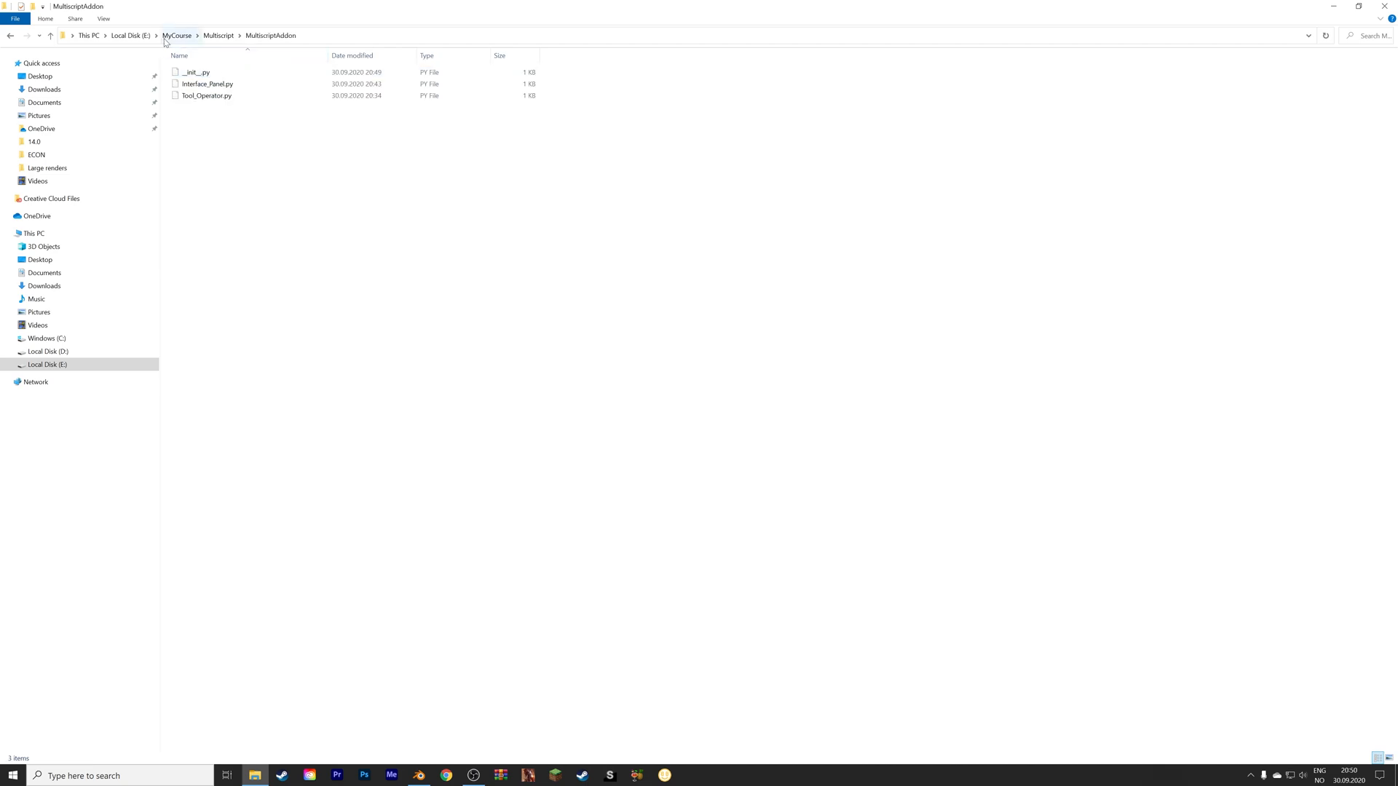
- Navigate from MultiscriptAddon back up to the MyCourse folder
left_click(217, 35)
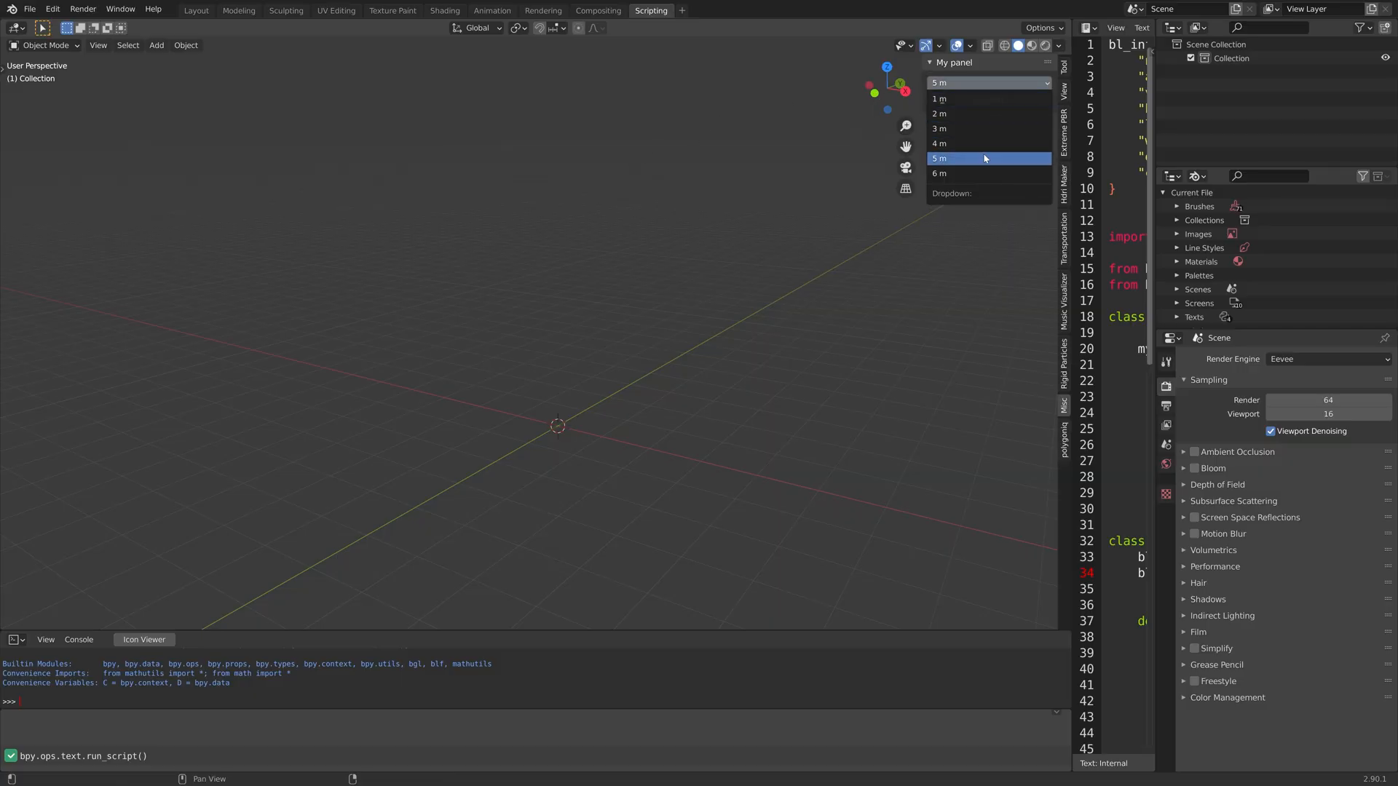
- Pick 6 m in My panel and generate a cube at that size
left_click(939, 113)
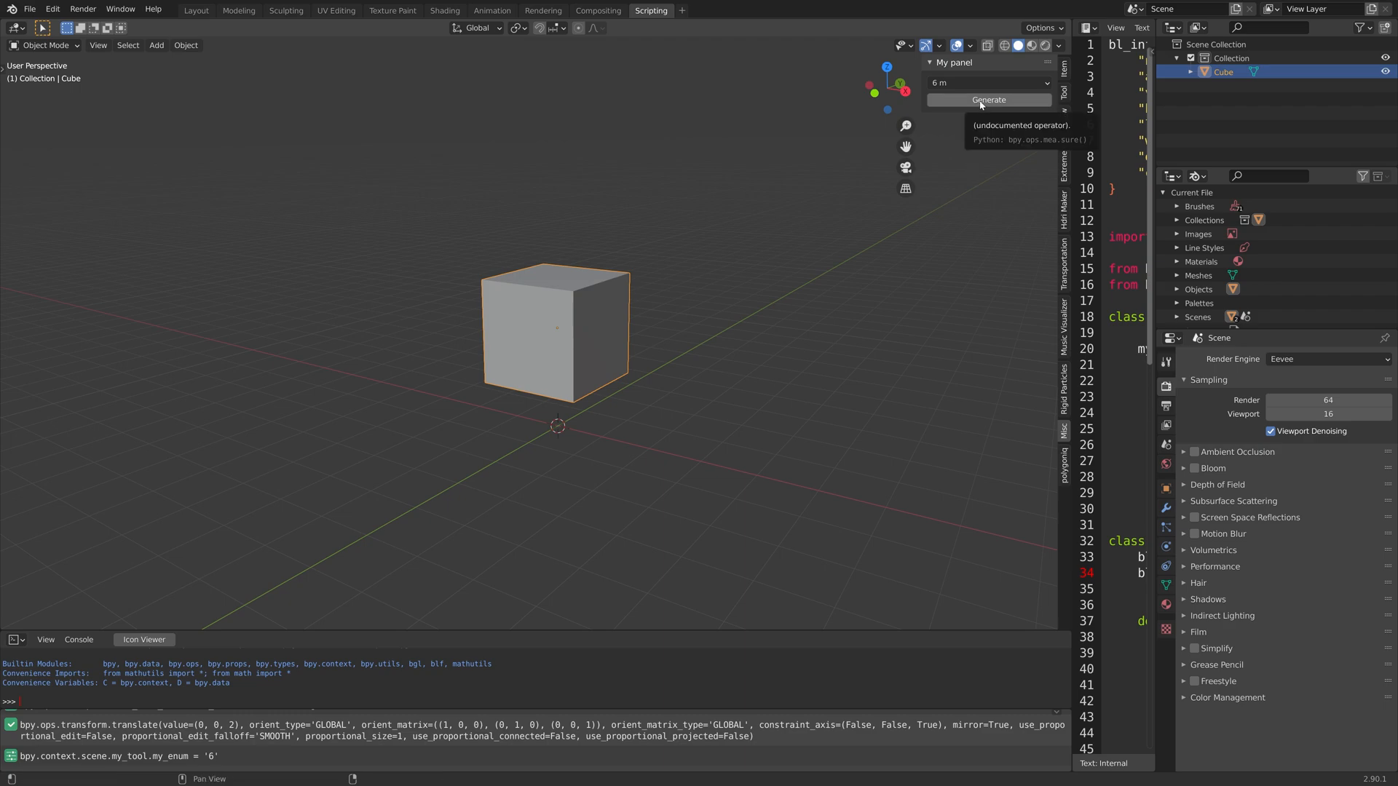
left_click(988, 99)
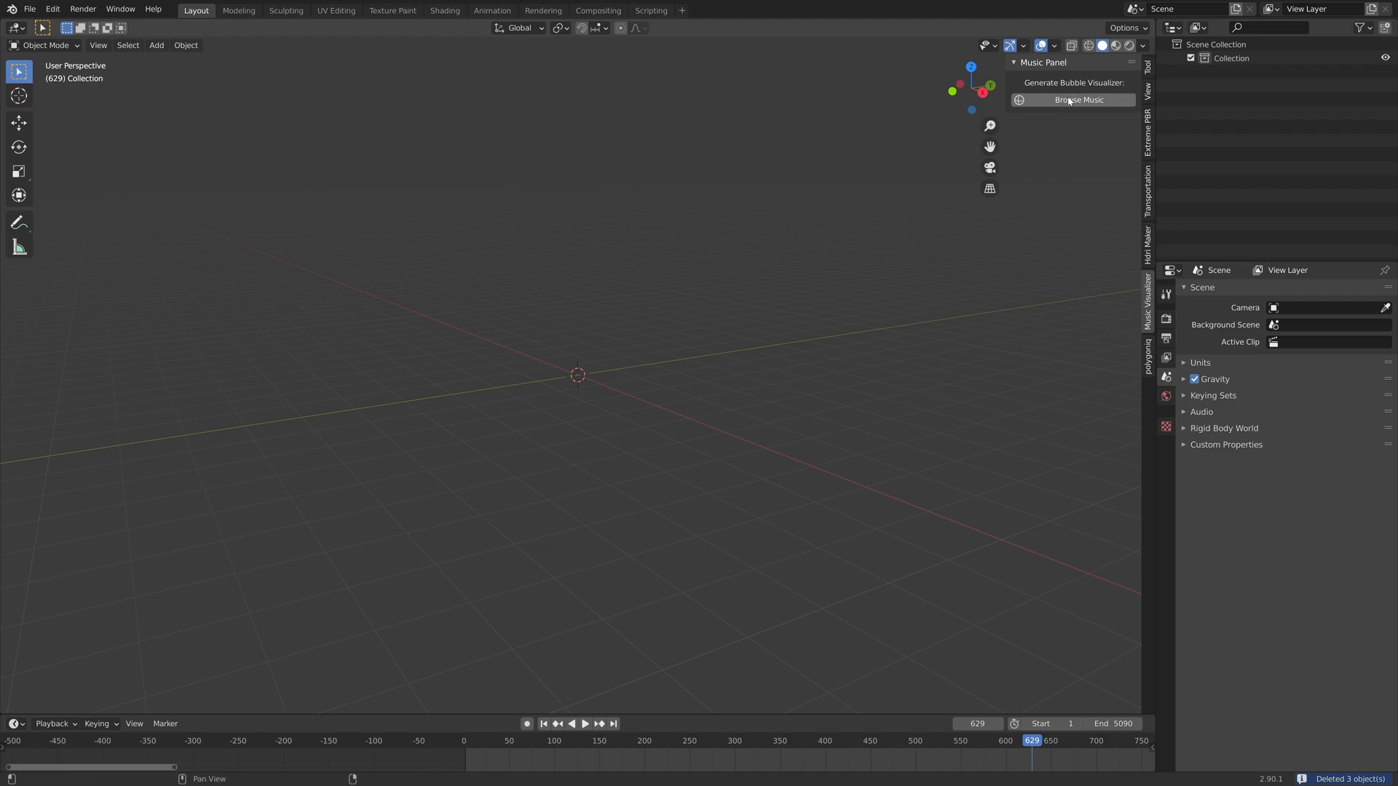
- Browse for music and load music_viz.mp3 from Downloads into the Music Panel
left_click(1073, 99)
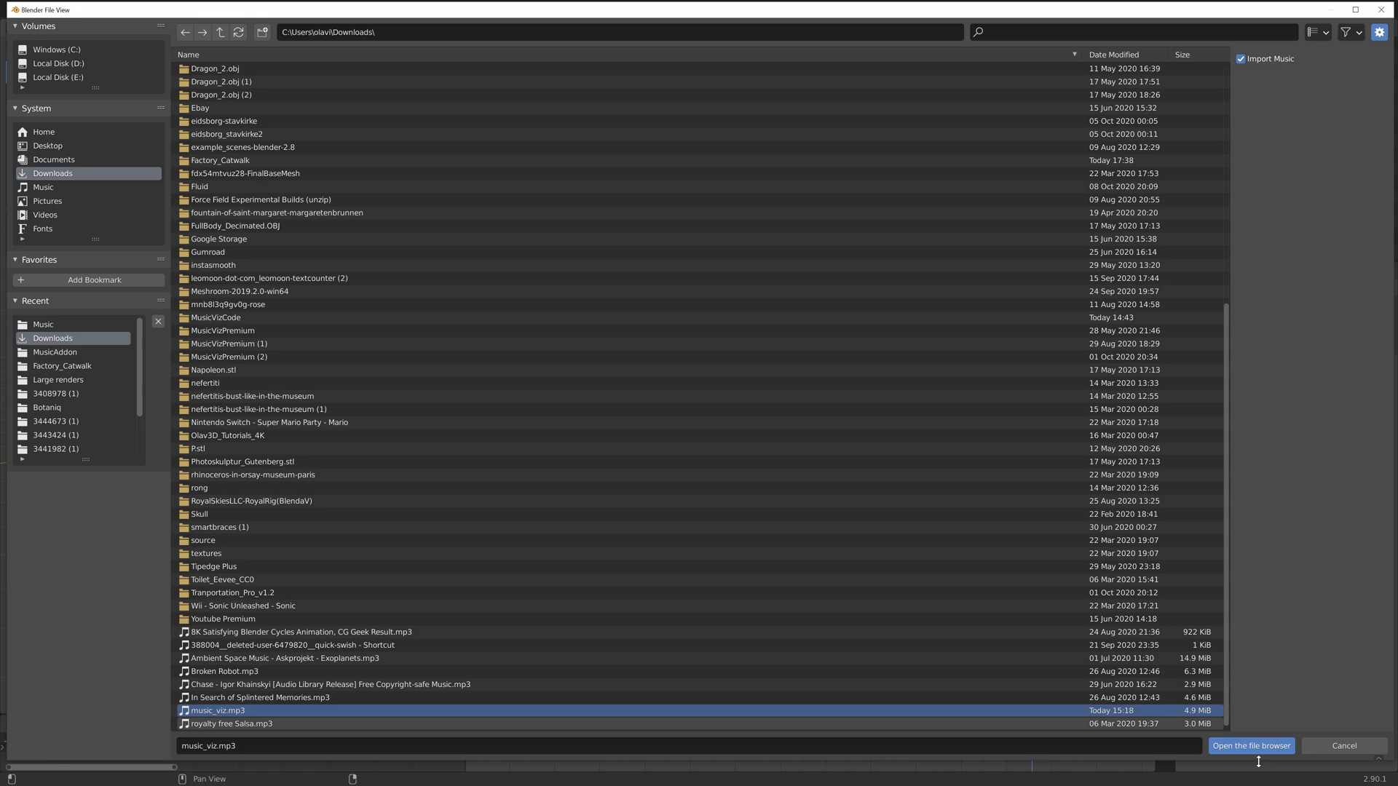
left_click(1249, 746)
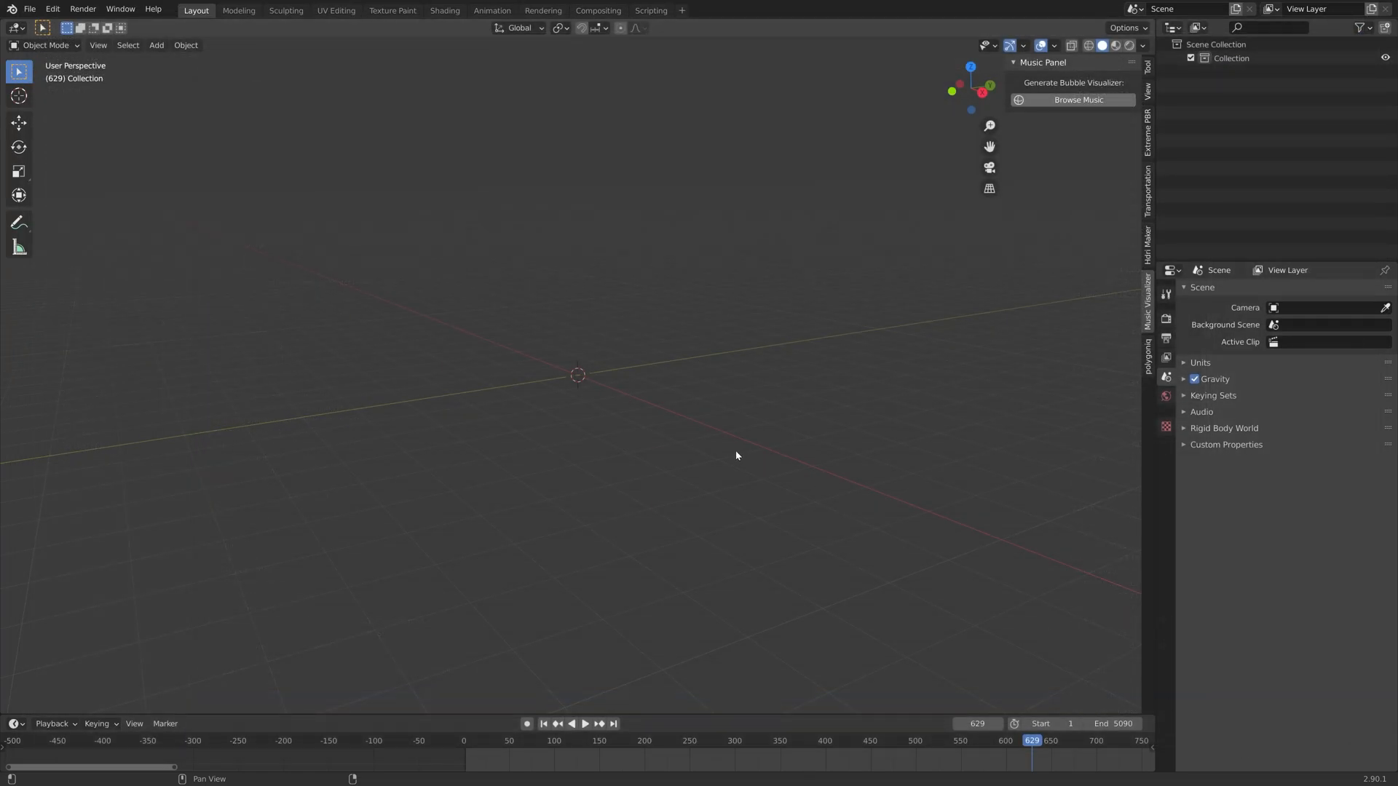